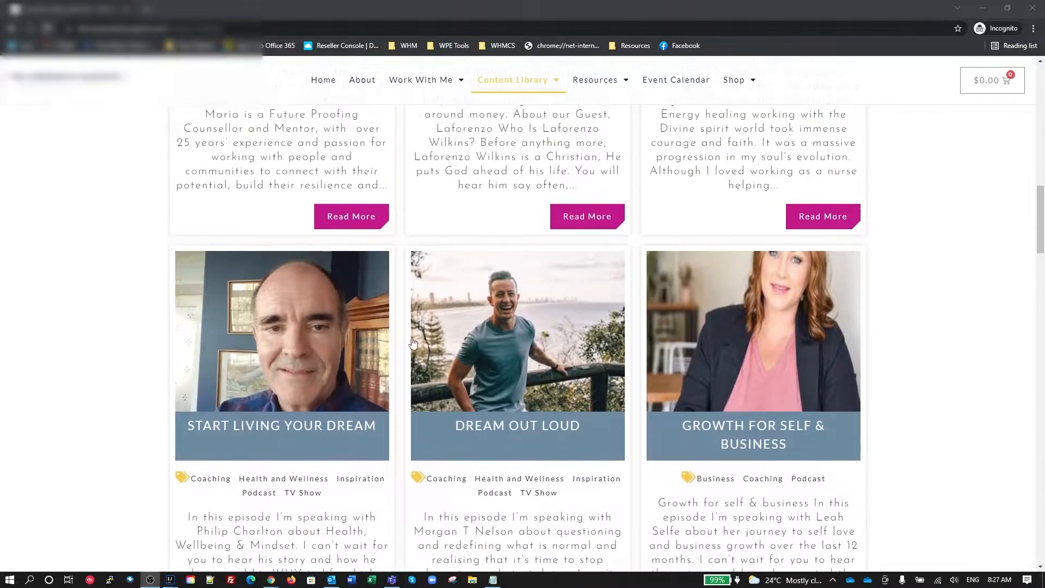
{"action": "mouse_move", "coordinate": [947, 320]}
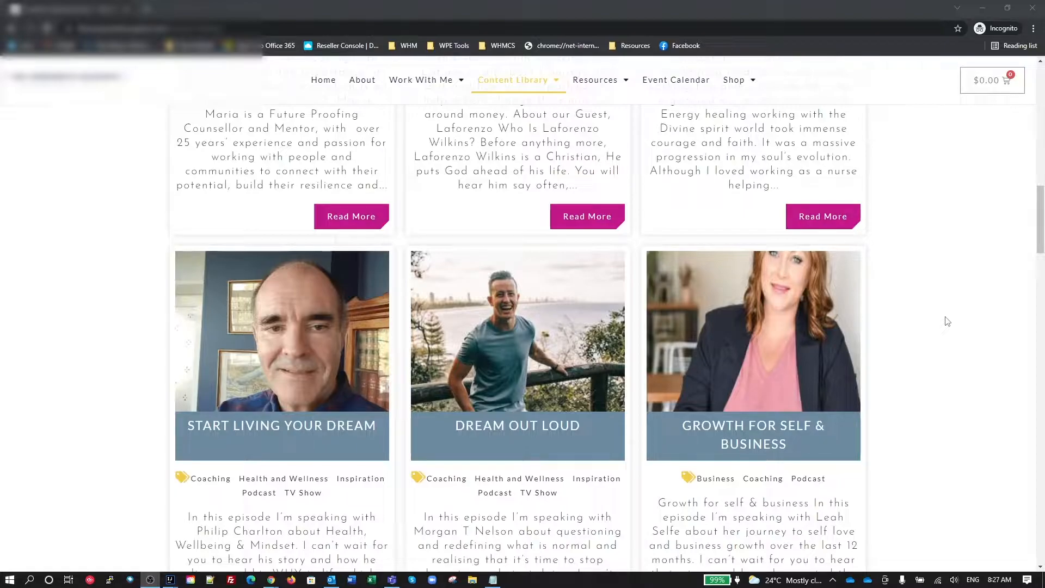
{"action": "mouse_move", "coordinate": [363, 360]}
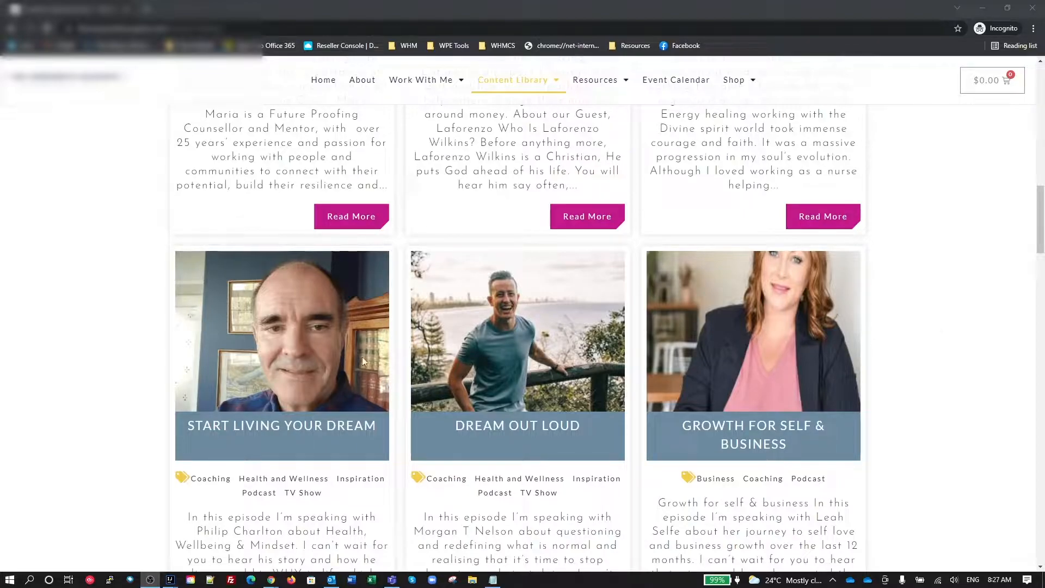
Step: Scroll through the current admin page to review its contents
{"action": "scroll", "scroll_direction": "down", "scroll_amount": 3}
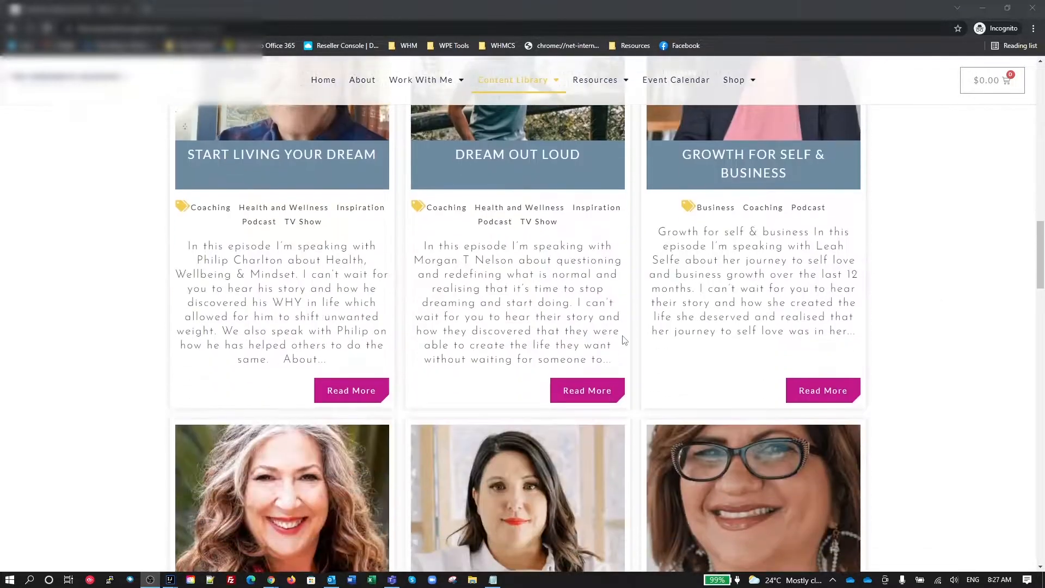
{"action": "scroll", "scroll_direction": "down", "scroll_amount": 3}
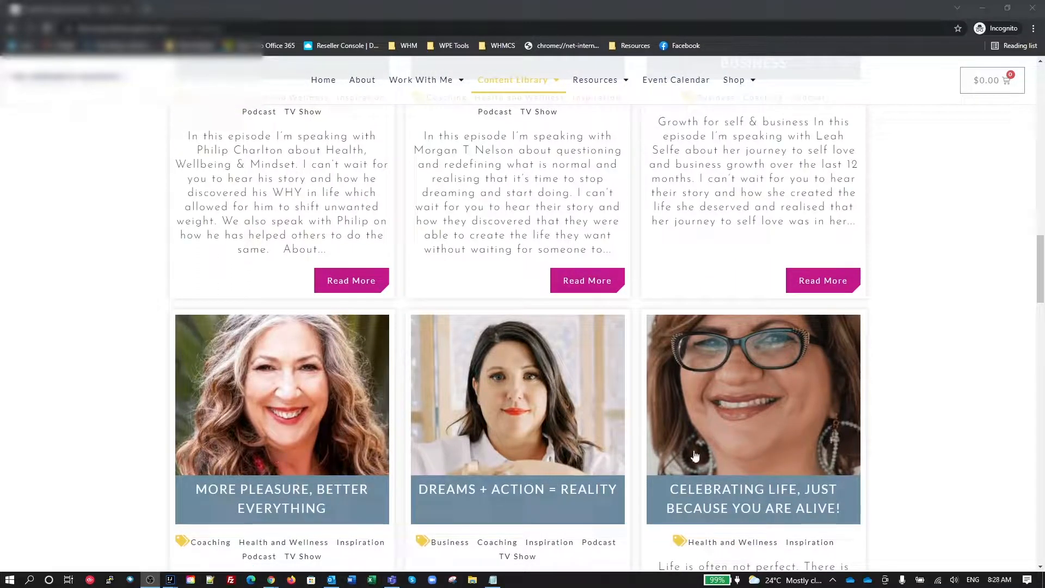
{"action": "scroll", "scroll_direction": "down", "scroll_amount": 3}
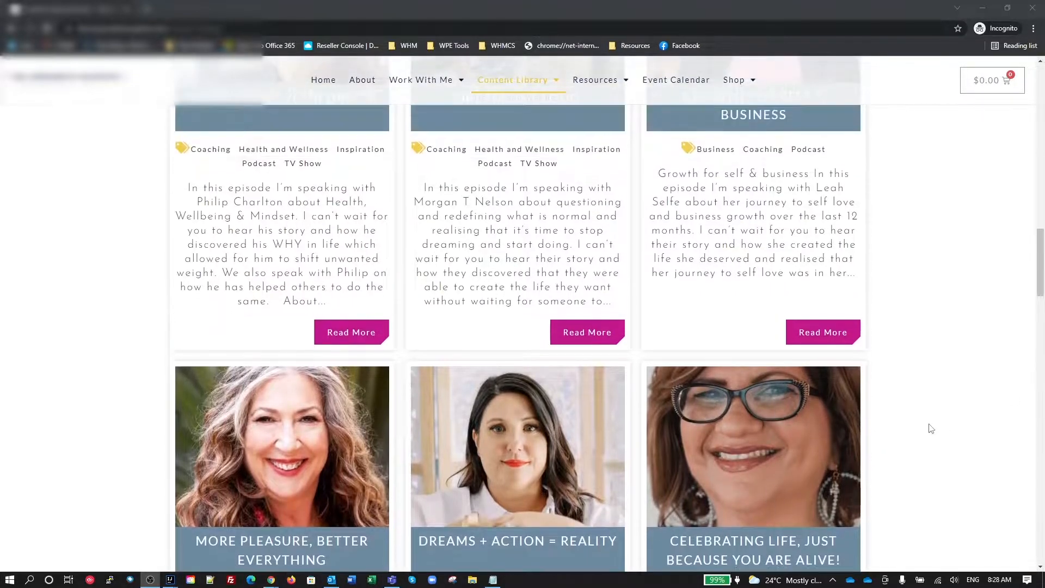
{"action": "scroll", "scroll_direction": "down", "scroll_amount": 3}
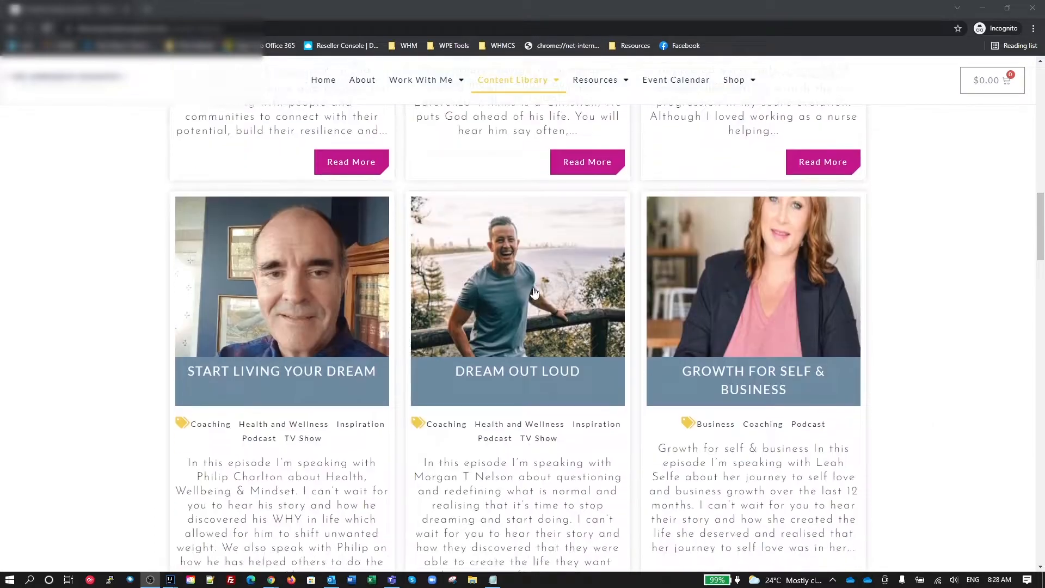
{"action": "left_click", "coordinate": [281, 370]}
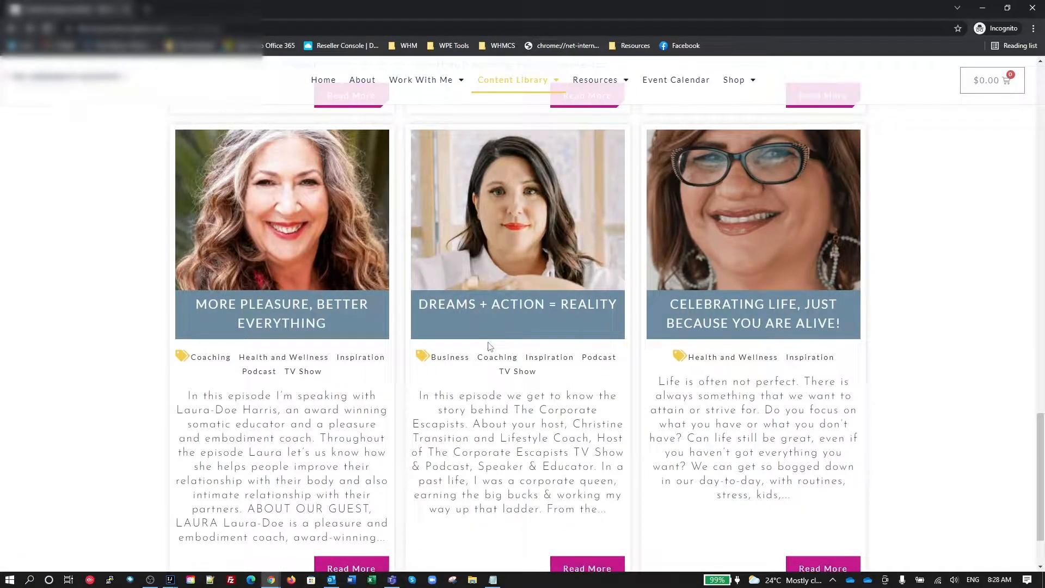
{"action": "scroll", "scroll_direction": "down", "scroll_amount": 3}
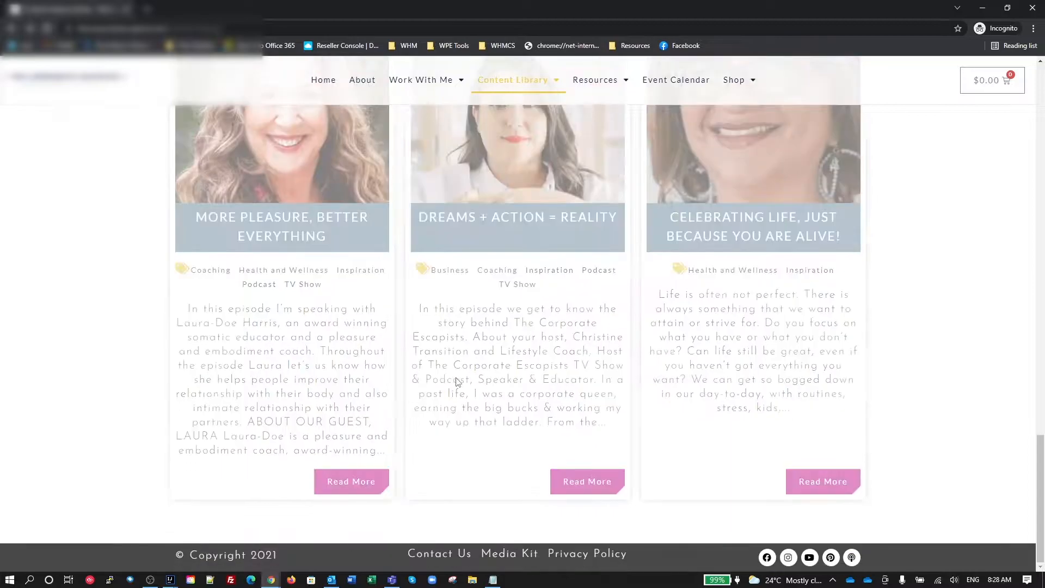
{"action": "scroll", "scroll_direction": "down", "scroll_amount": 3}
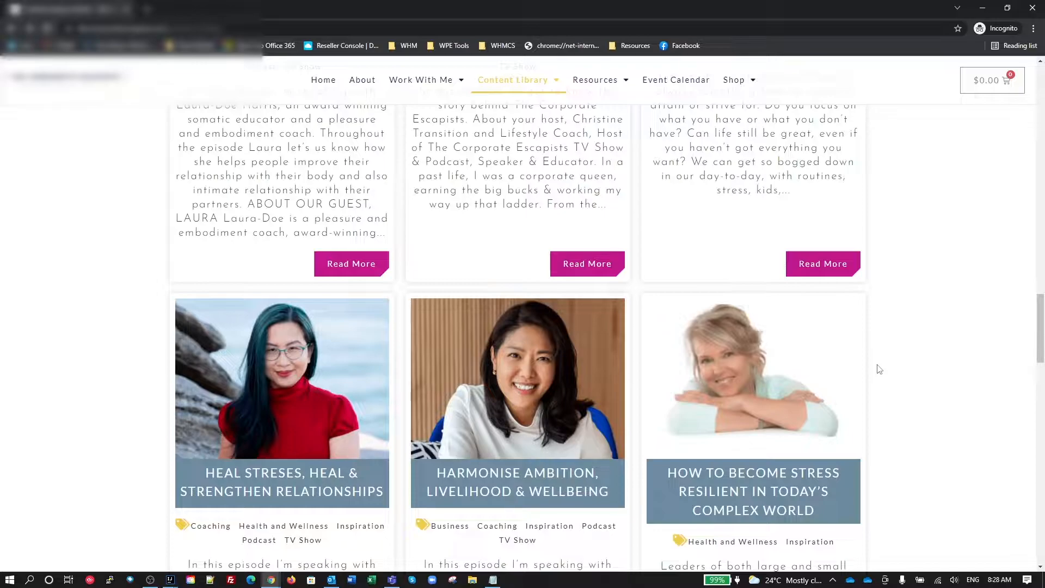
{"action": "scroll", "scroll_direction": "down", "scroll_amount": 3}
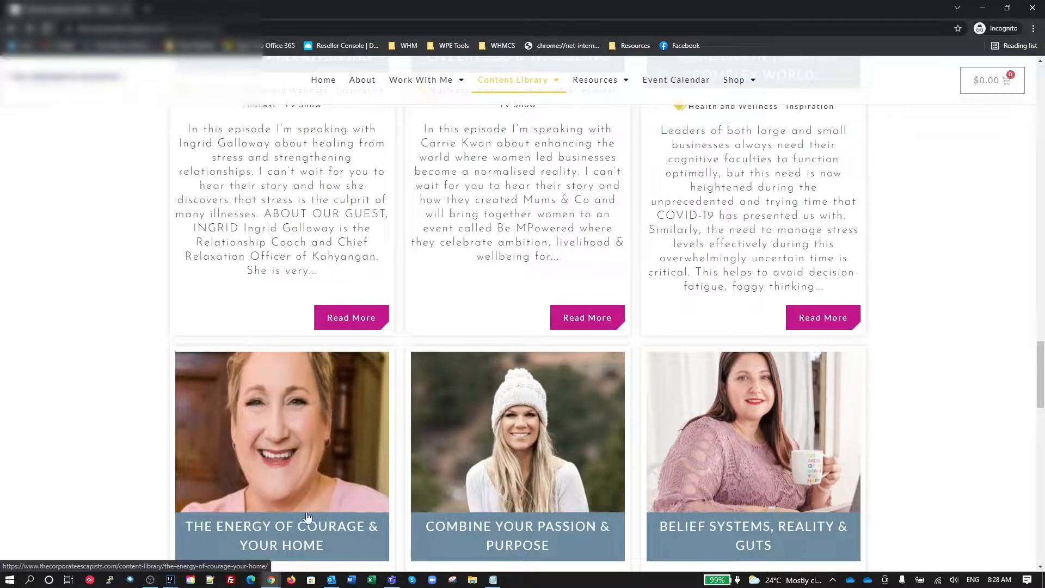
{"action": "mouse_move", "coordinate": [598, 427]}
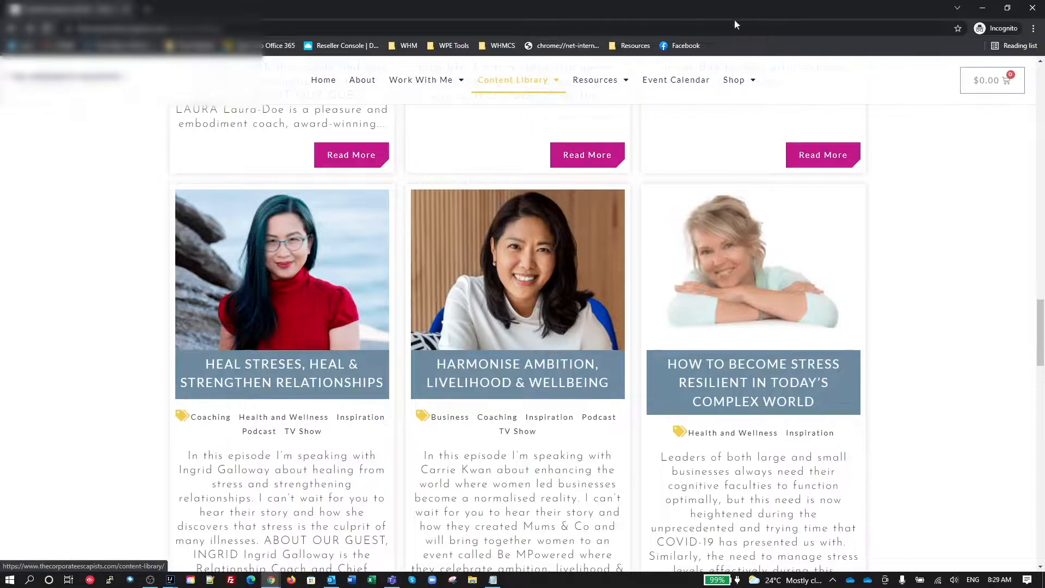
Step: Check the plugin settings and Listing Grid Test pages, then switch to the Test Listing Elementor editor
{"action": "left_click", "coordinate": [458, 9]}
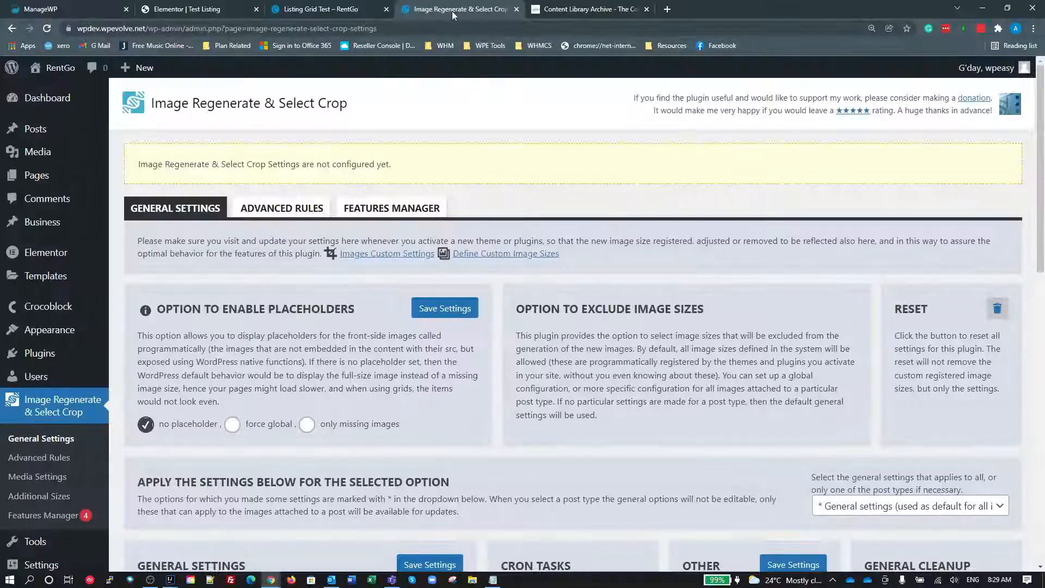
{"action": "left_click", "coordinate": [327, 9]}
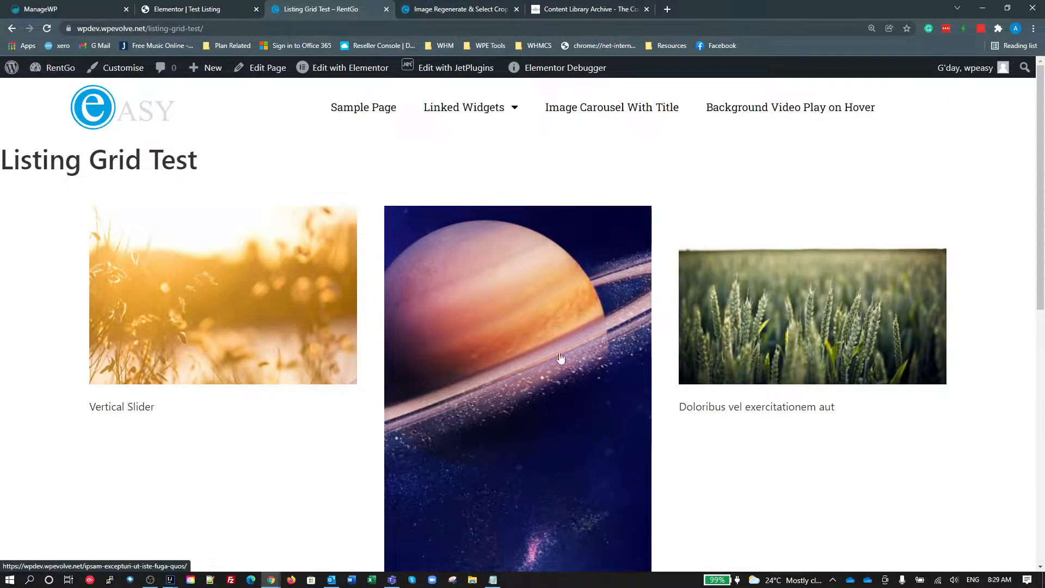
{"action": "left_click", "coordinate": [187, 9]}
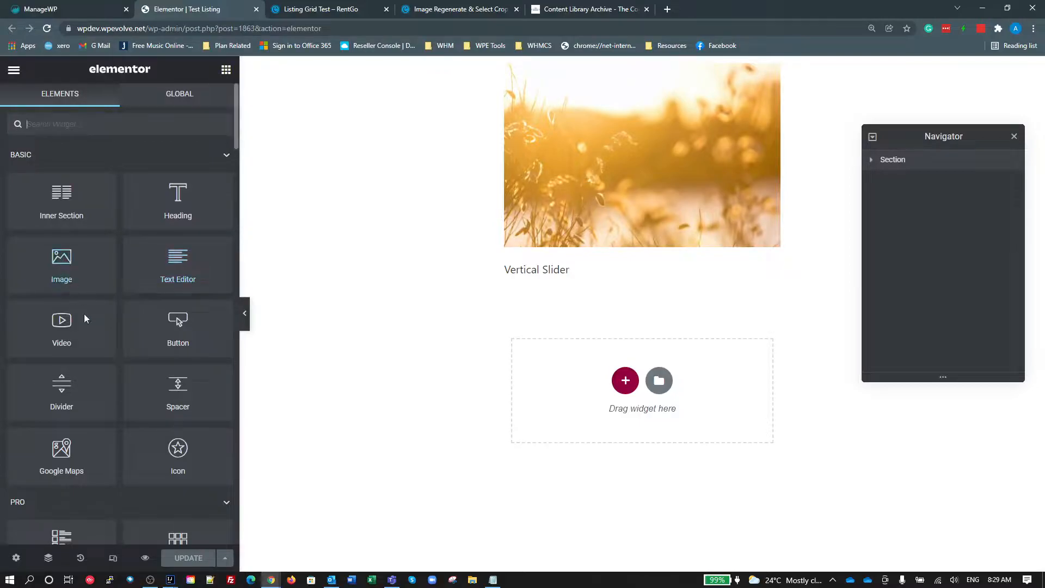
Step: Add an inner section below the listing image and bring up its styling options
{"action": "left_click_drag", "start_coordinate": [61, 197], "coordinate": [555, 257]}
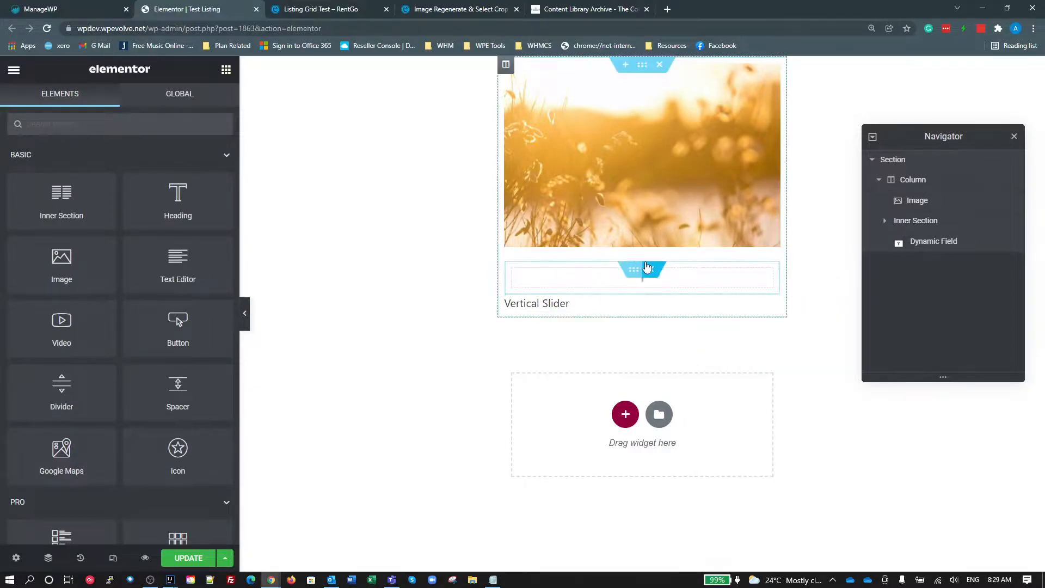
{"action": "left_click", "coordinate": [642, 277]}
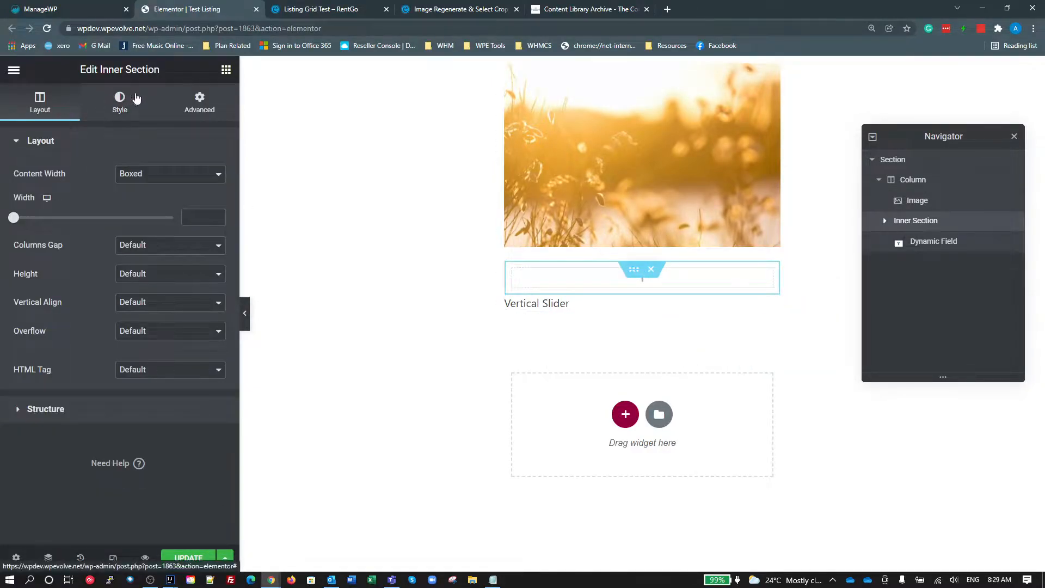
{"action": "left_click", "coordinate": [226, 70]}
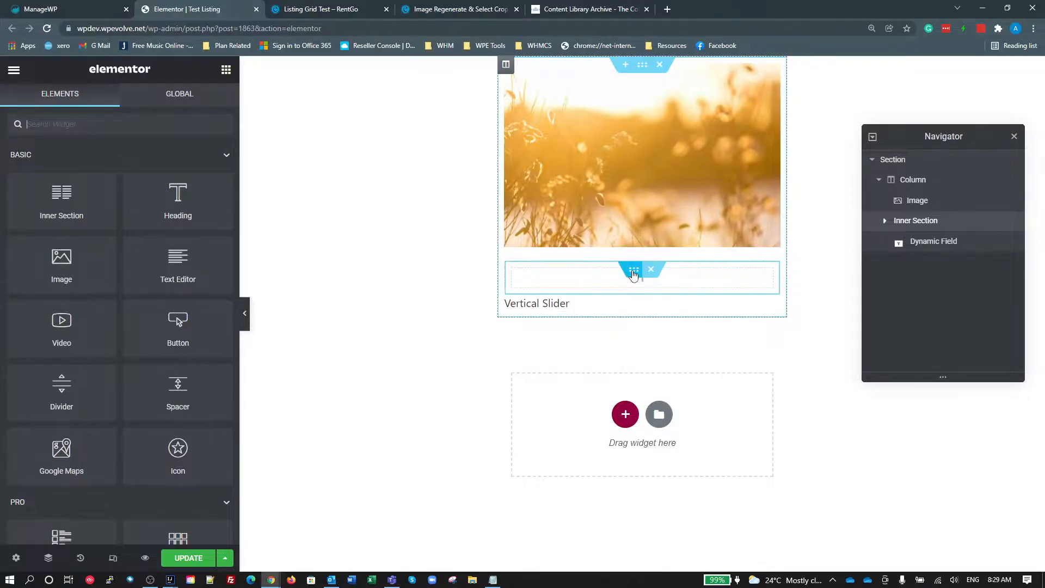
{"action": "left_click", "coordinate": [633, 269]}
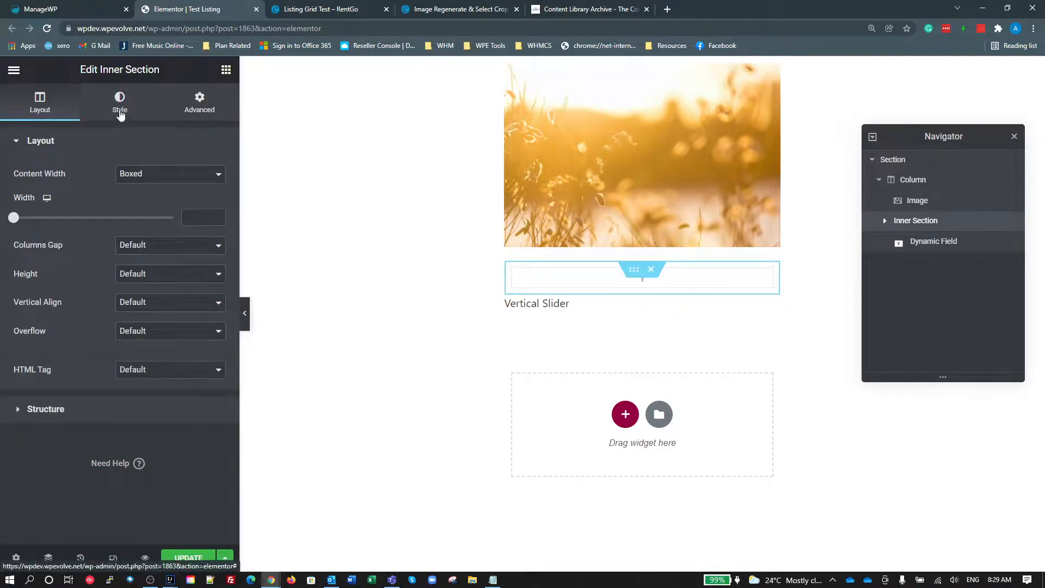
{"action": "left_click", "coordinate": [120, 102]}
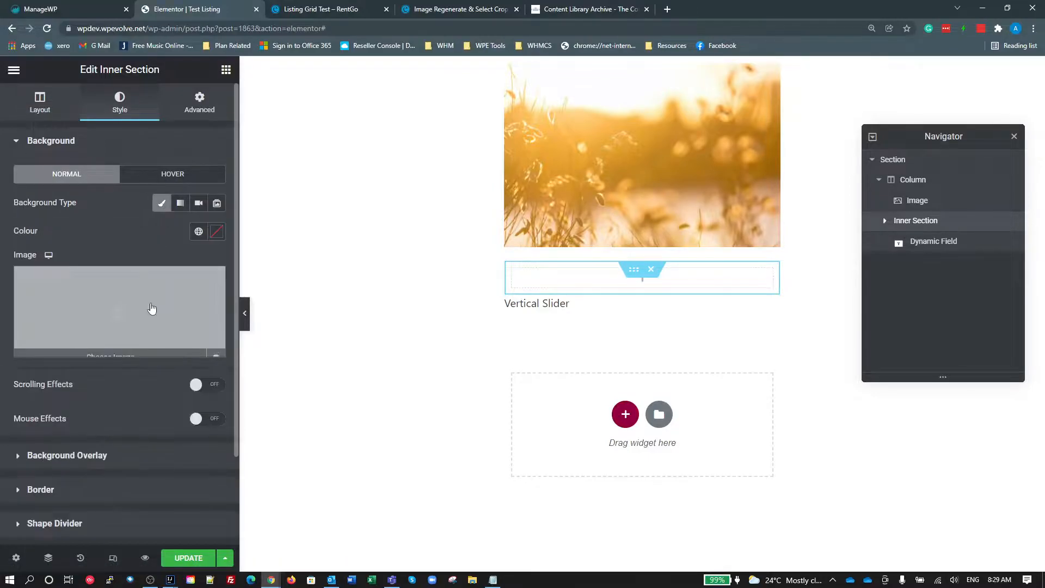
Step: Give the inner section a car tail-light background image, positioned Centre Centre with size Cover
{"action": "left_click", "coordinate": [120, 310]}
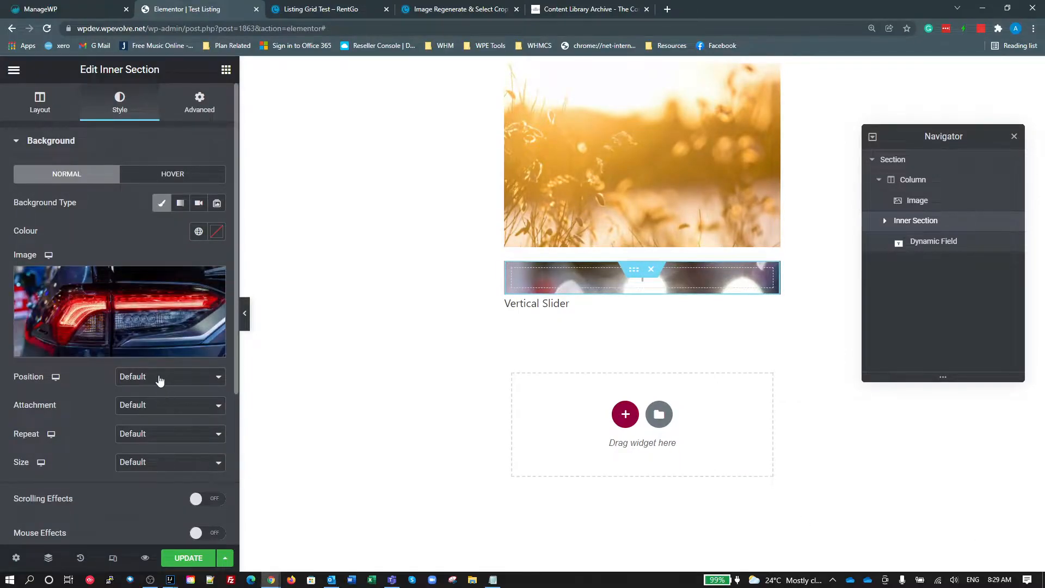
{"action": "left_click", "coordinate": [170, 405]}
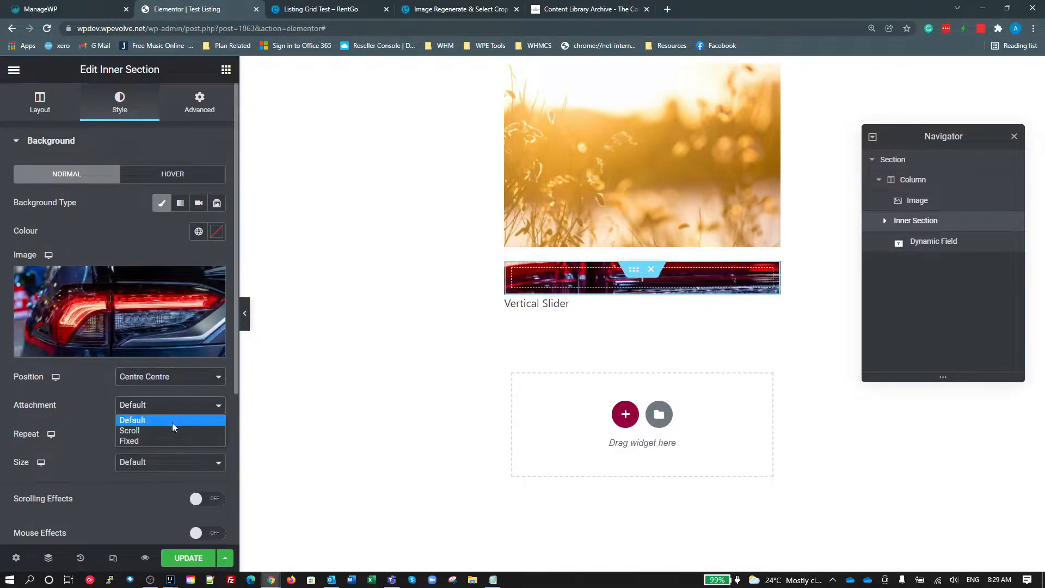
{"action": "left_click", "coordinate": [170, 461]}
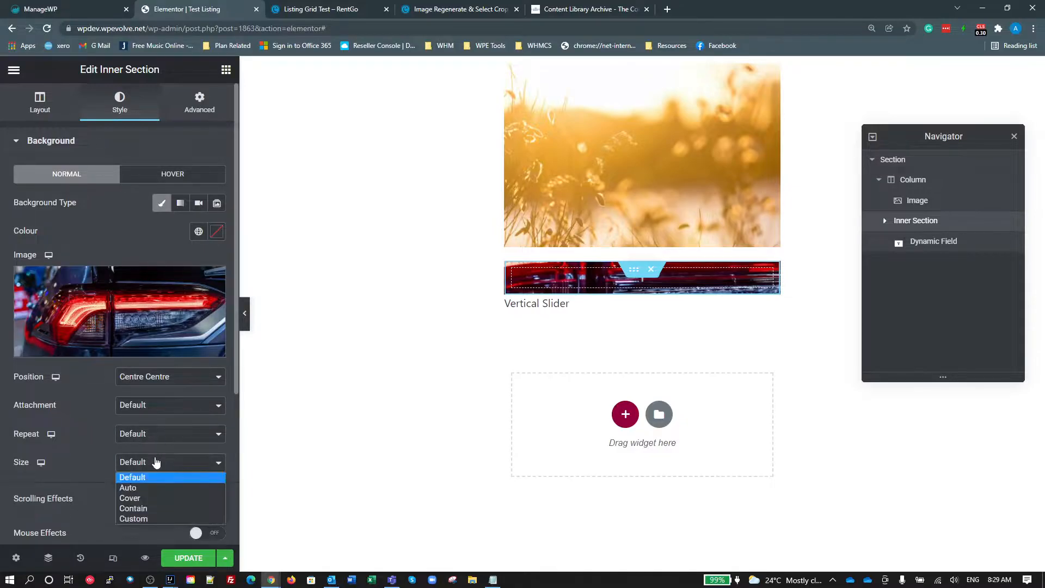
{"action": "left_click", "coordinate": [130, 498]}
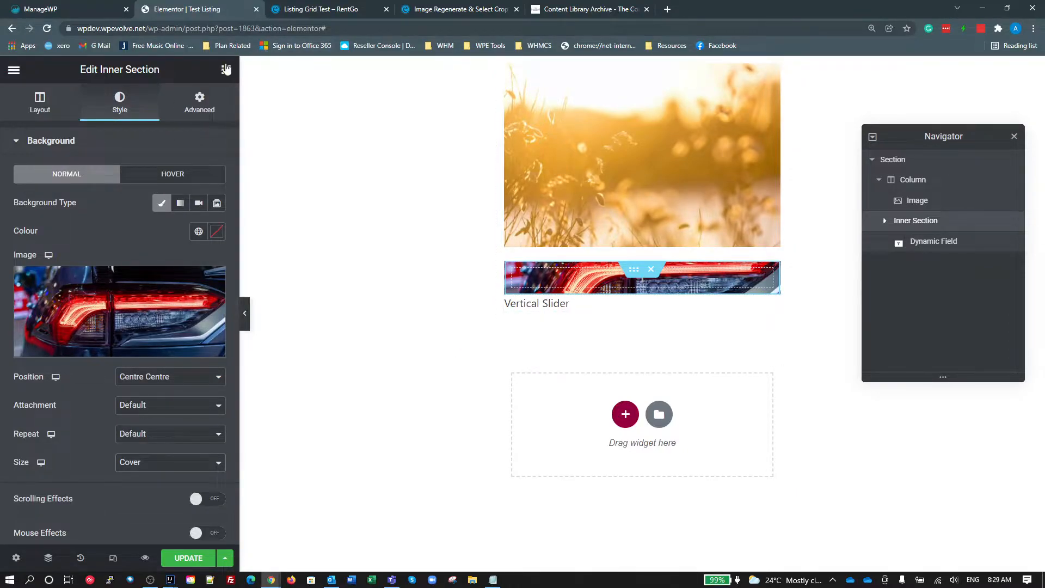
{"action": "left_click", "coordinate": [227, 70]}
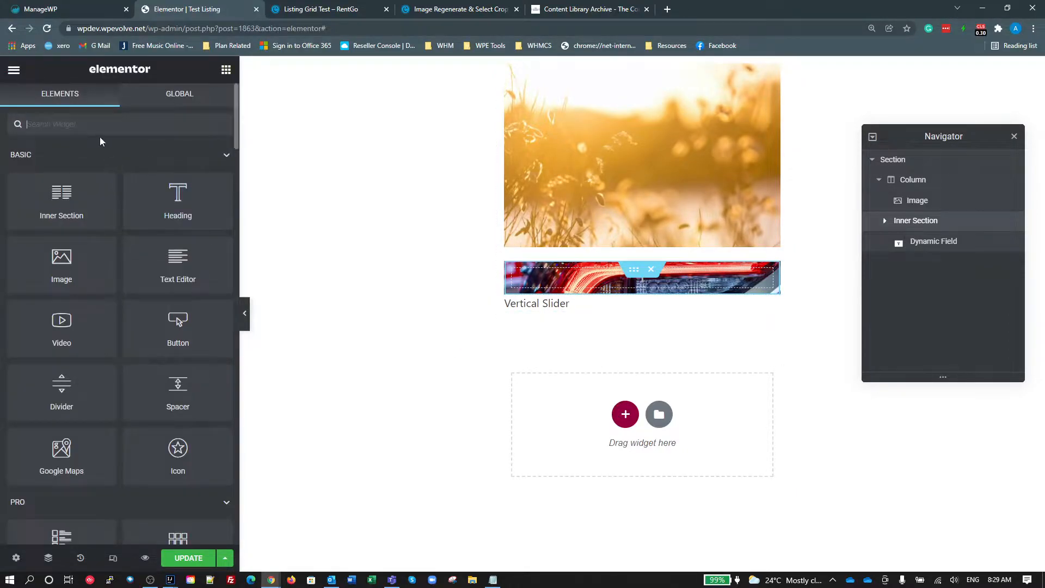
Step: Place a Spacer widget inside the inner section and set its height to 200 px
{"action": "type", "text": "spacer"}
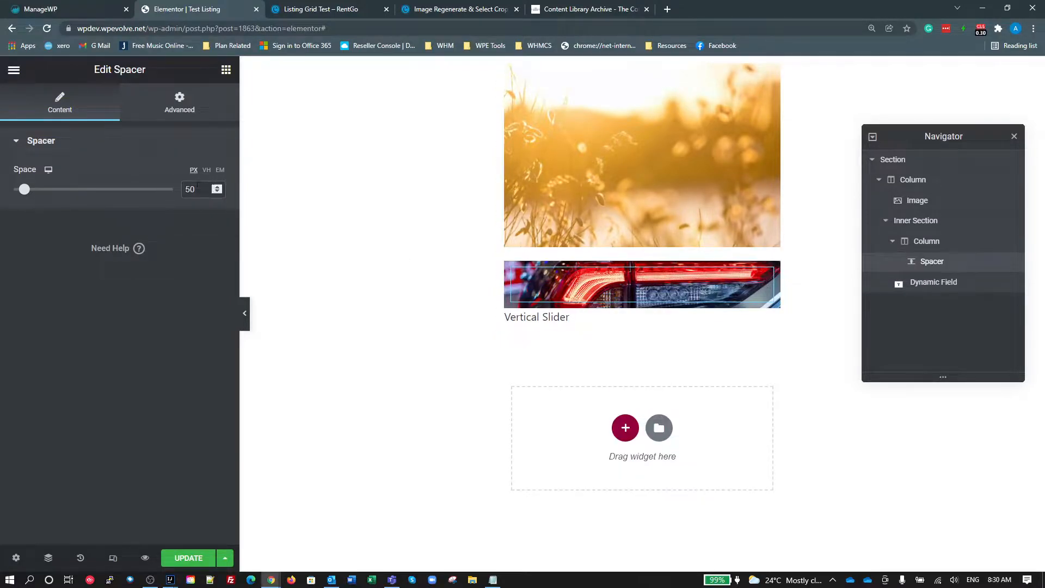
{"action": "left_click_drag", "start_coordinate": [25, 189], "coordinate": [64, 189]}
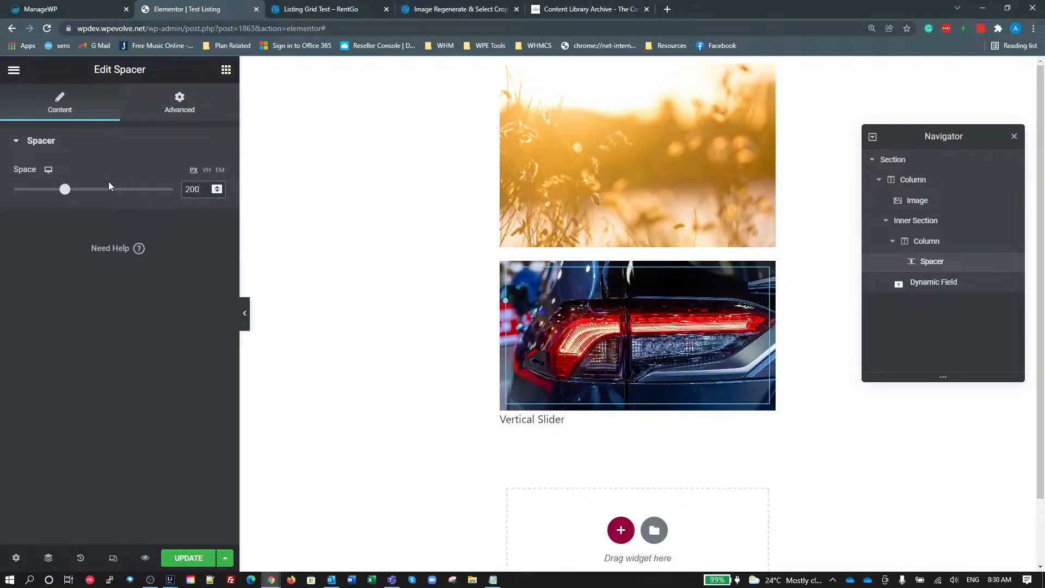
{"action": "mouse_move", "coordinate": [48, 170]}
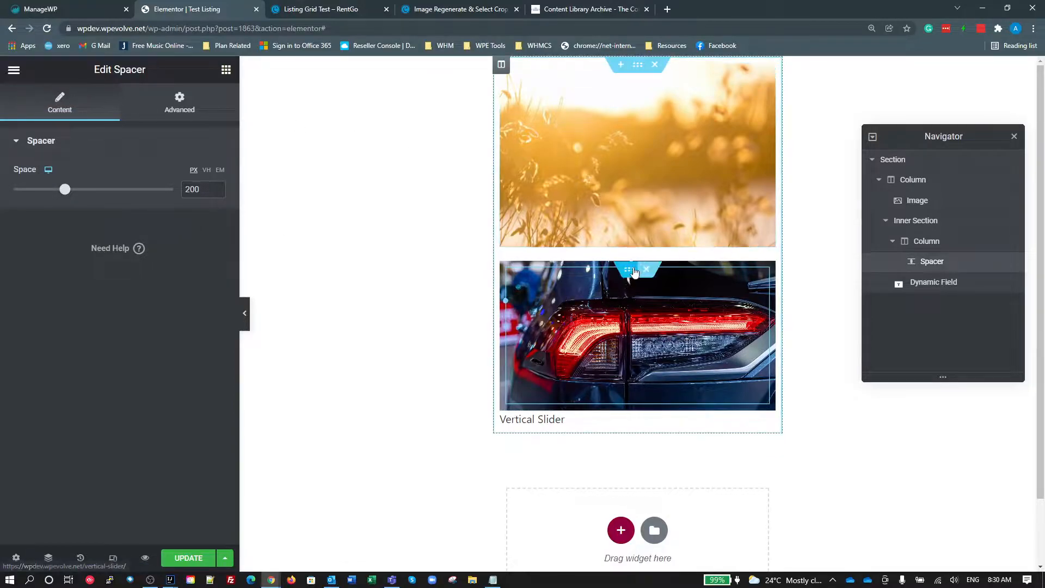
Step: Review the inner section's background settings, glance at the live Content Library page, and return to the template editor
{"action": "left_click", "coordinate": [916, 219]}
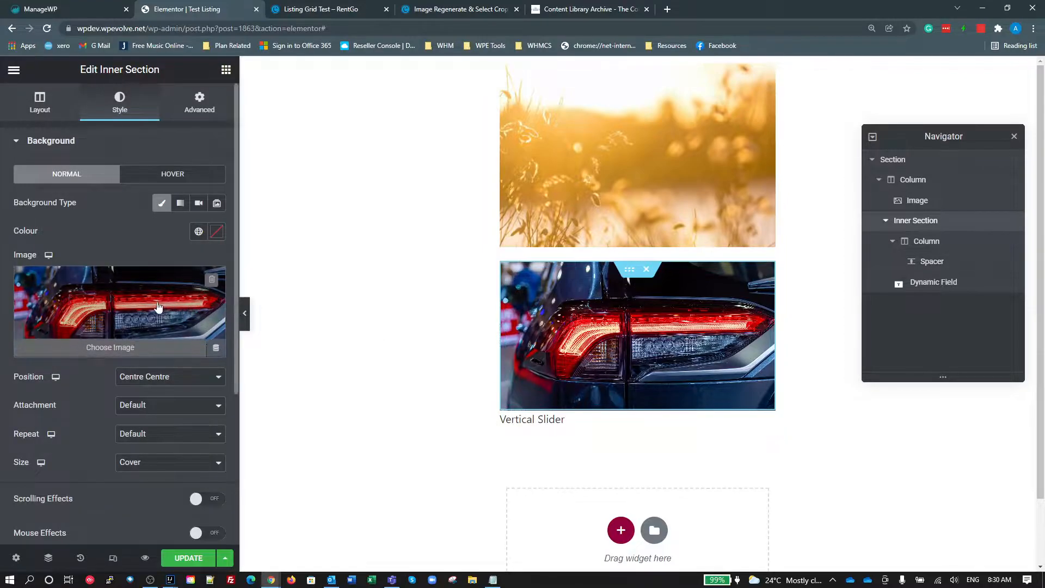
{"action": "scroll", "scroll_direction": "down", "scroll_amount": 3}
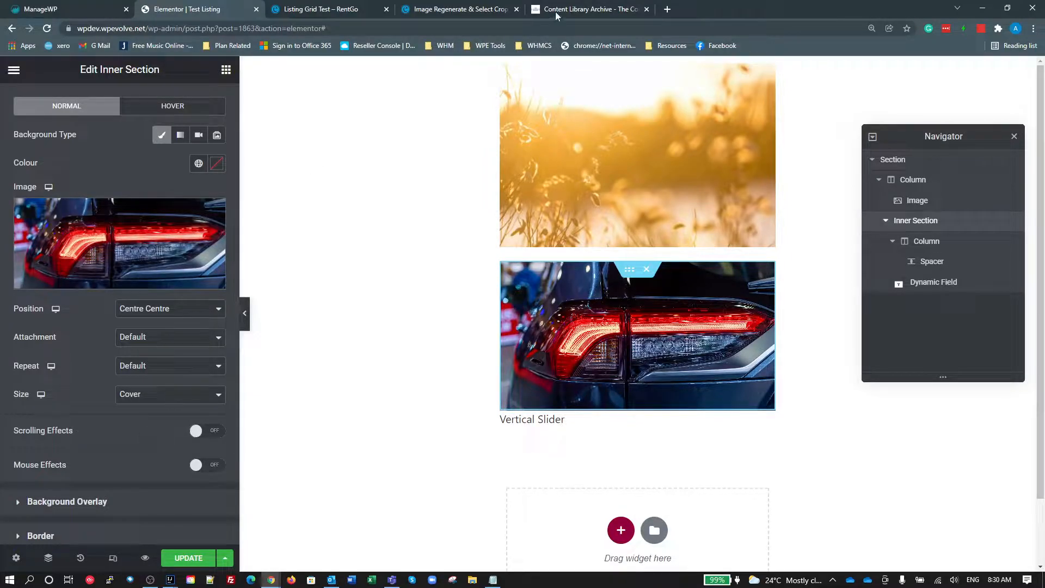
{"action": "left_click", "coordinate": [589, 8]}
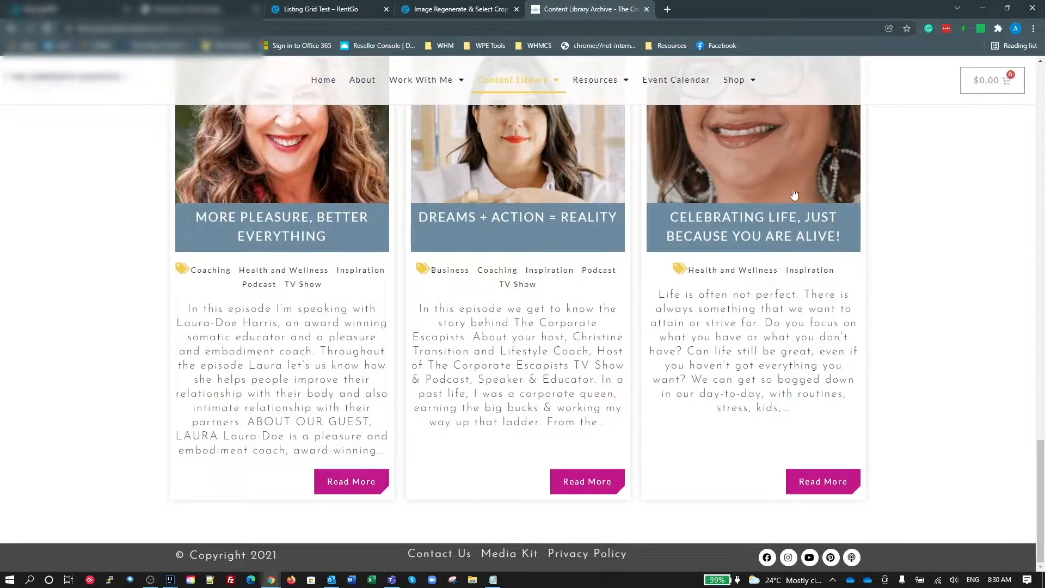
{"action": "mouse_move", "coordinate": [870, 262]}
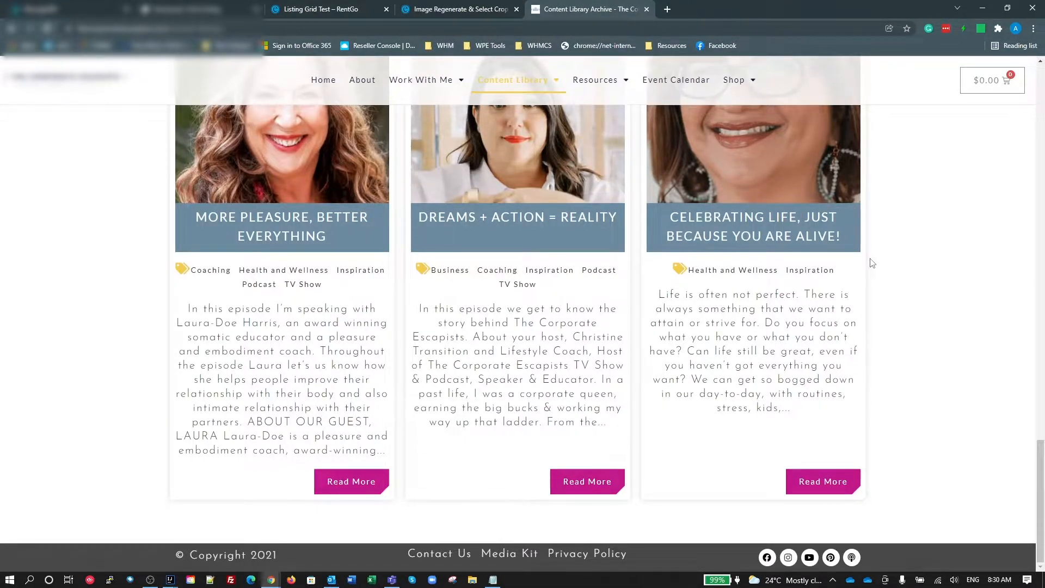
{"action": "mouse_move", "coordinate": [642, 212]}
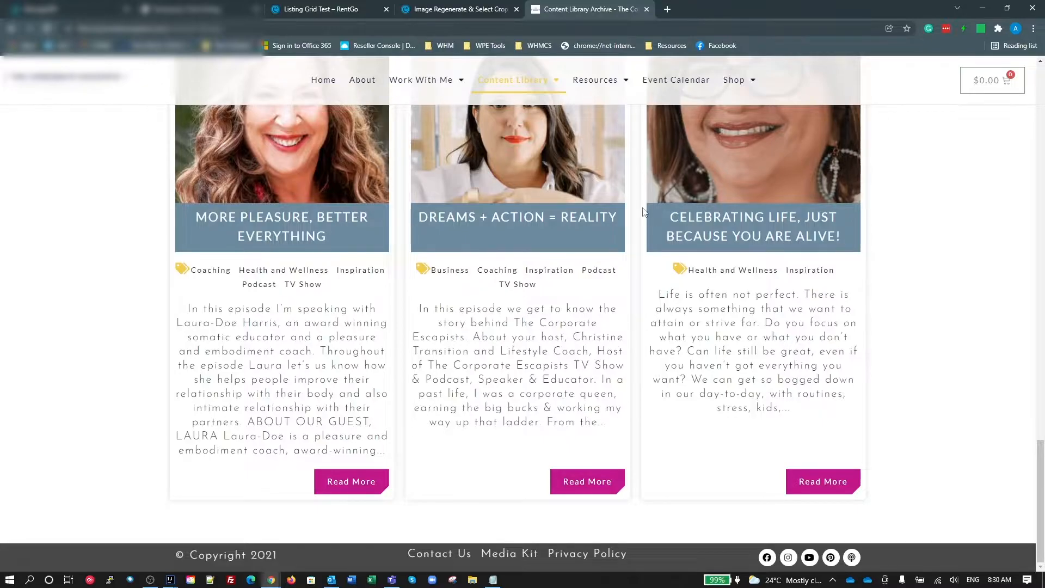
{"action": "left_click", "coordinate": [186, 10]}
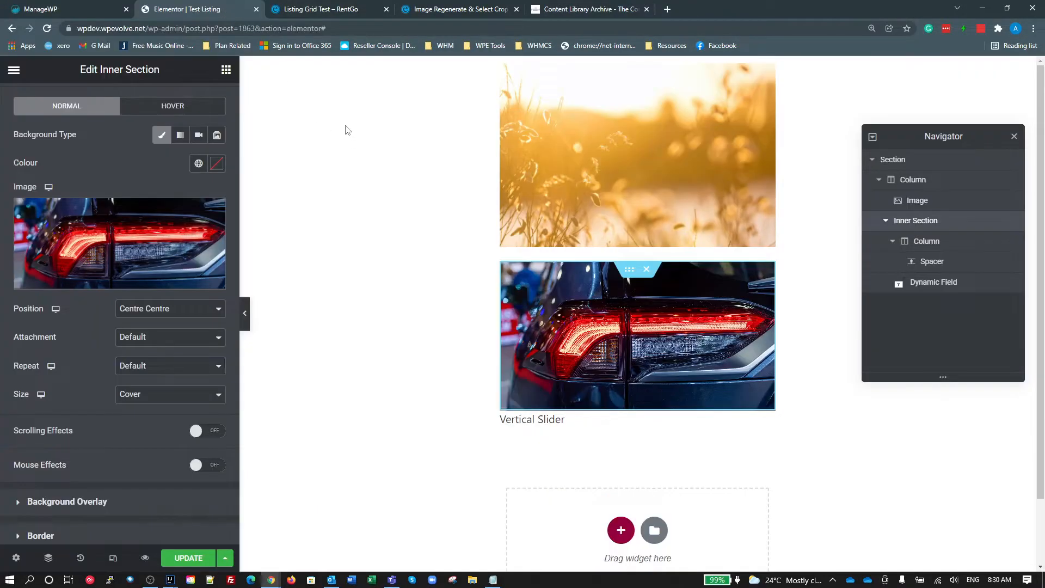
{"action": "mouse_move", "coordinate": [94, 225]}
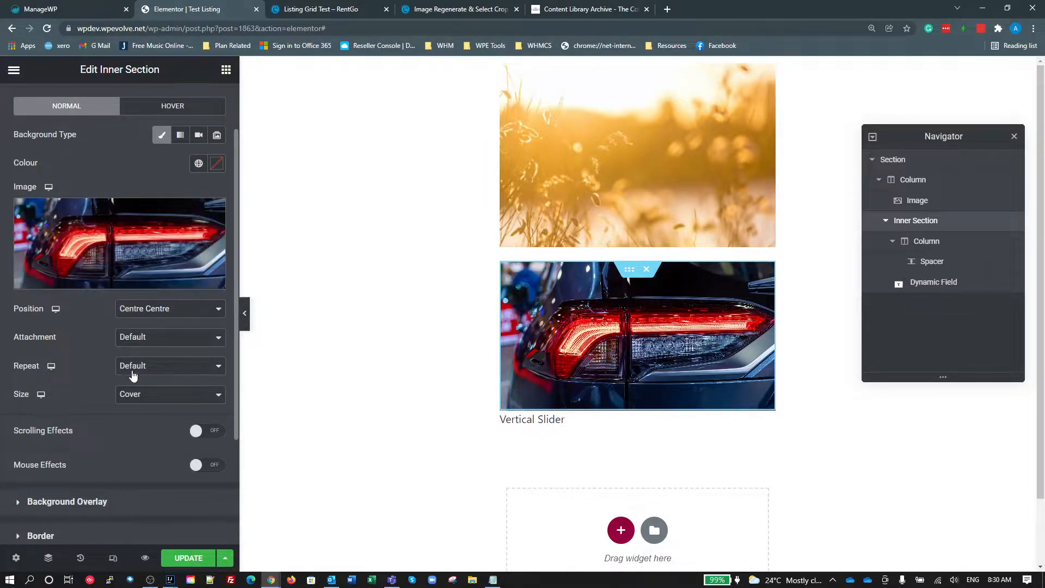
{"action": "mouse_move", "coordinate": [117, 421]}
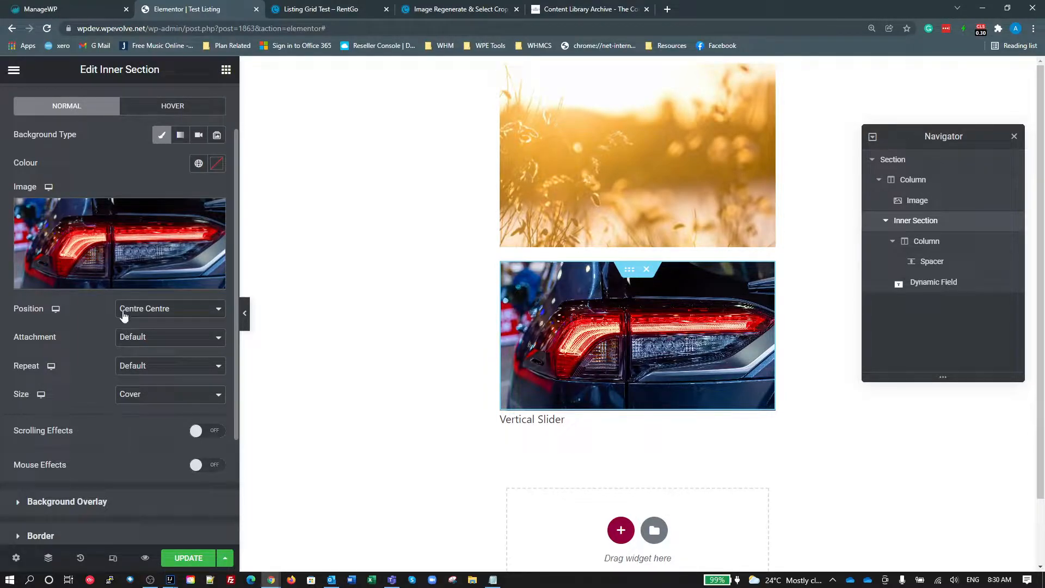
{"action": "mouse_move", "coordinate": [110, 279]}
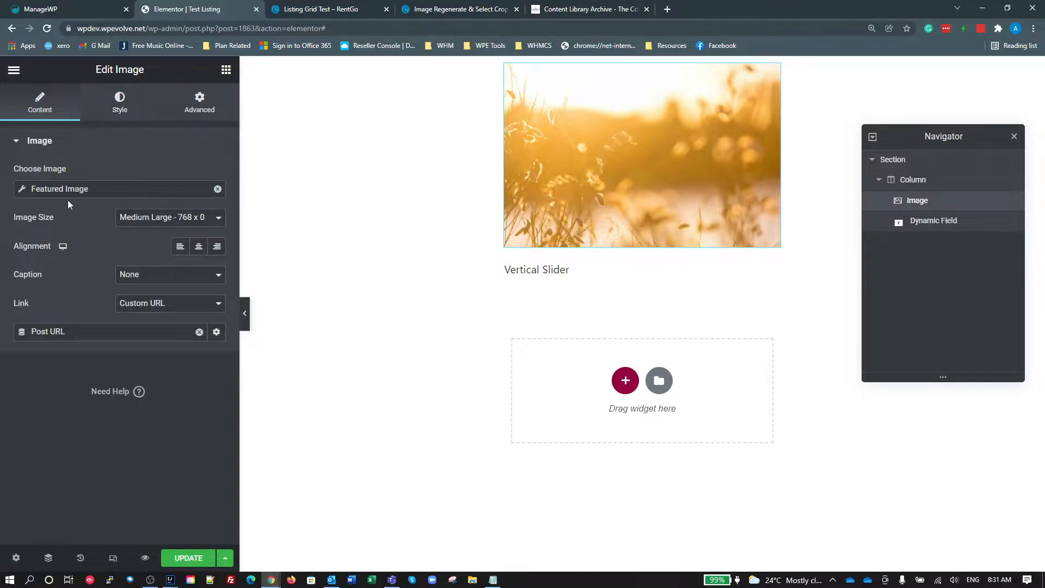
Step: Reset the image source to the Featured Image dynamic tag and list its available image sizes
{"action": "left_click", "coordinate": [218, 188]}
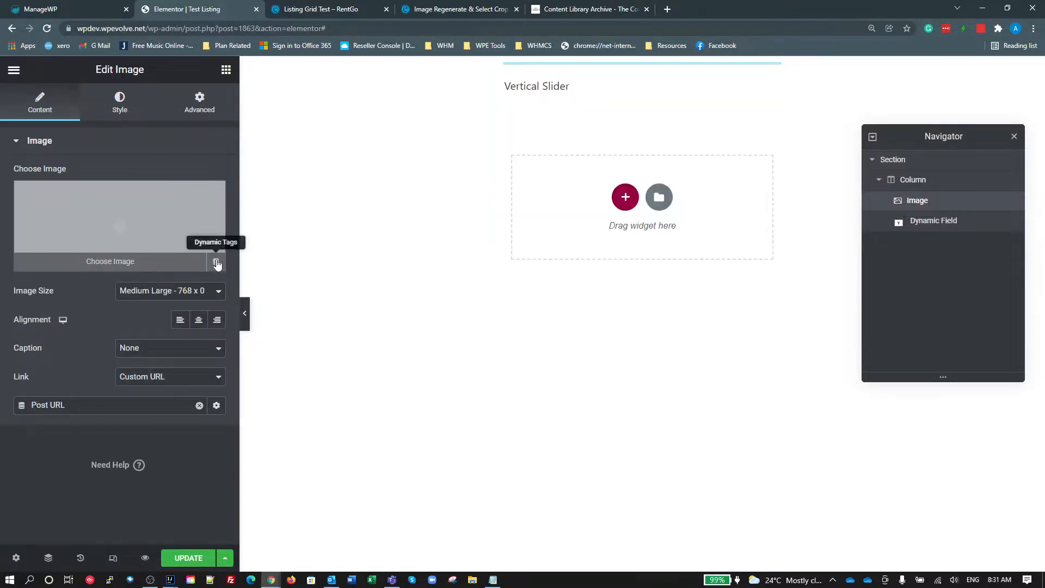
{"action": "left_click", "coordinate": [217, 260]}
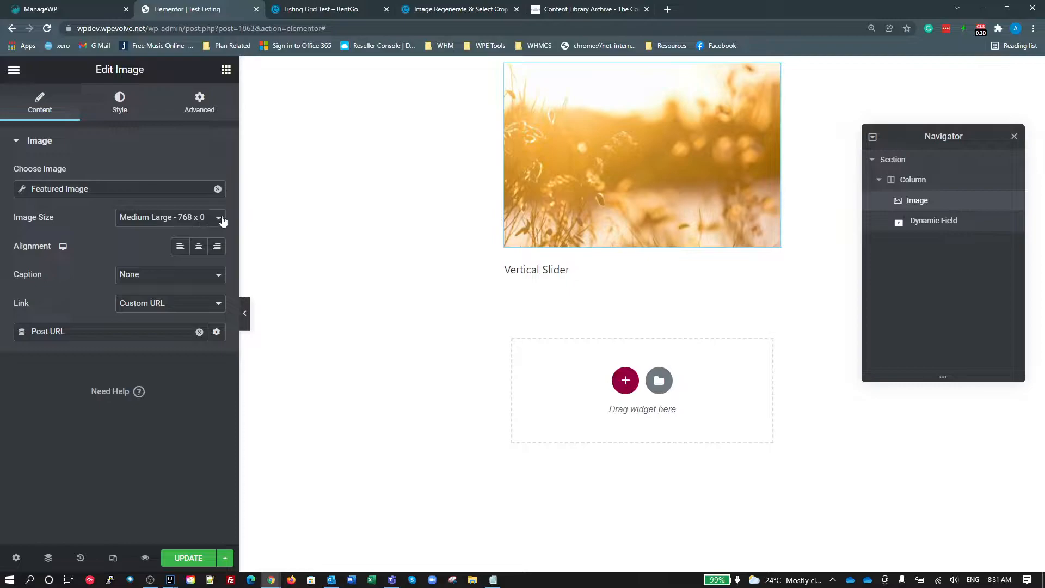
{"action": "left_click", "coordinate": [170, 217]}
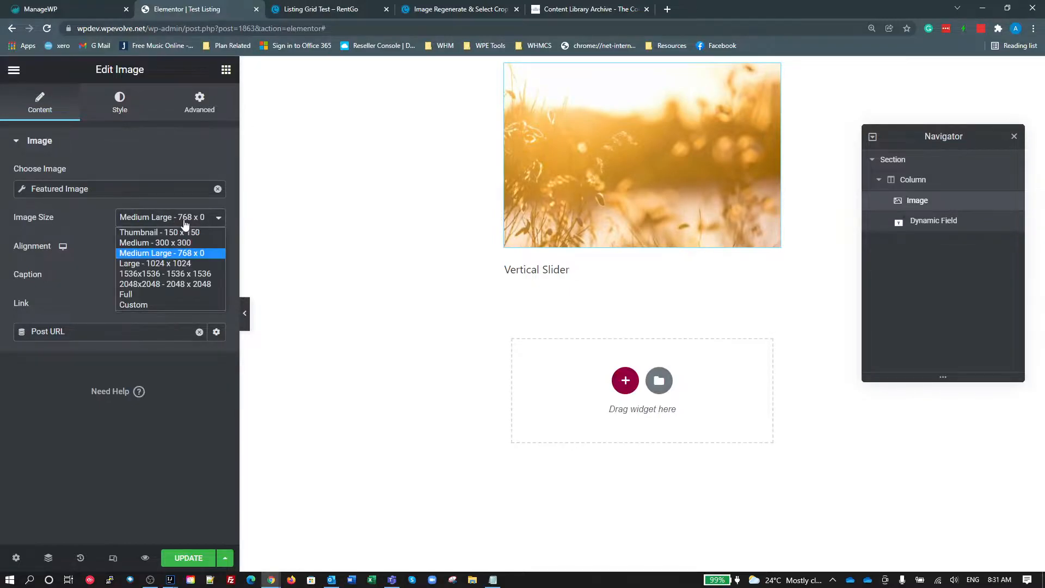
{"action": "mouse_move", "coordinate": [154, 243]}
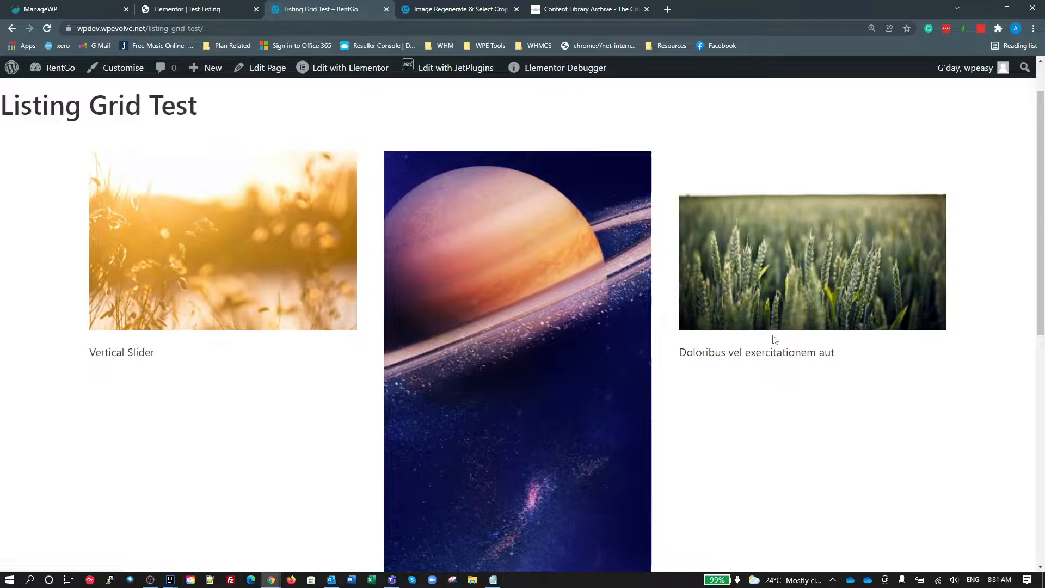
{"action": "mouse_move", "coordinate": [338, 236]}
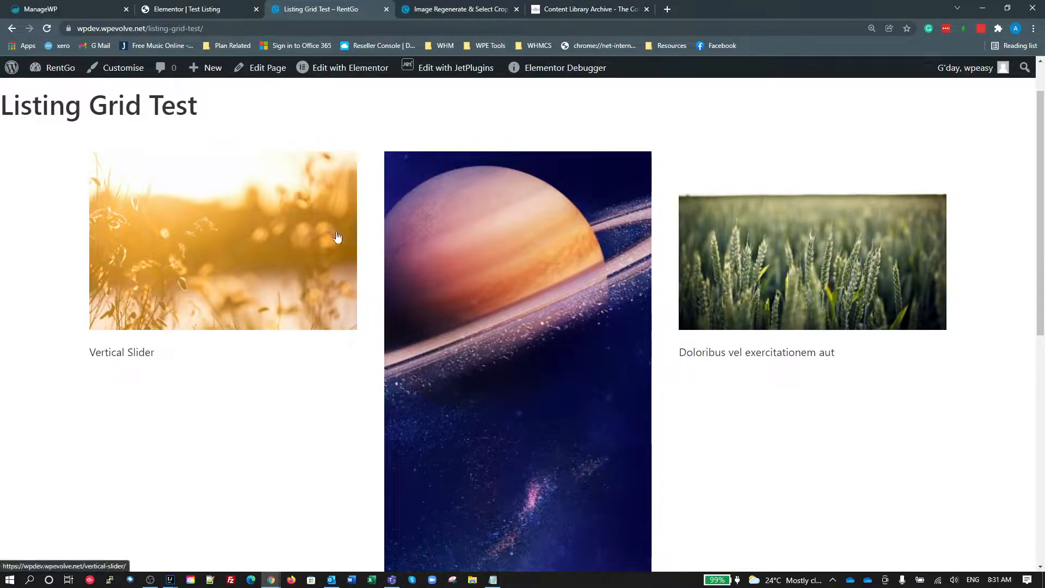
{"action": "scroll", "scroll_direction": "down", "scroll_amount": 3}
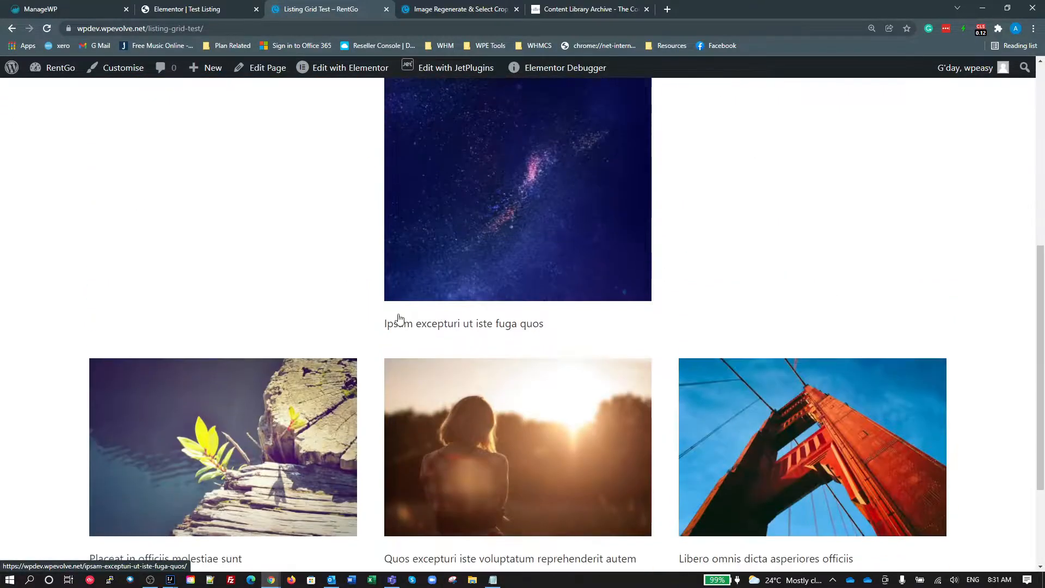
{"action": "scroll", "scroll_direction": "up", "scroll_amount": 3}
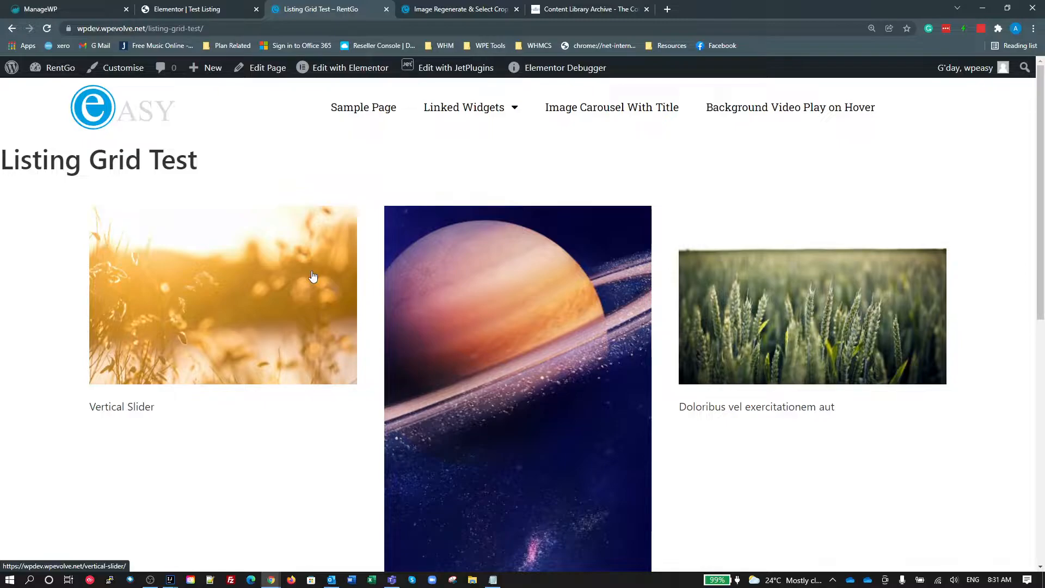
{"action": "mouse_move", "coordinate": [280, 276]}
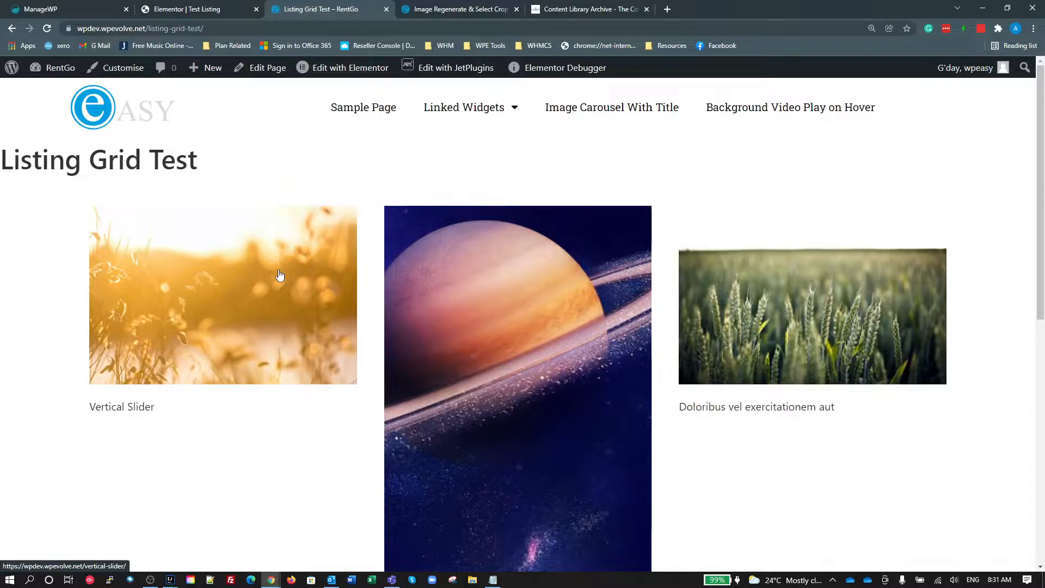
{"action": "mouse_move", "coordinate": [290, 245]}
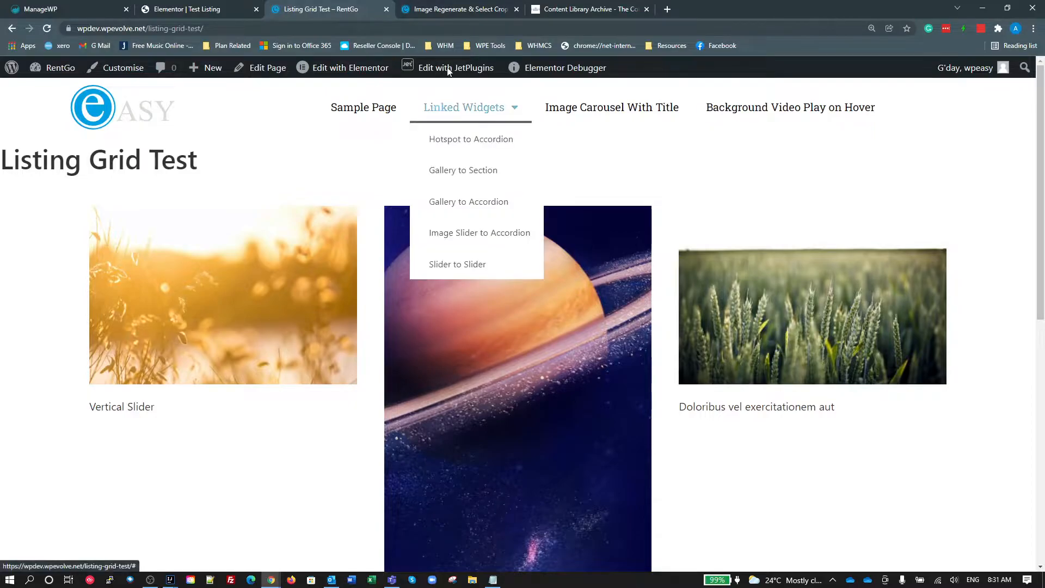
Step: Review the Image Regenerate & Select Crop General Settings and its registered image size table, briefly checking the grid page
{"action": "left_click", "coordinate": [460, 10]}
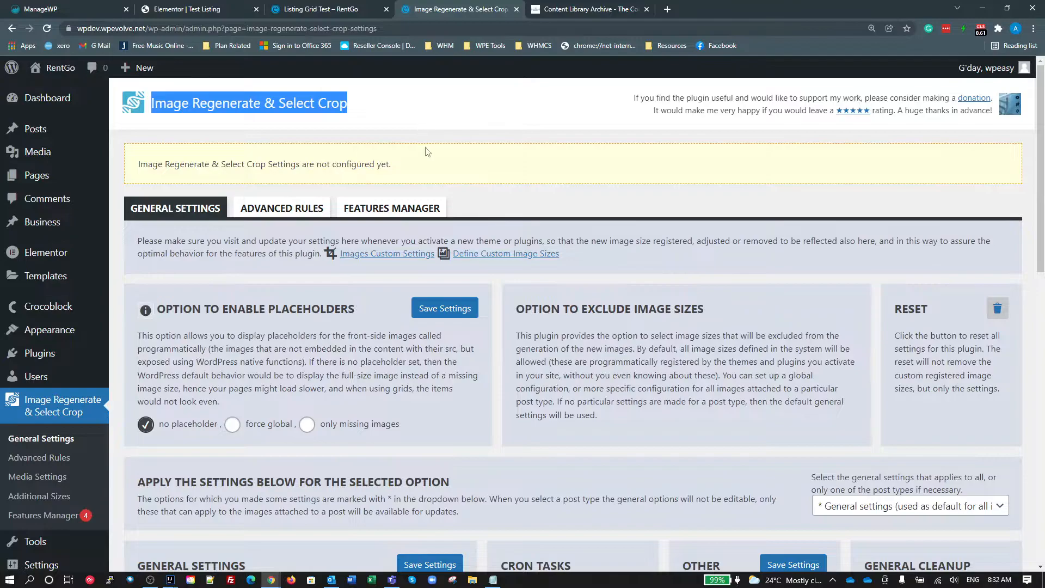
{"action": "scroll", "scroll_direction": "down", "scroll_amount": 3}
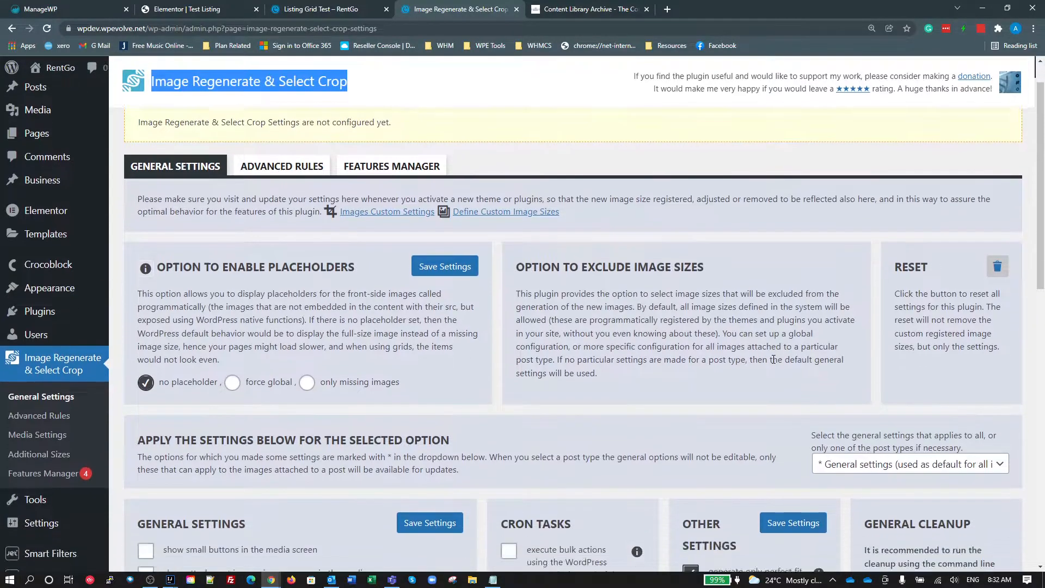
{"action": "scroll", "scroll_direction": "down", "scroll_amount": 3}
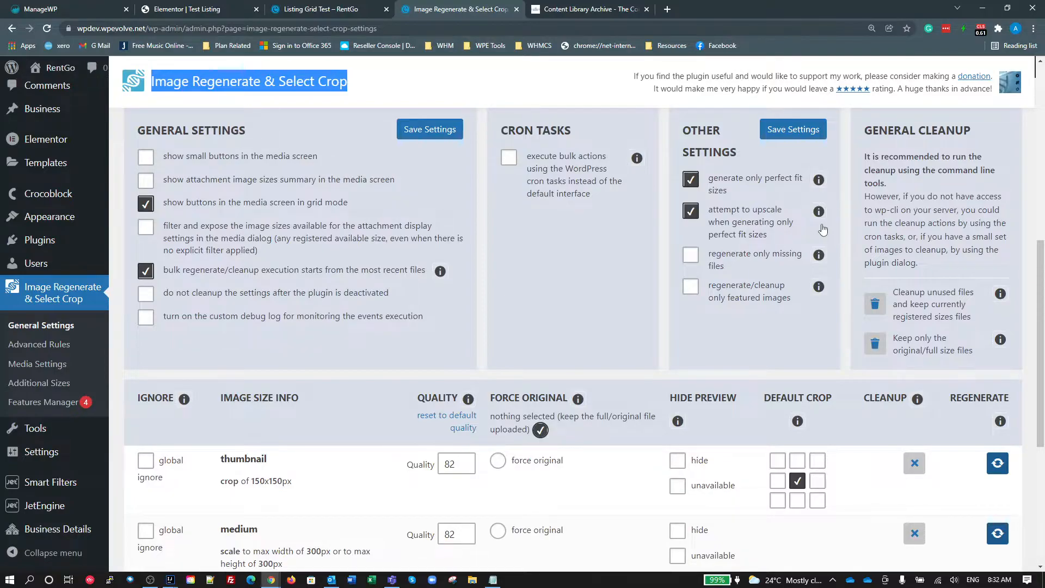
{"action": "scroll", "scroll_direction": "down", "scroll_amount": 3}
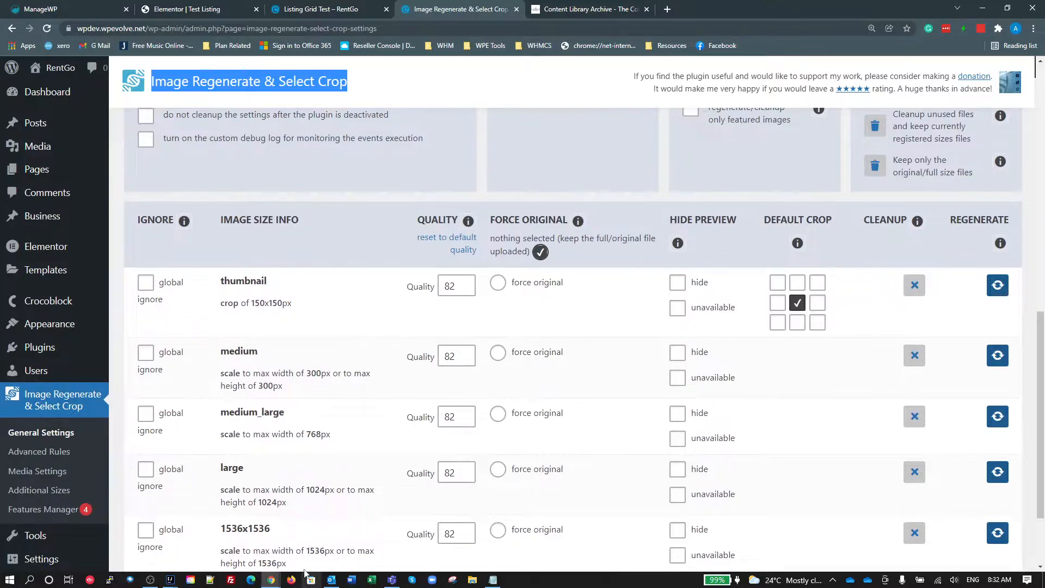
{"action": "mouse_move", "coordinate": [751, 365]}
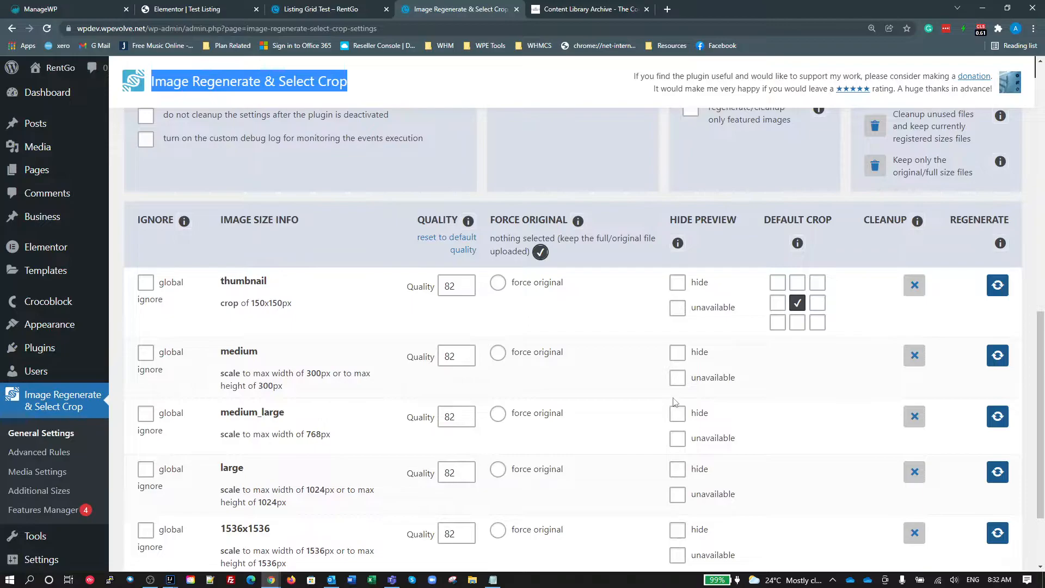
{"action": "scroll", "scroll_direction": "down", "scroll_amount": 3}
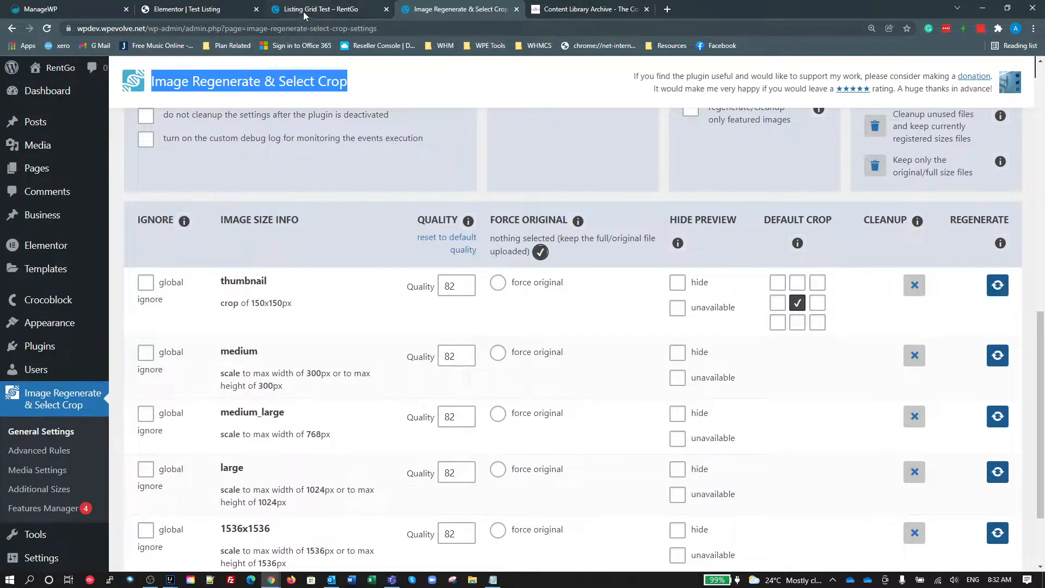
{"action": "left_click", "coordinate": [326, 9]}
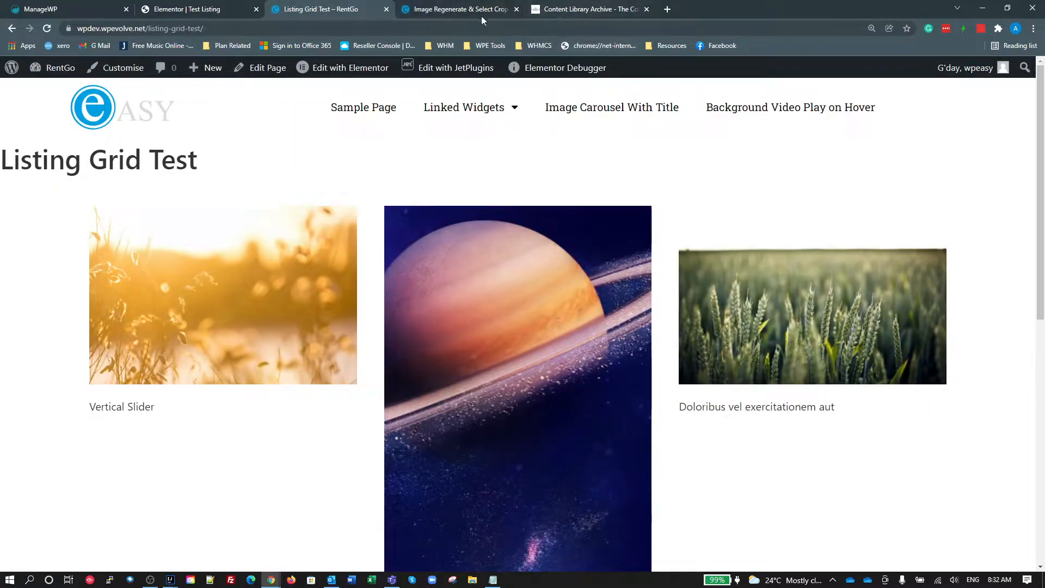
{"action": "left_click", "coordinate": [460, 9]}
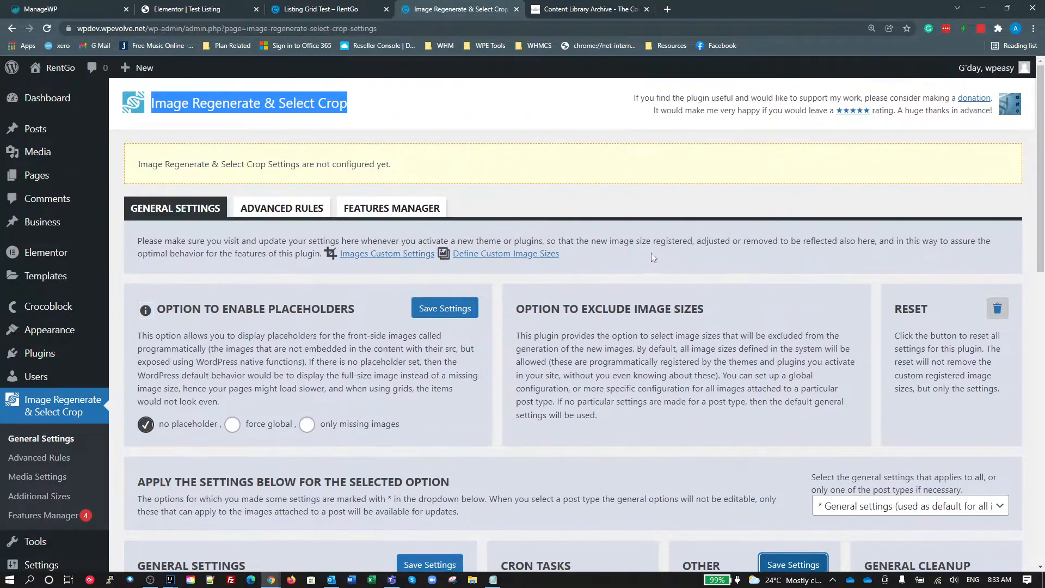
{"action": "mouse_move", "coordinate": [776, 299]}
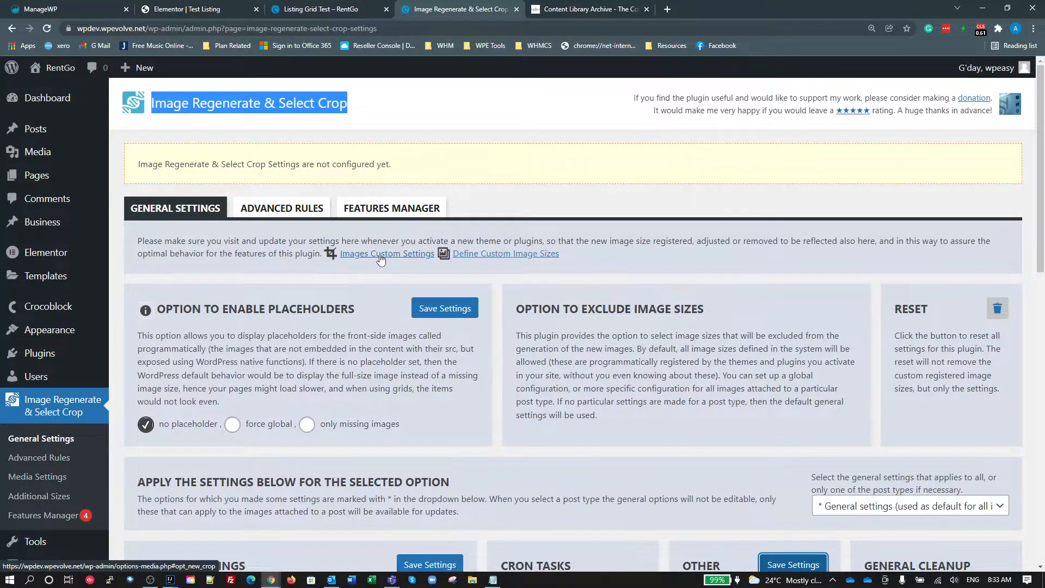
{"action": "mouse_move", "coordinate": [445, 273]}
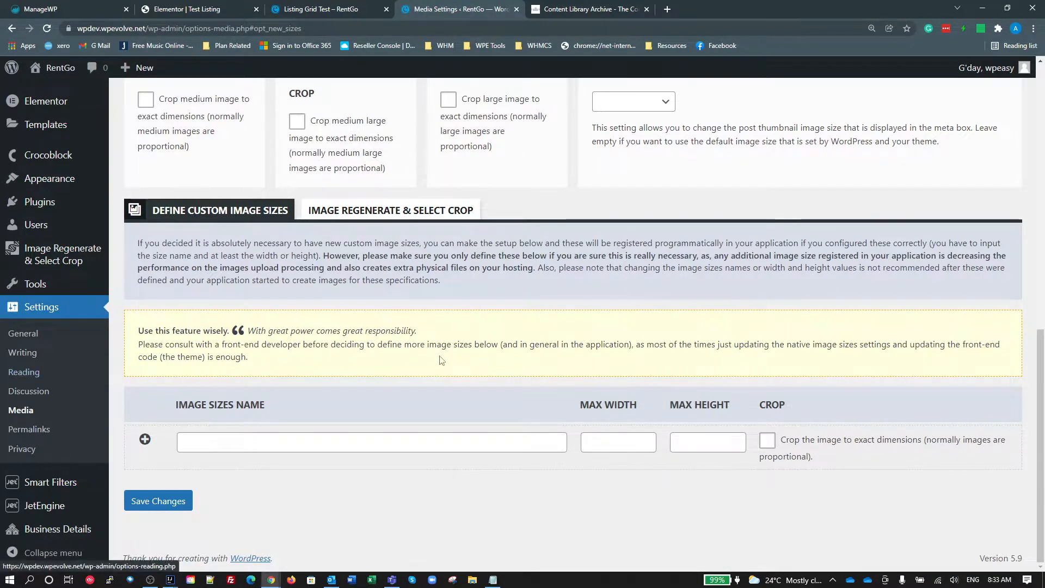
Step: In Media Settings' custom image sizes, name a new size 'Listing Thumb', accepting the autocomplete suggestion
{"action": "scroll", "scroll_direction": "up", "scroll_amount": 3}
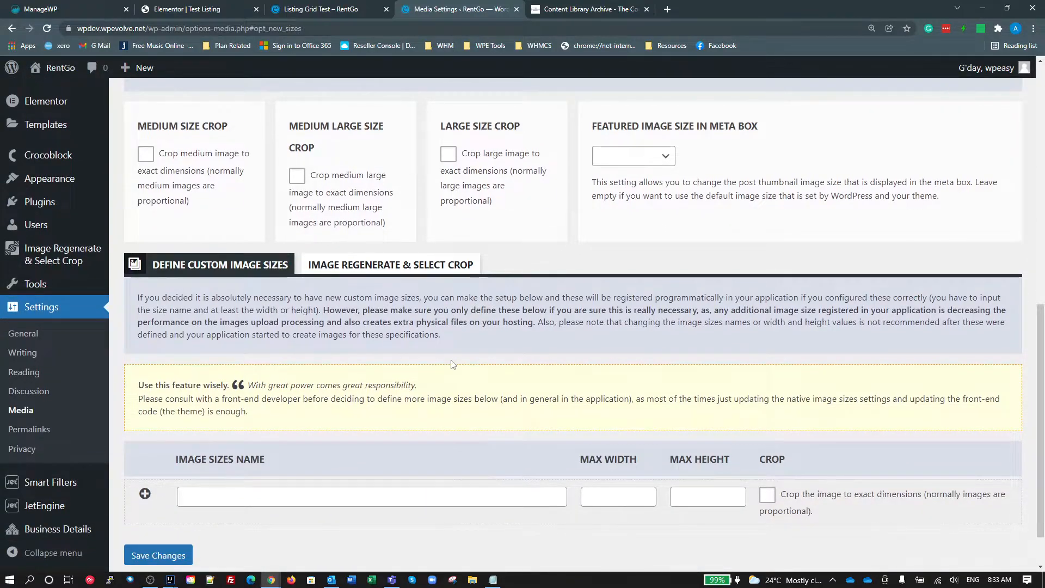
{"action": "mouse_move", "coordinate": [313, 198]}
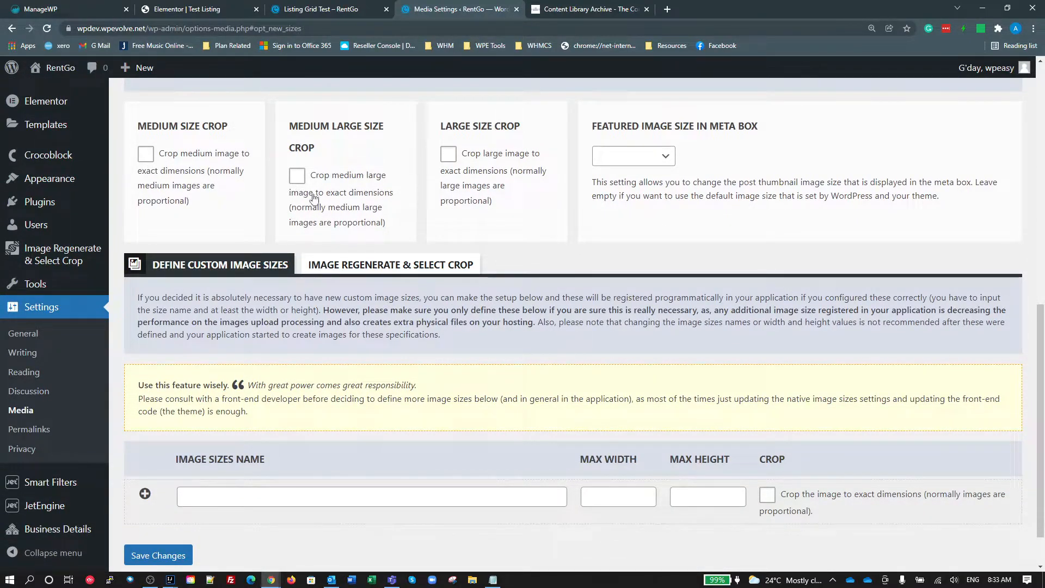
{"action": "mouse_move", "coordinate": [493, 260]}
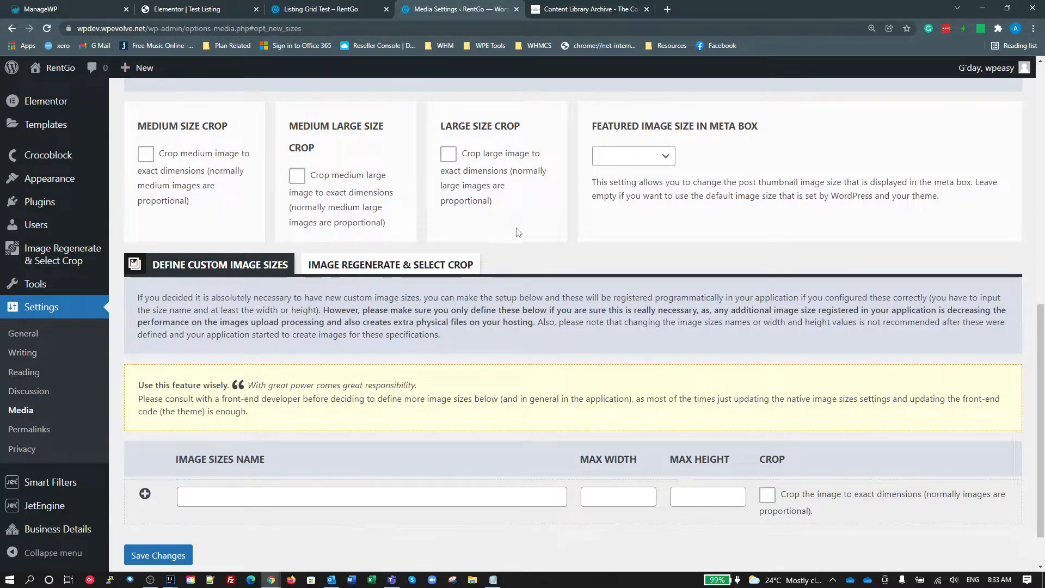
{"action": "left_click", "coordinate": [632, 155]}
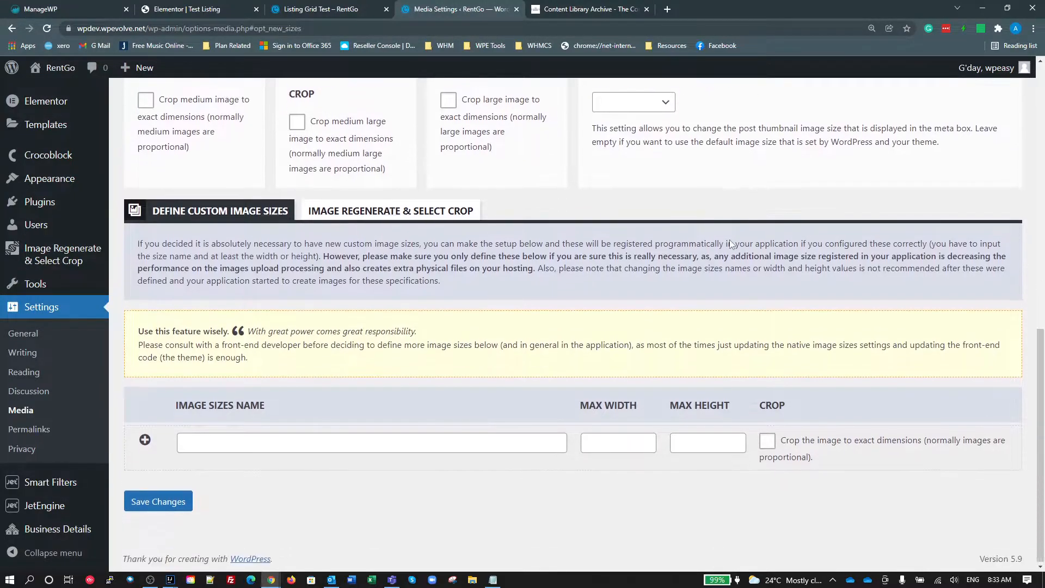
{"action": "left_click", "coordinate": [371, 442]}
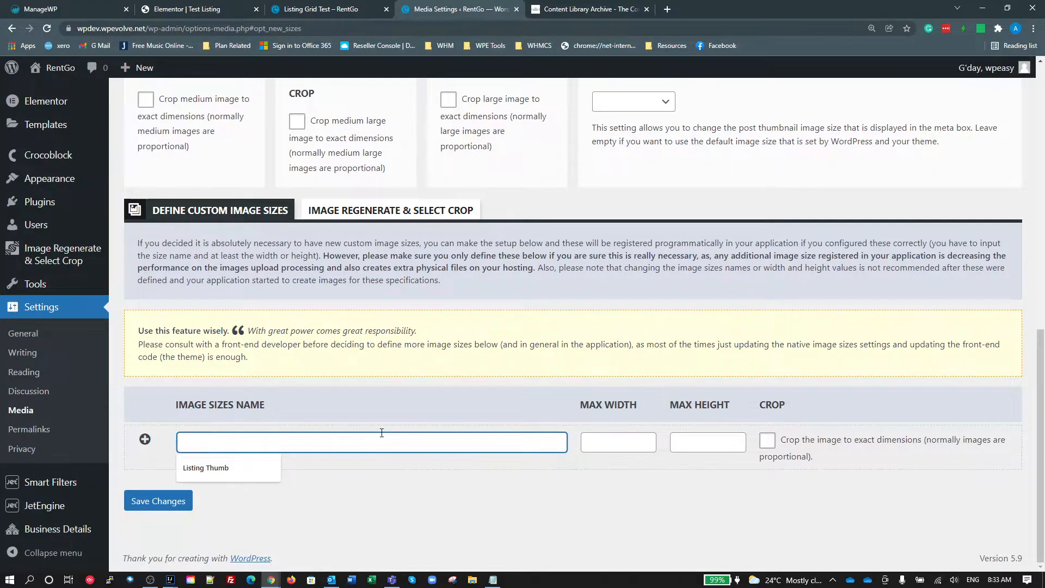
{"action": "type", "text": "Listing"}
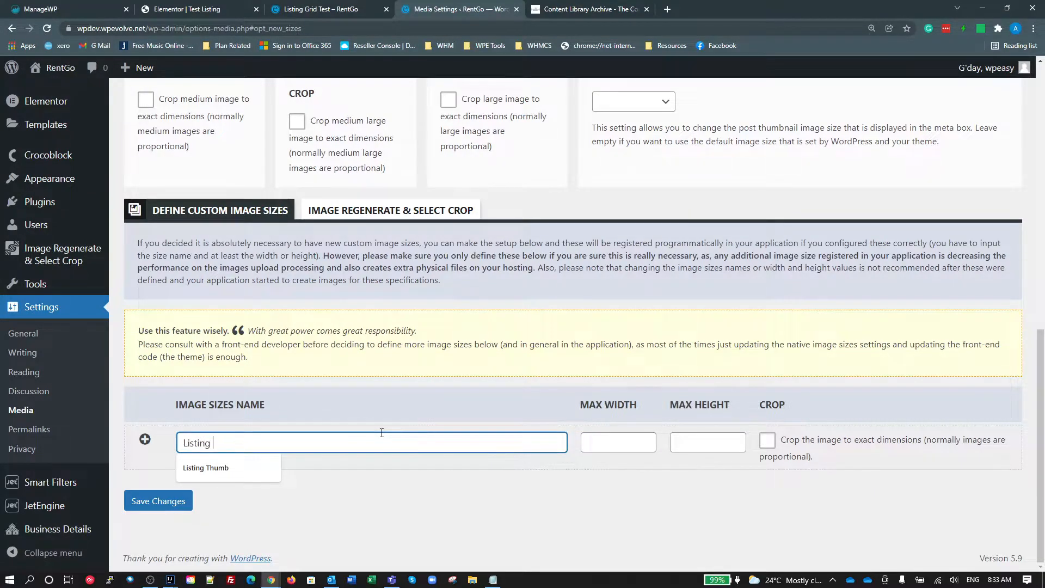
{"action": "type", "text": "tH"}
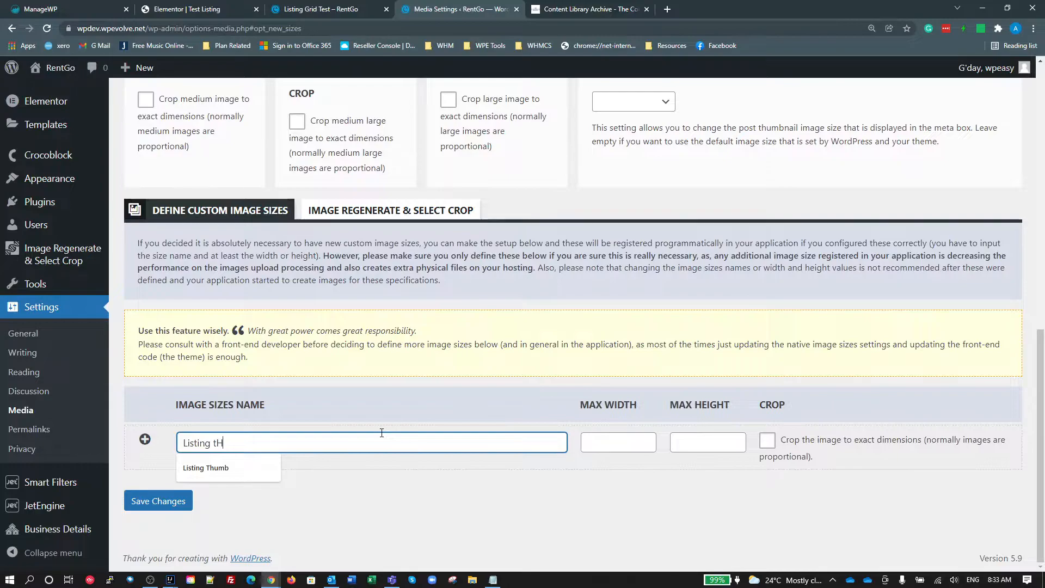
{"action": "type", "text": "UMB"}
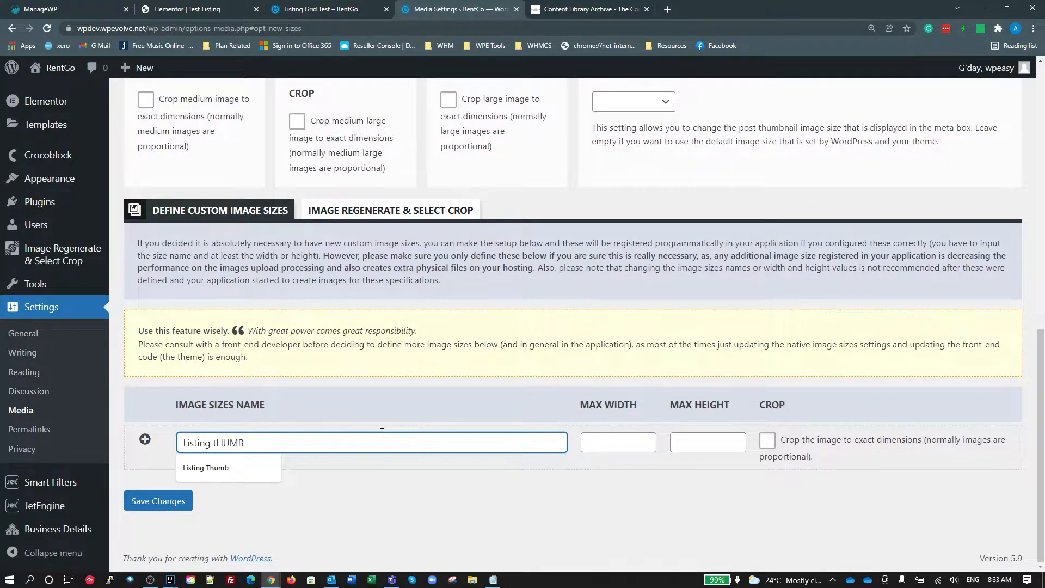
{"action": "key", "text": "Backspace"}
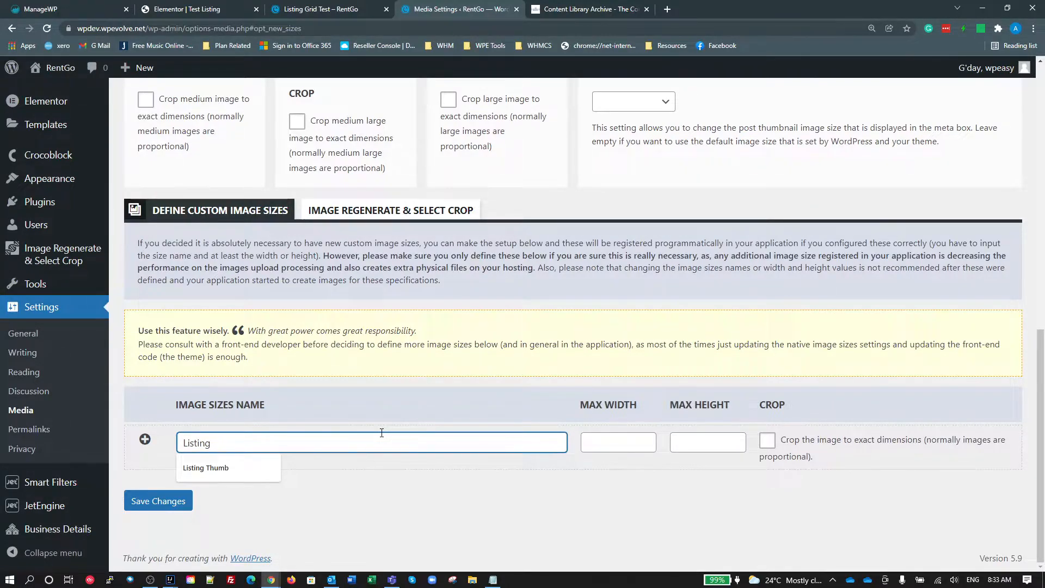
{"action": "left_click", "coordinate": [206, 467]}
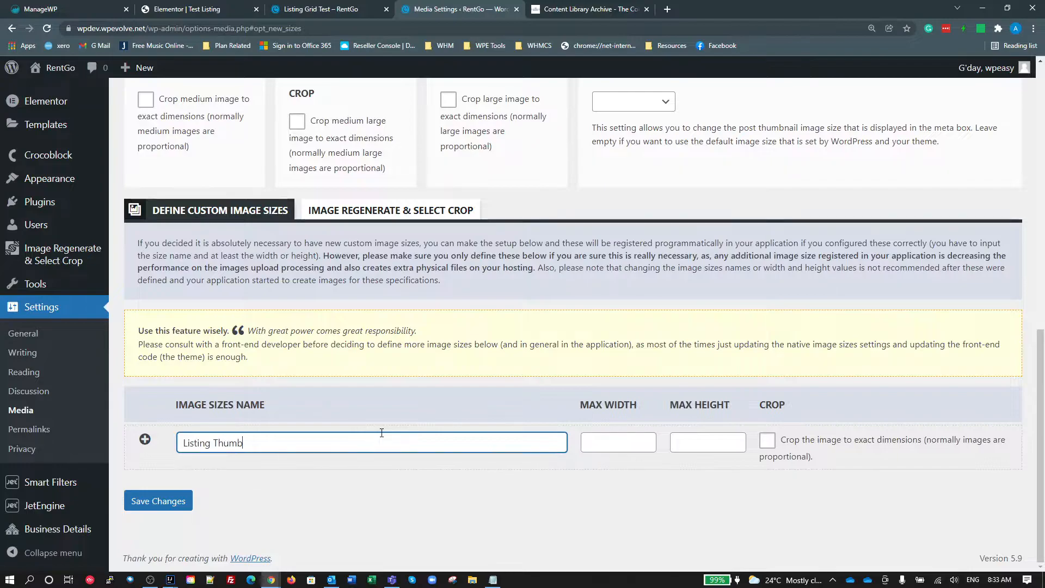
{"action": "mouse_move", "coordinate": [453, 181]}
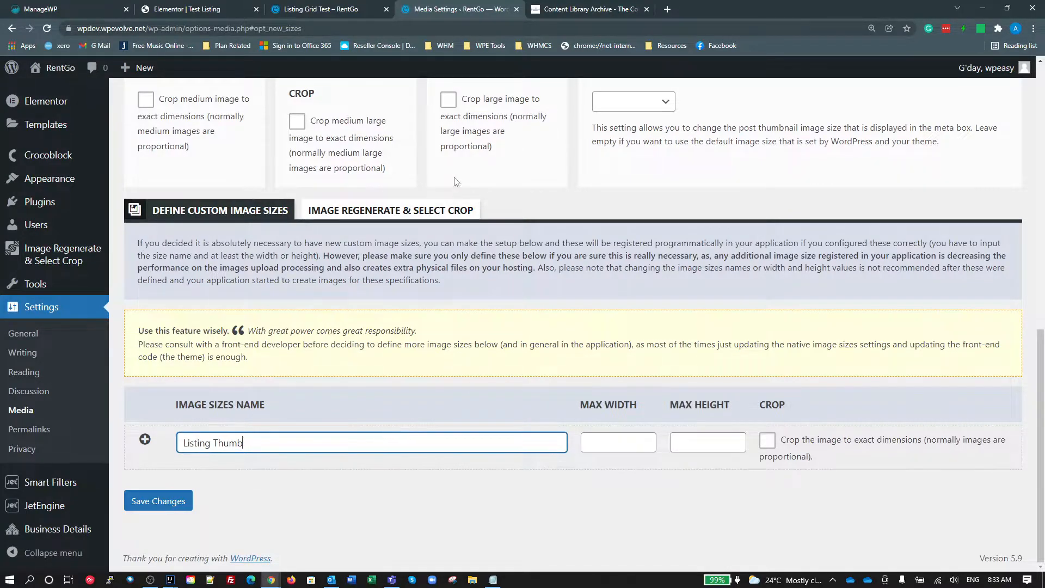
Step: On the Listing Grid Test page, bring up DevTools with F12 and toggle responsive device preview at 767 px width
{"action": "left_click", "coordinate": [327, 9]}
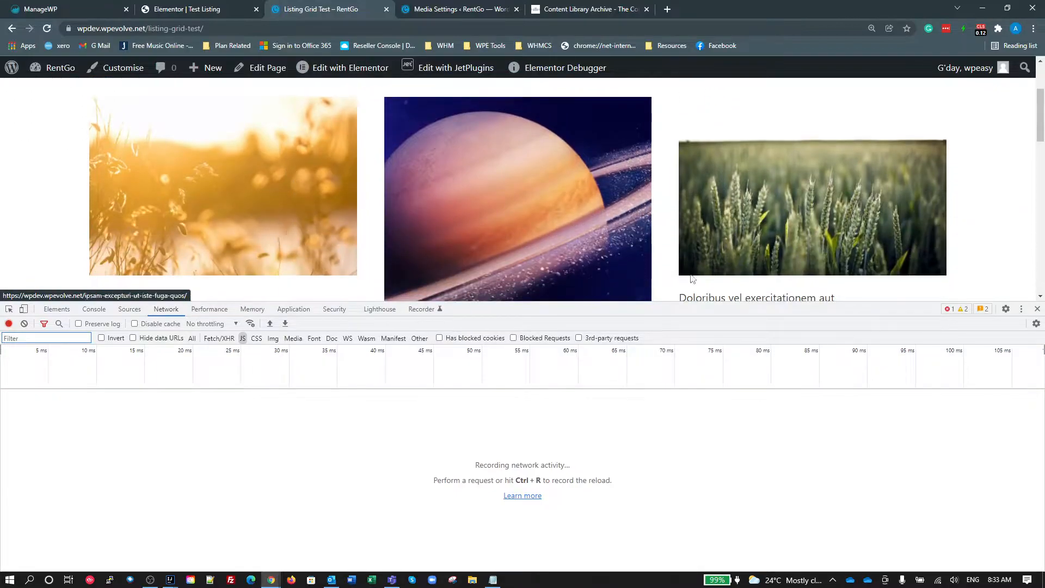
{"action": "left_click", "coordinate": [1035, 308]}
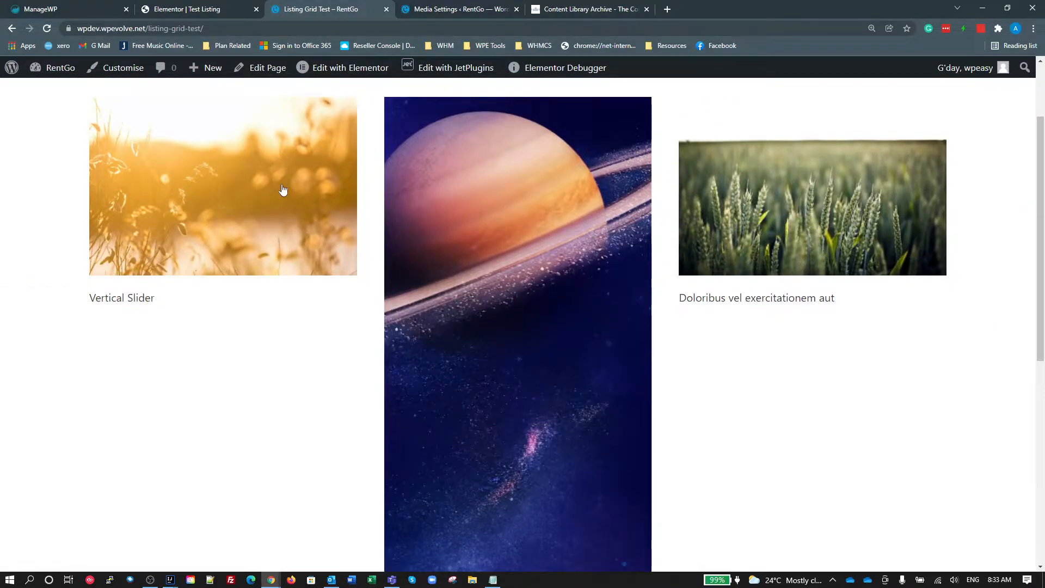
{"action": "scroll", "scroll_direction": "up", "scroll_amount": 3}
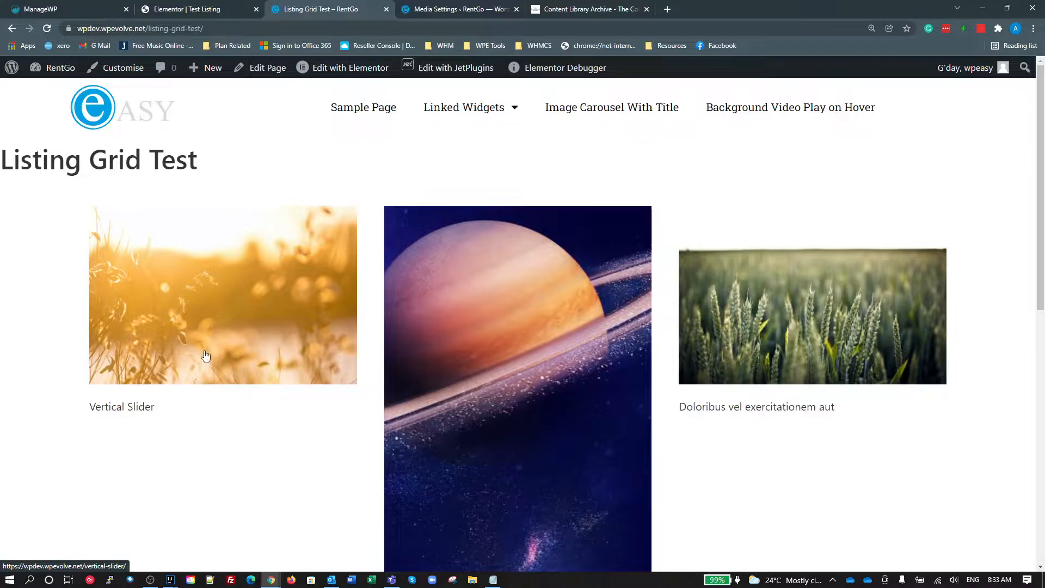
{"action": "scroll", "scroll_direction": "down", "scroll_amount": 3}
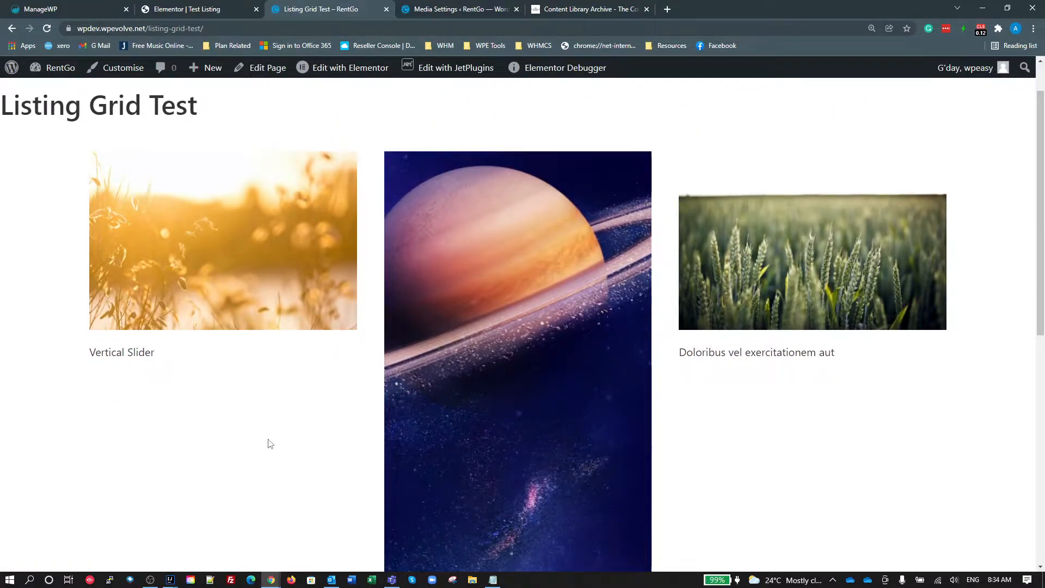
{"action": "key", "text": "F12"}
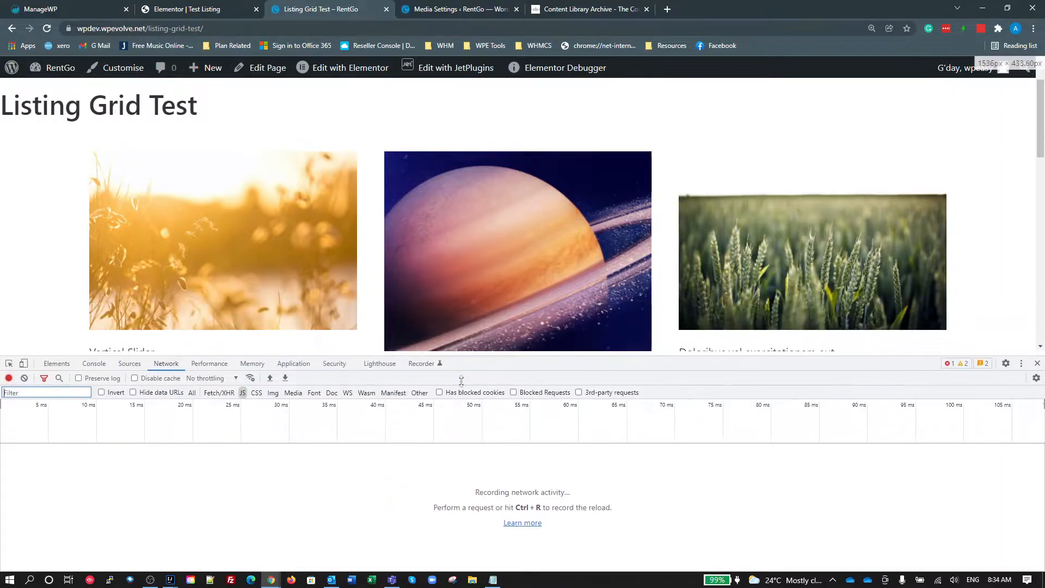
{"action": "left_click", "coordinate": [23, 363]}
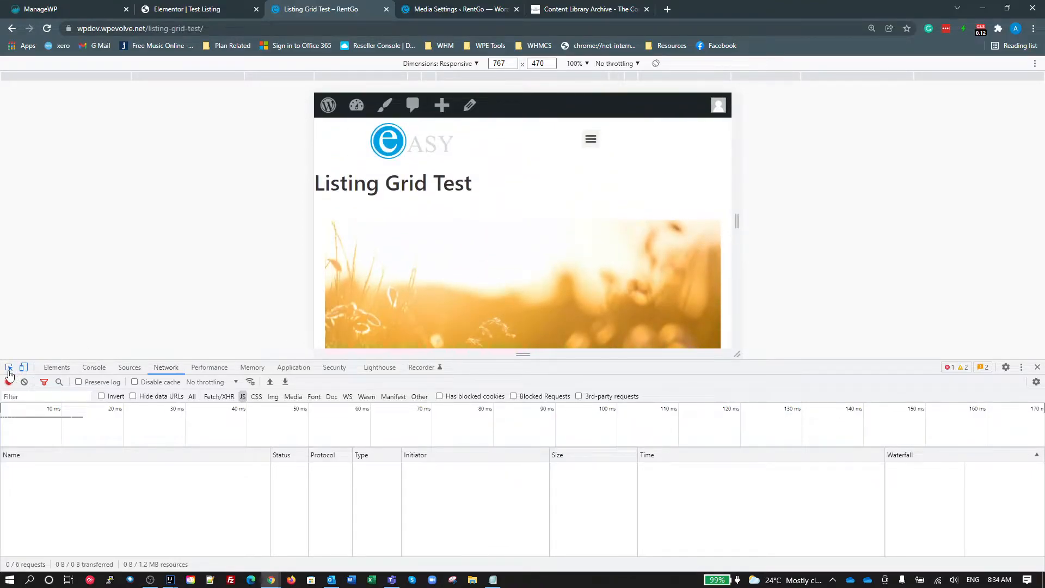
Step: Inspect the first listing image to reveal its 768×512 source dimensions
{"action": "left_click", "coordinate": [56, 367]}
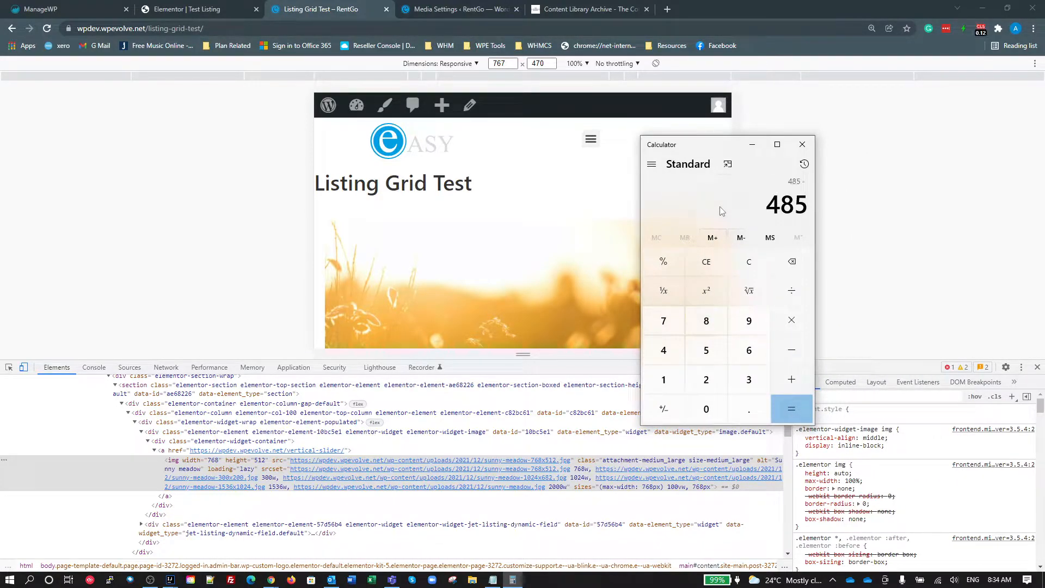
Step: Divide 485 by 727 and multiply by 750 to get an image height of about 500 px
{"action": "left_click", "coordinate": [791, 408]}
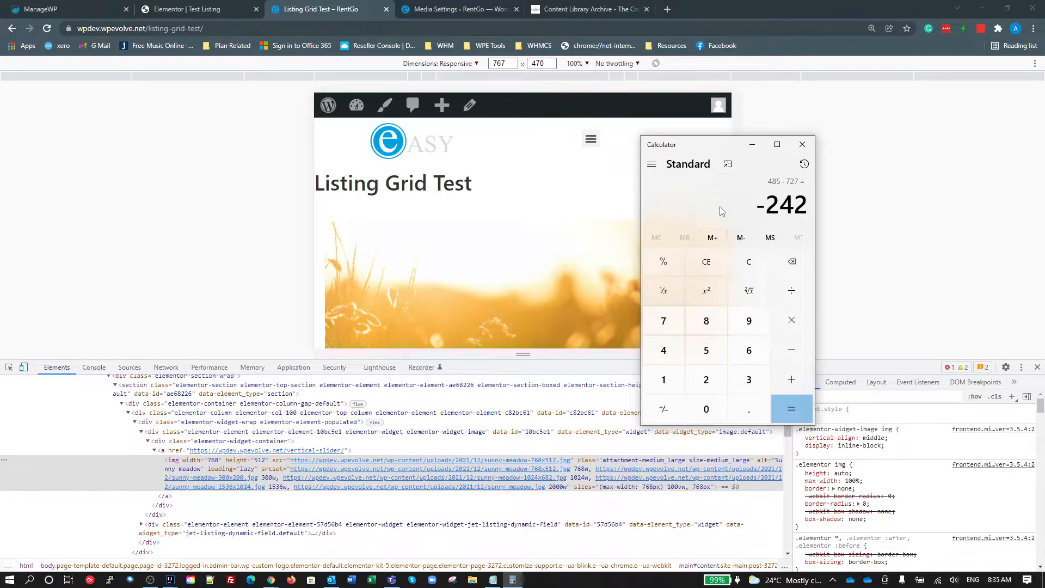
{"action": "left_click", "coordinate": [792, 290]}
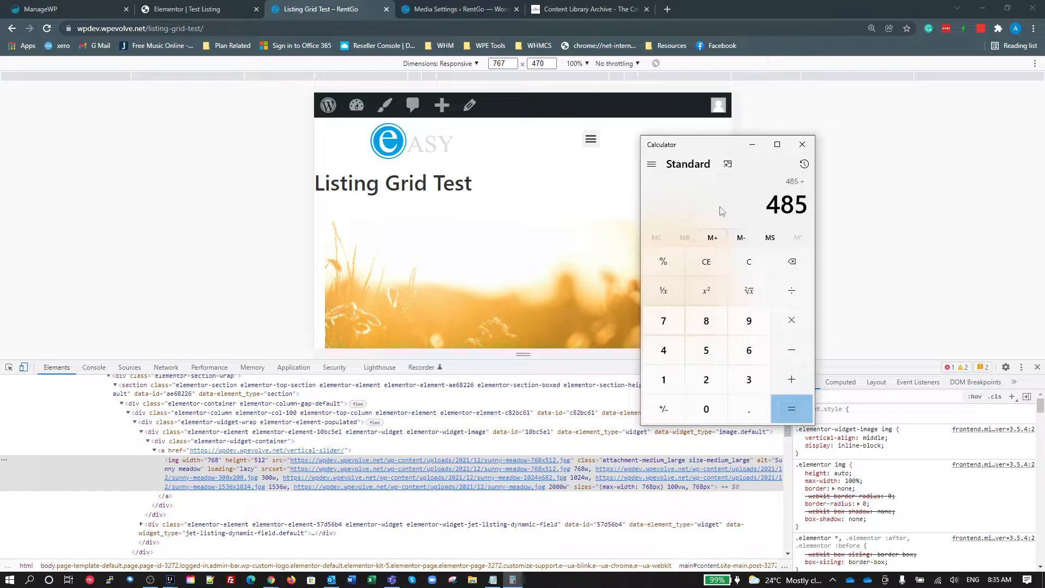
{"action": "left_click", "coordinate": [706, 379]}
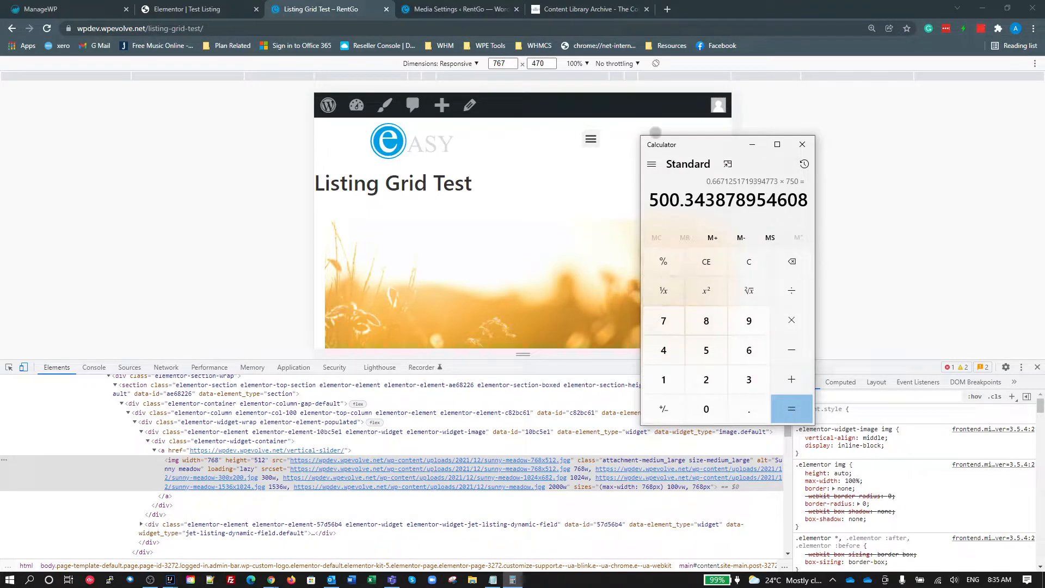
Step: Enter Max Width 750 and Max Height 500, tick Crop and save the Listing Thumb size
{"action": "left_click", "coordinate": [460, 10]}
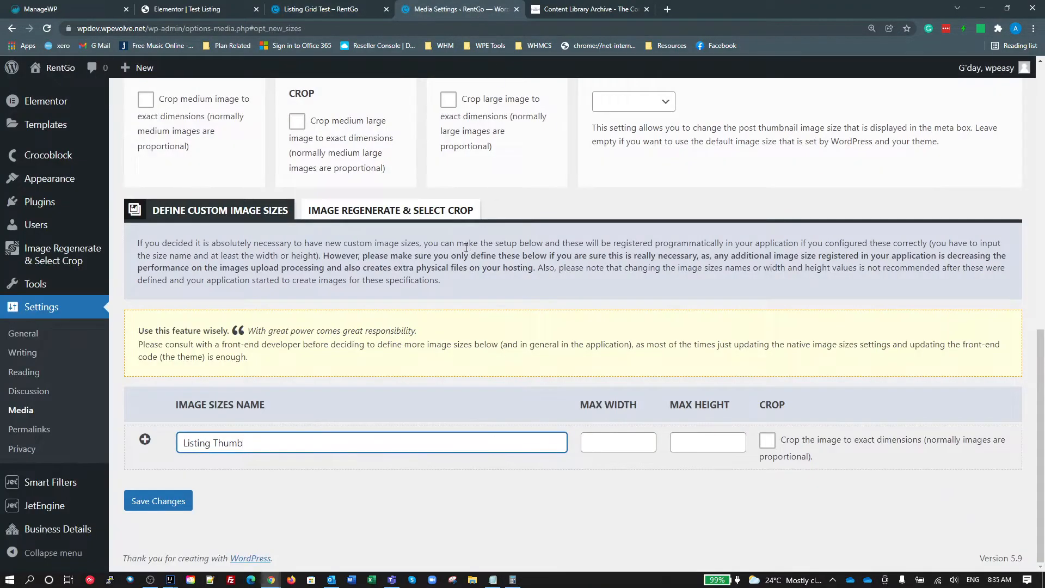
{"action": "left_click", "coordinate": [613, 442]}
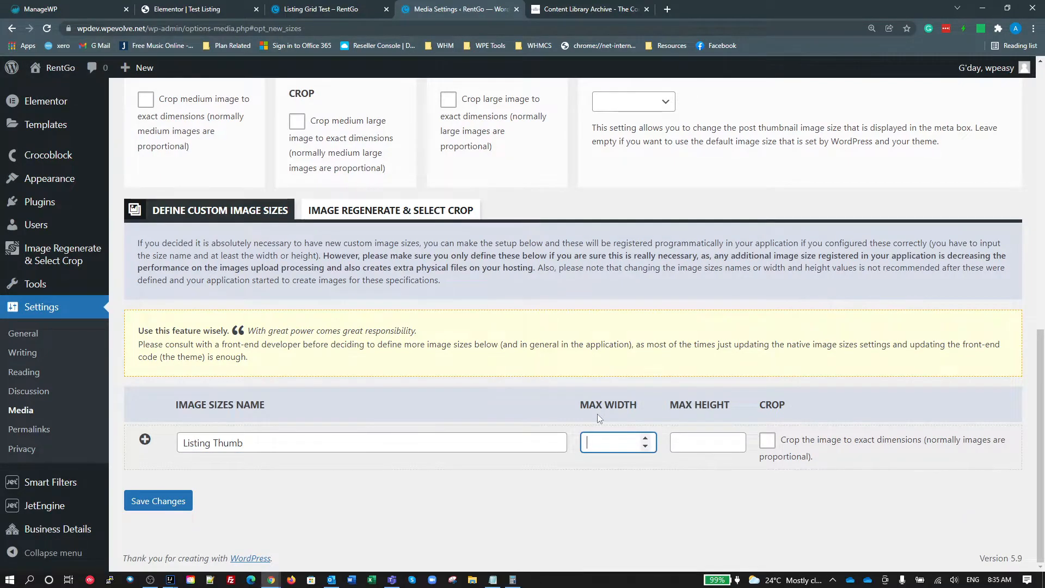
{"action": "type", "text": "750"}
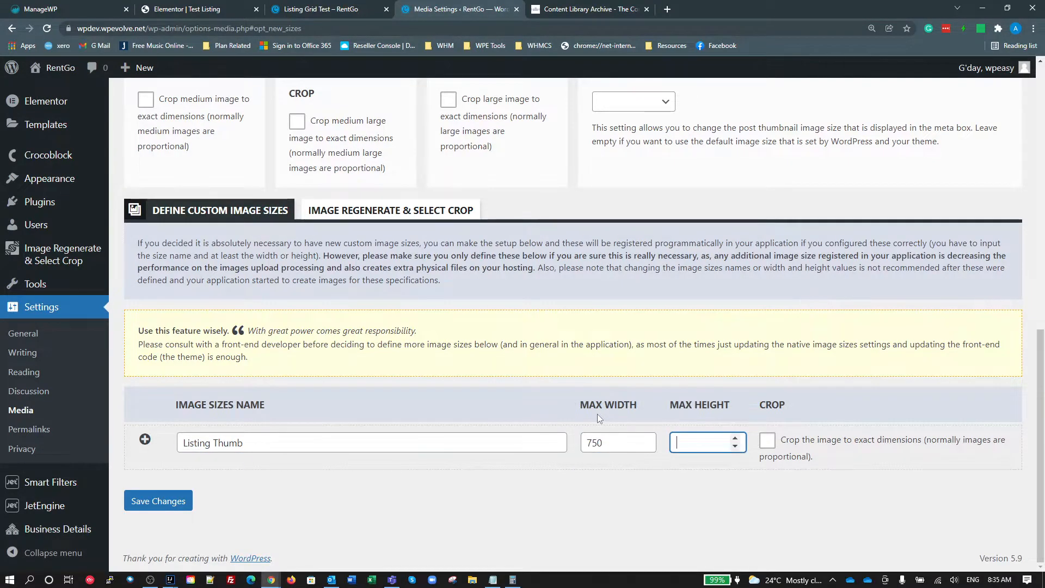
{"action": "type", "text": "500"}
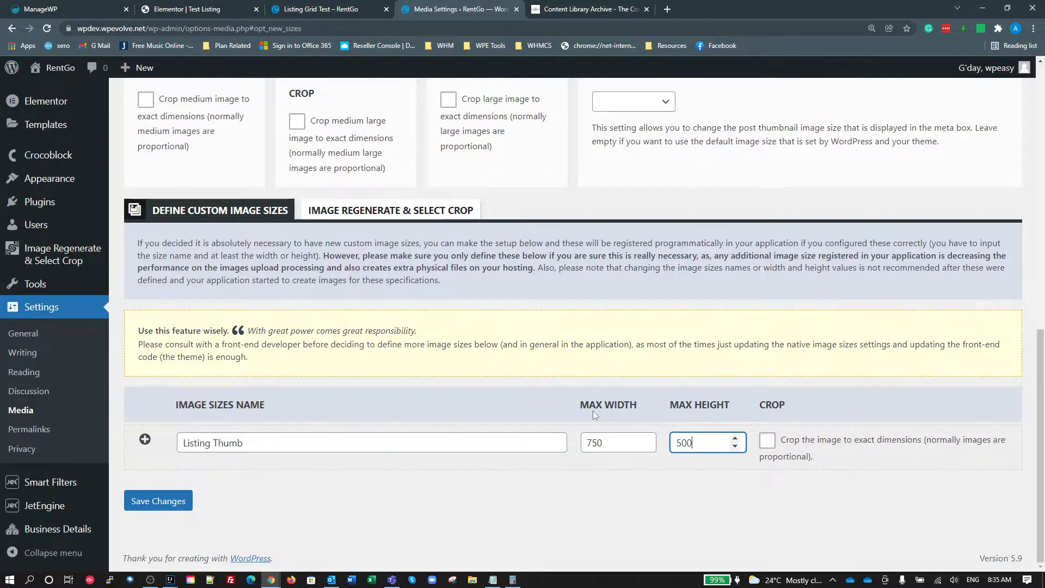
{"action": "left_click", "coordinate": [767, 440]}
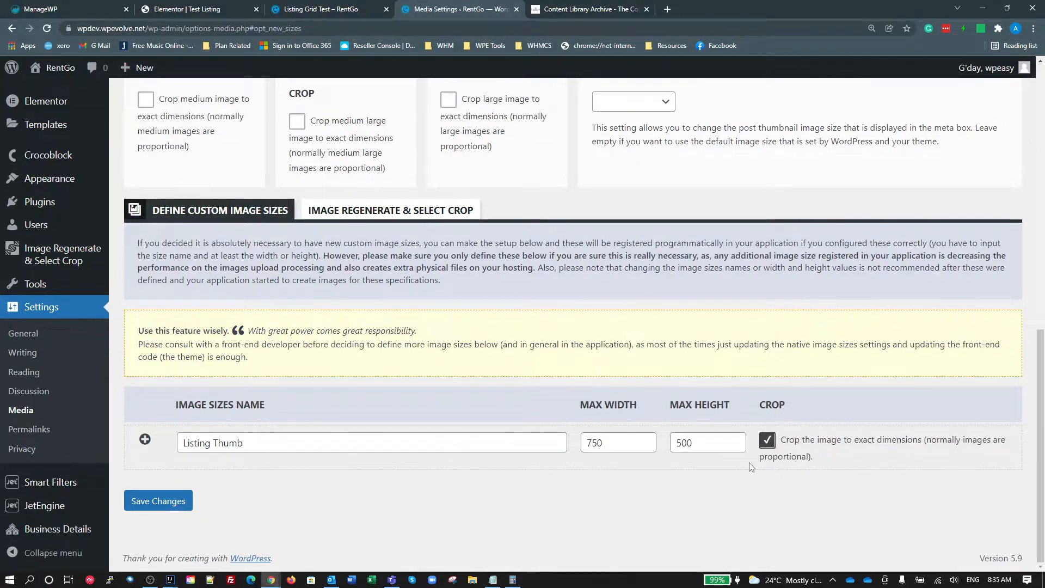
{"action": "left_click", "coordinate": [158, 501]}
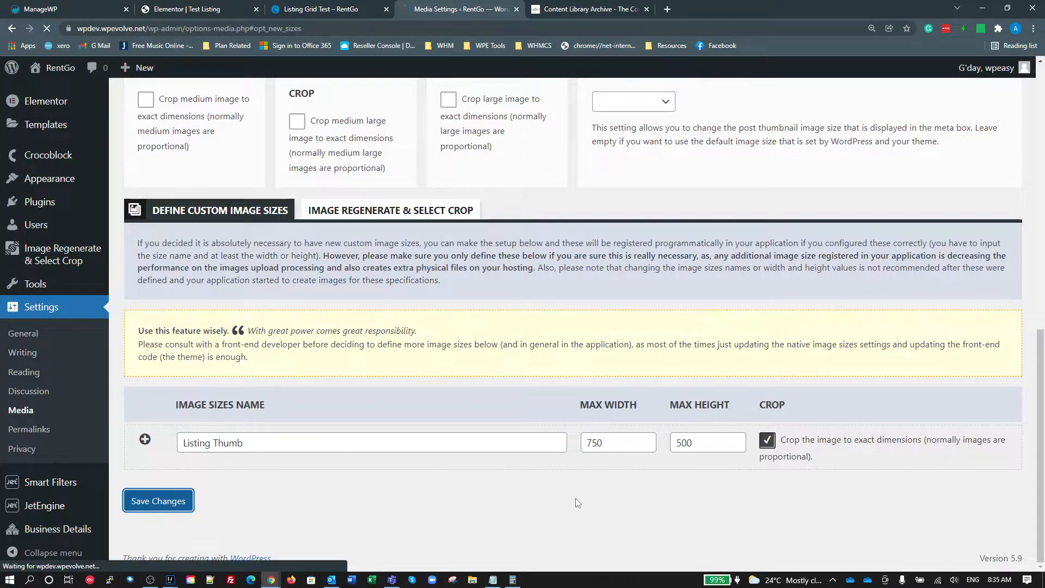
{"action": "left_click", "coordinate": [158, 501]}
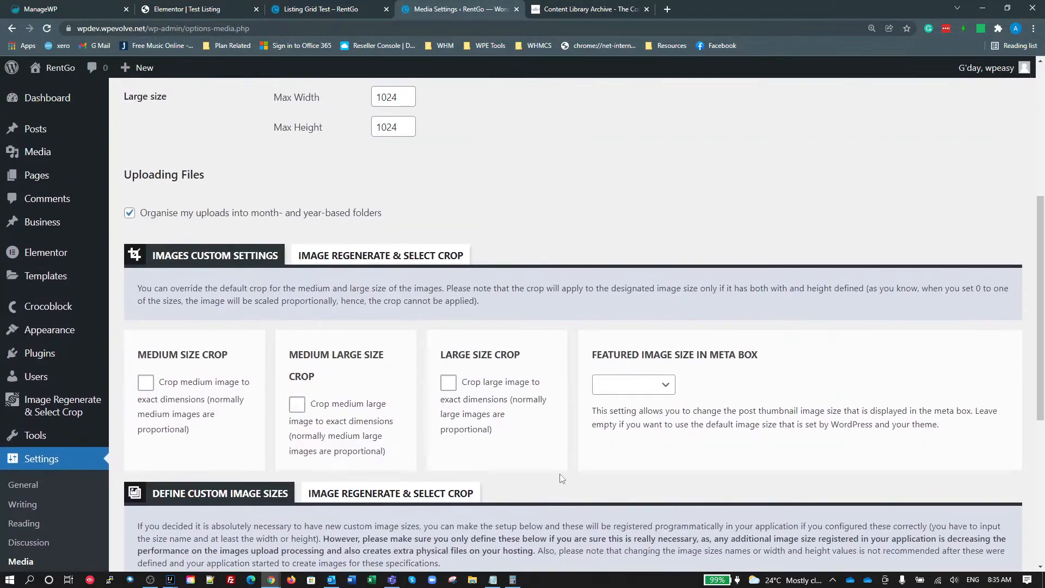
{"action": "scroll", "scroll_direction": "down", "scroll_amount": 3}
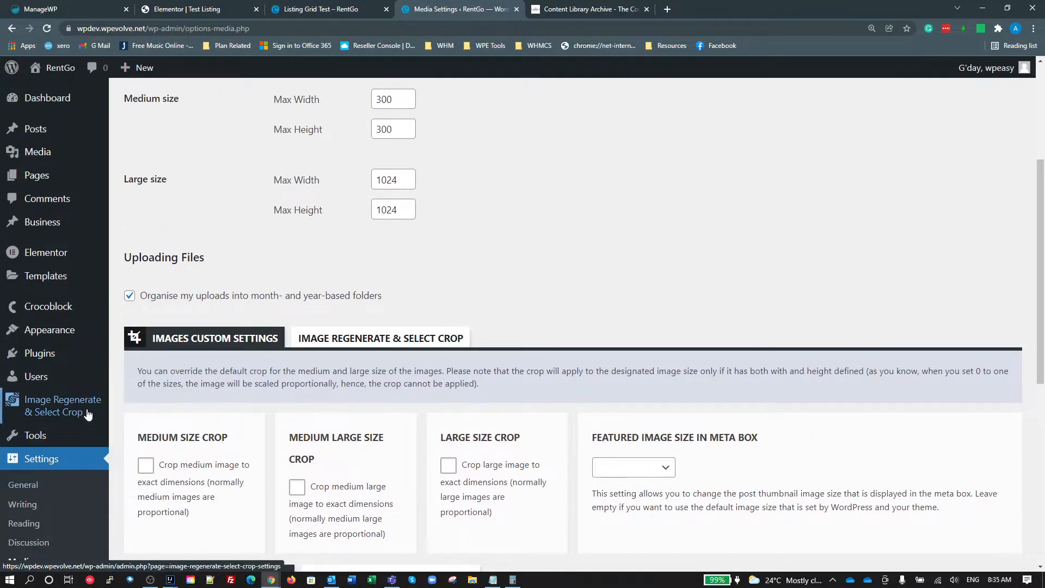
Step: Anchor the listing_thumb 750x500 default crop at the centre square
{"action": "left_click", "coordinate": [62, 405]}
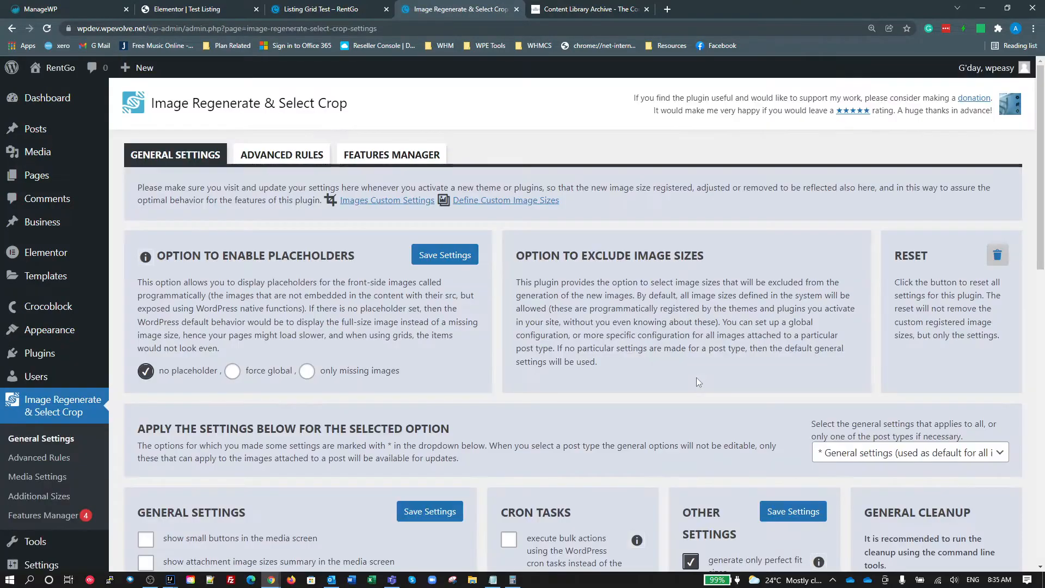
{"action": "scroll", "scroll_direction": "down", "scroll_amount": 3}
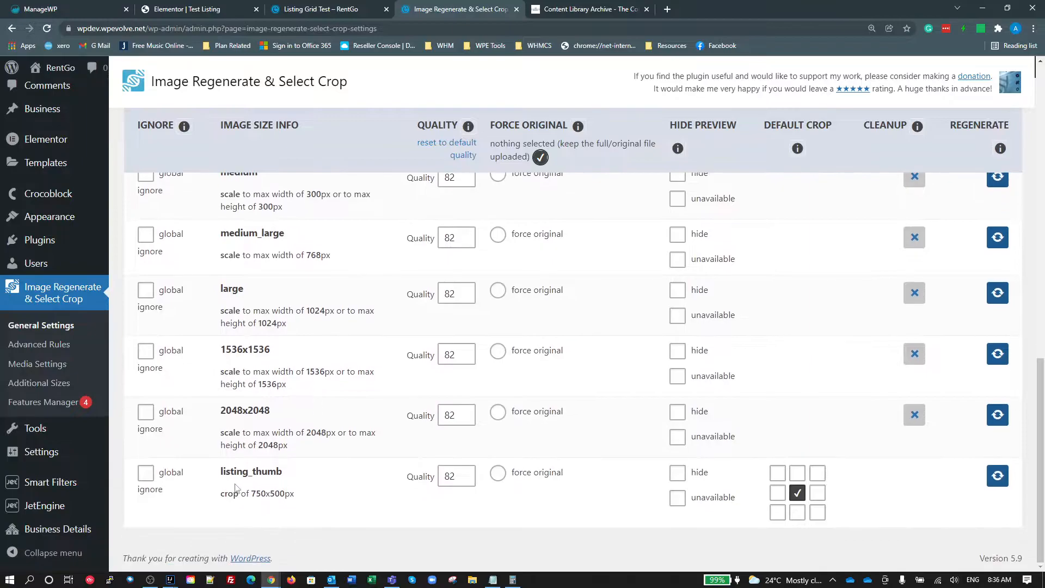
{"action": "mouse_move", "coordinate": [268, 498]}
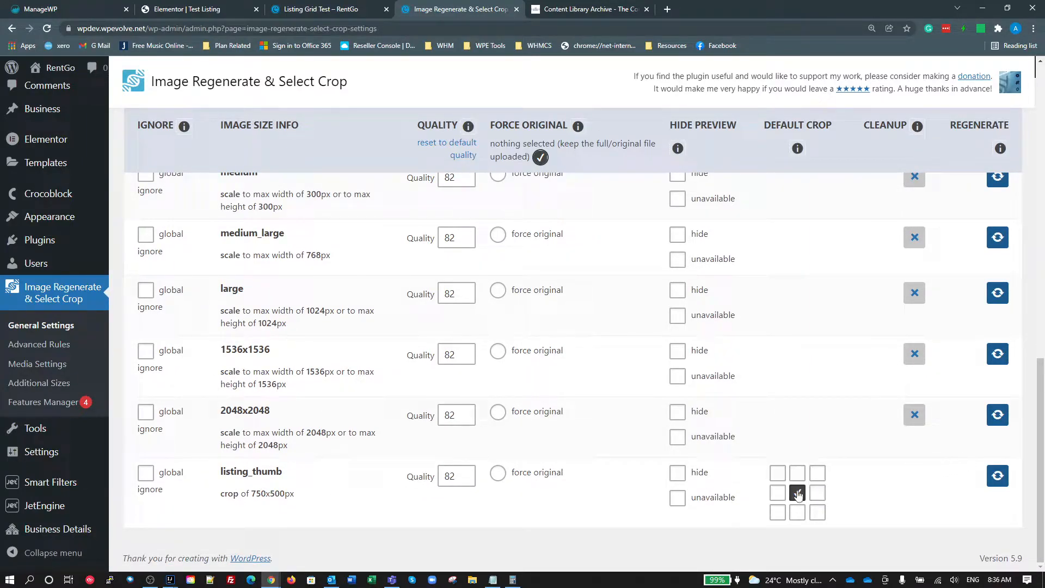
{"action": "left_click", "coordinate": [797, 492]}
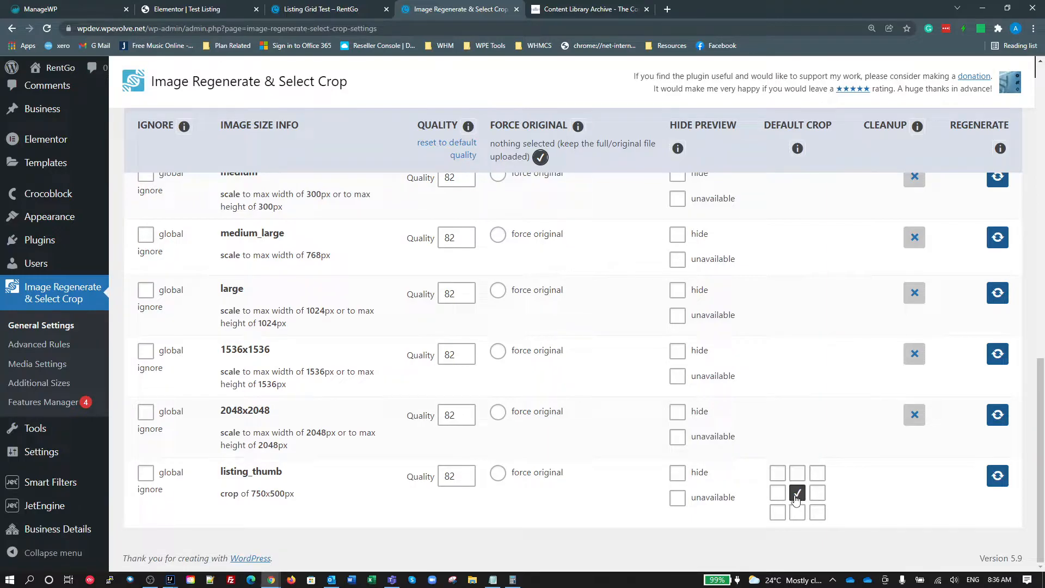
{"action": "mouse_move", "coordinate": [797, 493]}
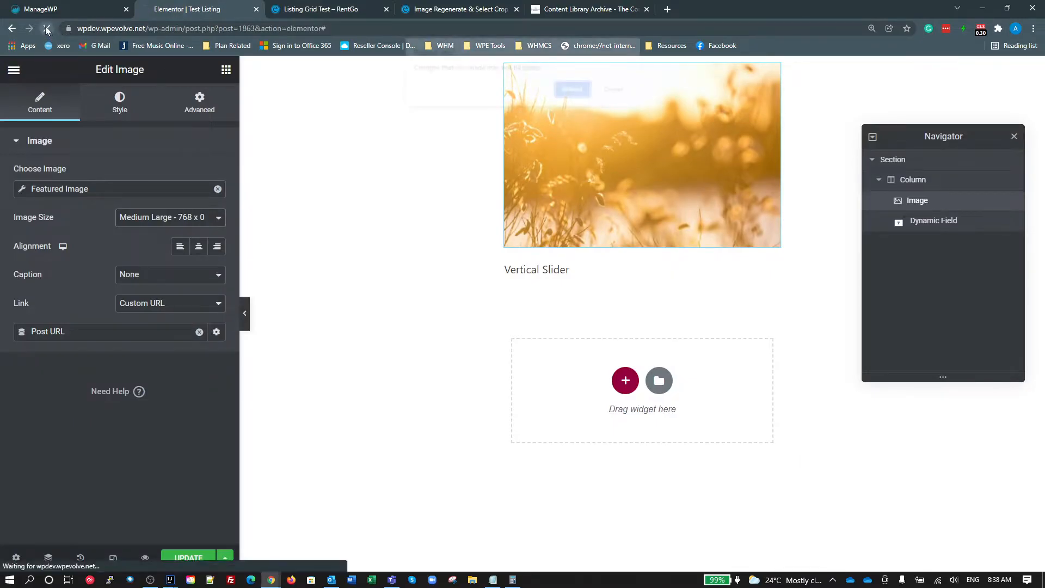
Step: Set the featured image widget to Listing Thumb 750x500, update the template and go to Listing Grid Test
{"action": "left_click", "coordinate": [46, 29]}
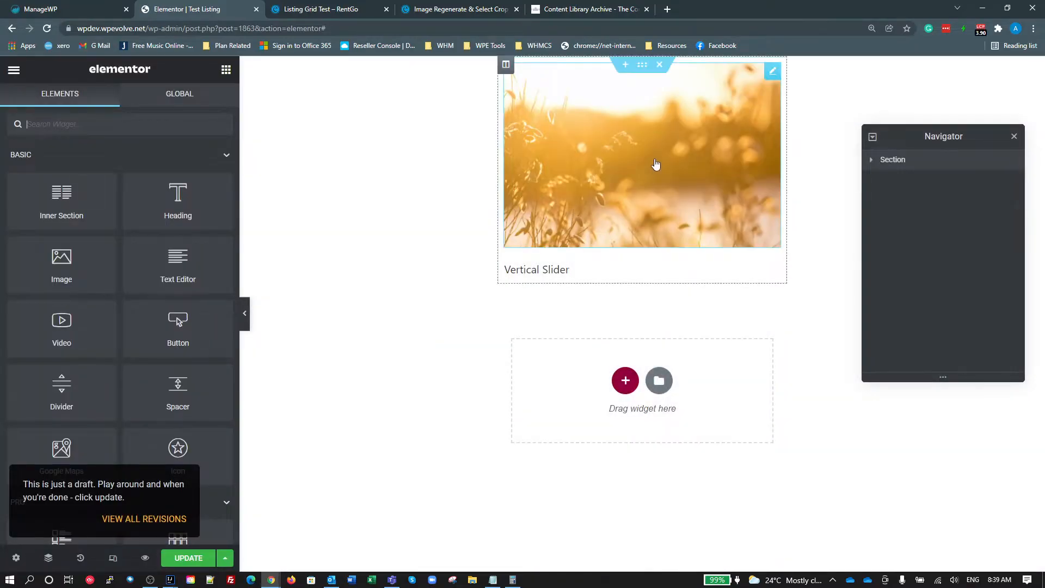
{"action": "left_click", "coordinate": [642, 155]}
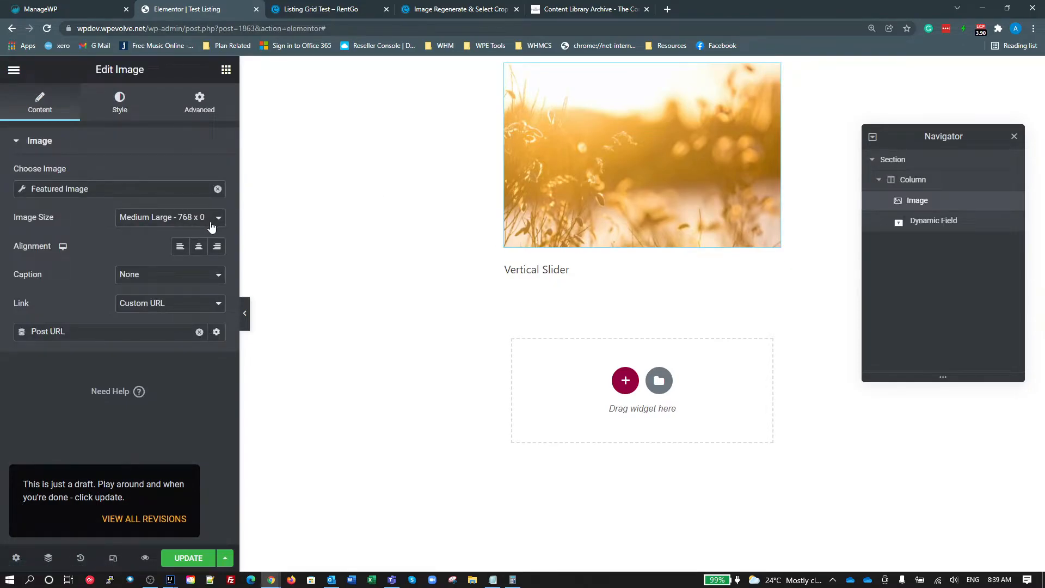
{"action": "left_click", "coordinate": [169, 216]}
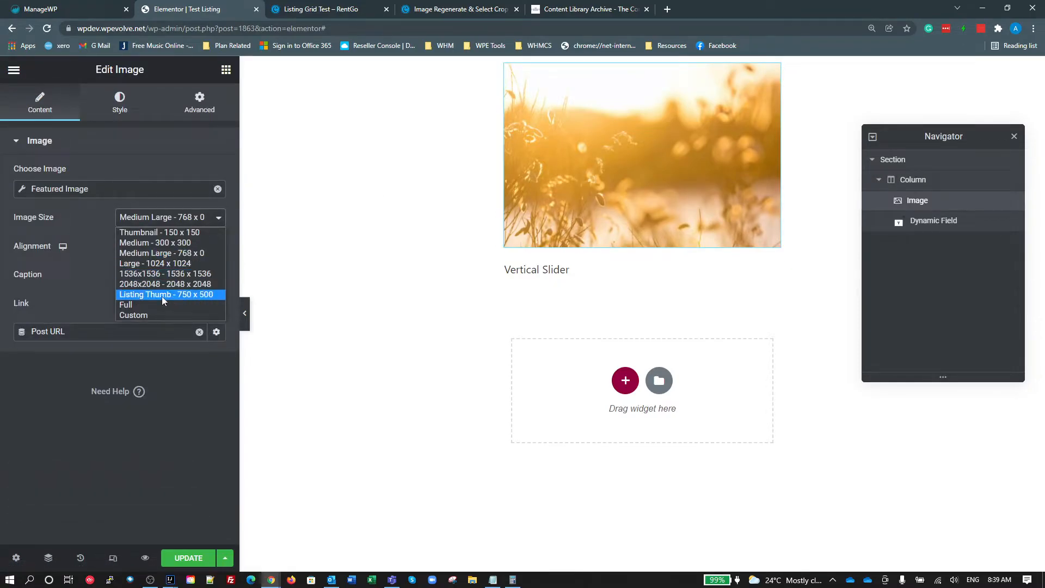
{"action": "left_click", "coordinate": [166, 294]}
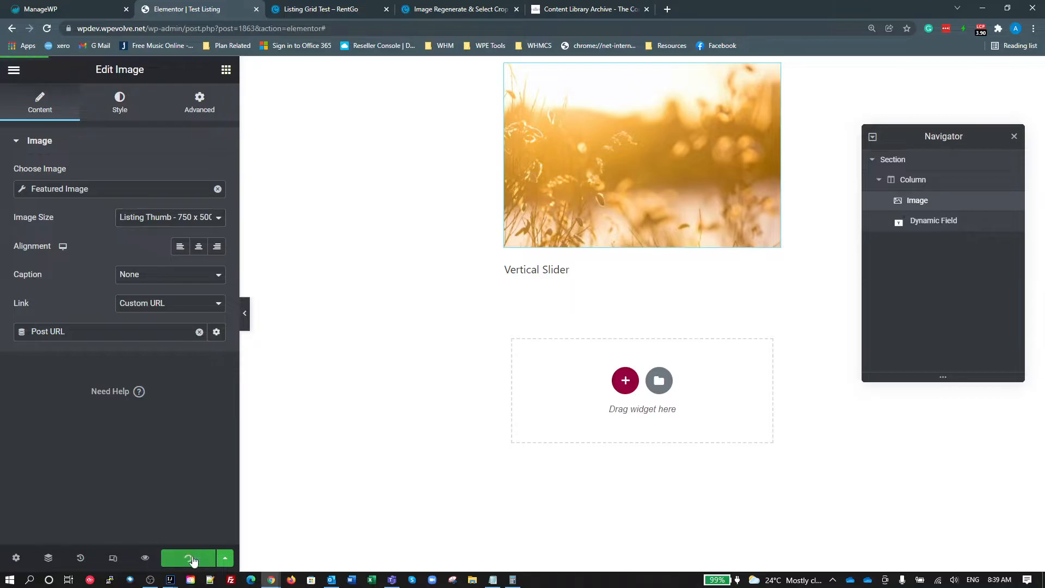
{"action": "left_click", "coordinate": [189, 557]}
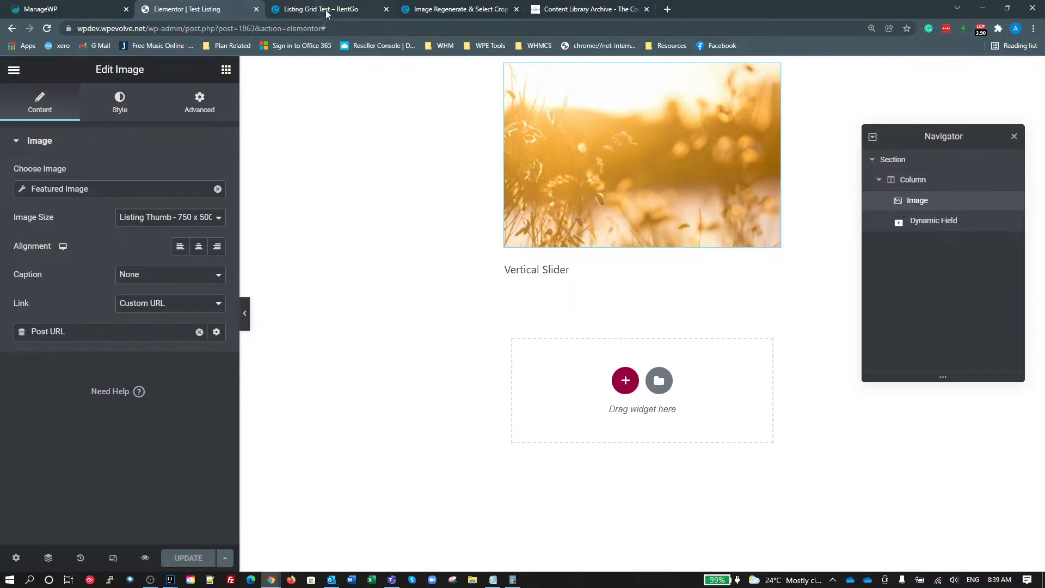
{"action": "left_click", "coordinate": [319, 8]}
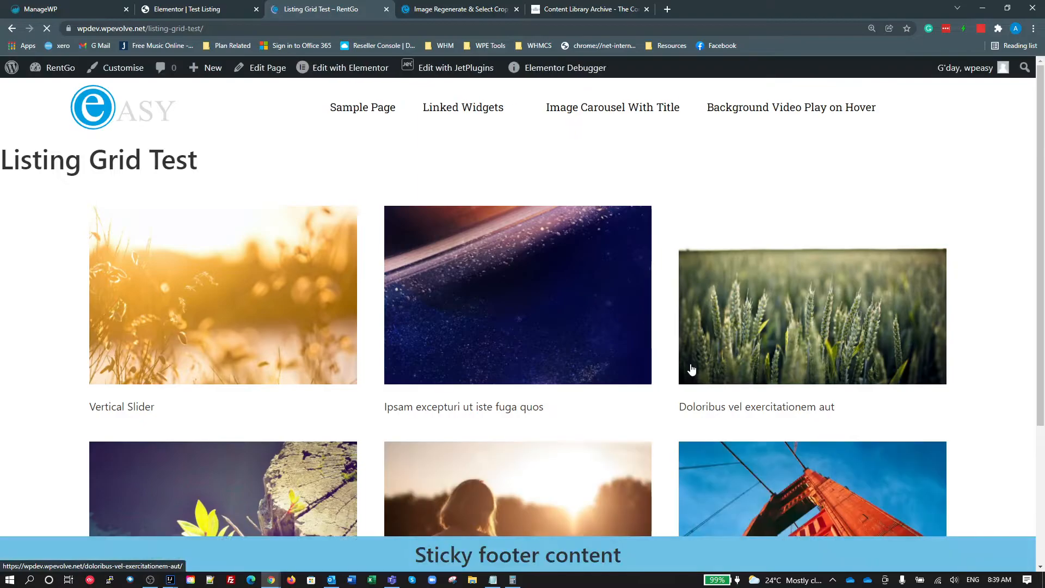
Step: Preview the grid in DevTools responsive mode, widening through two and three columns to full width
{"action": "scroll", "scroll_direction": "down", "scroll_amount": 3}
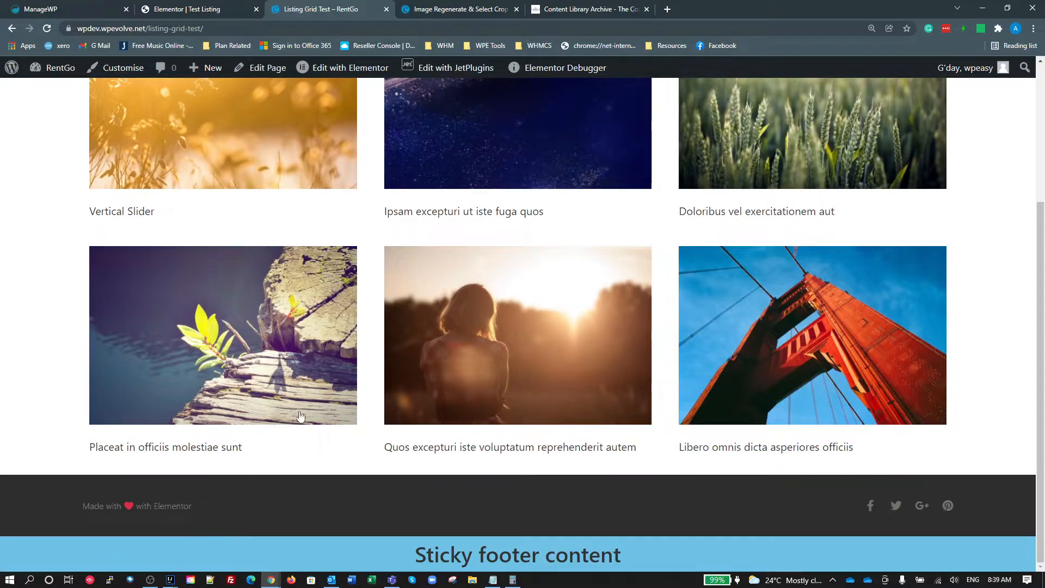
{"action": "key", "text": "F12"}
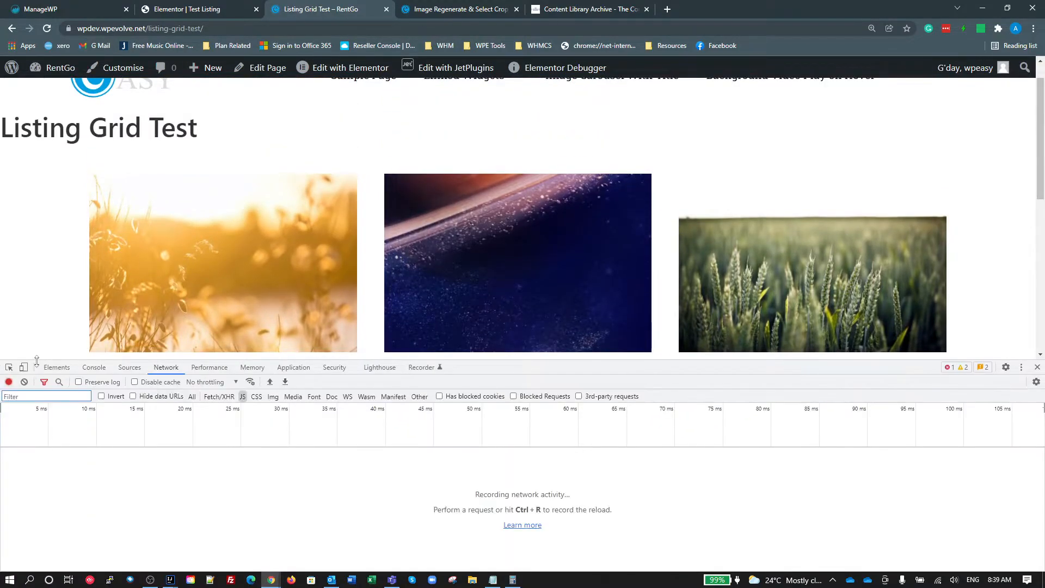
{"action": "left_click", "coordinate": [23, 367]}
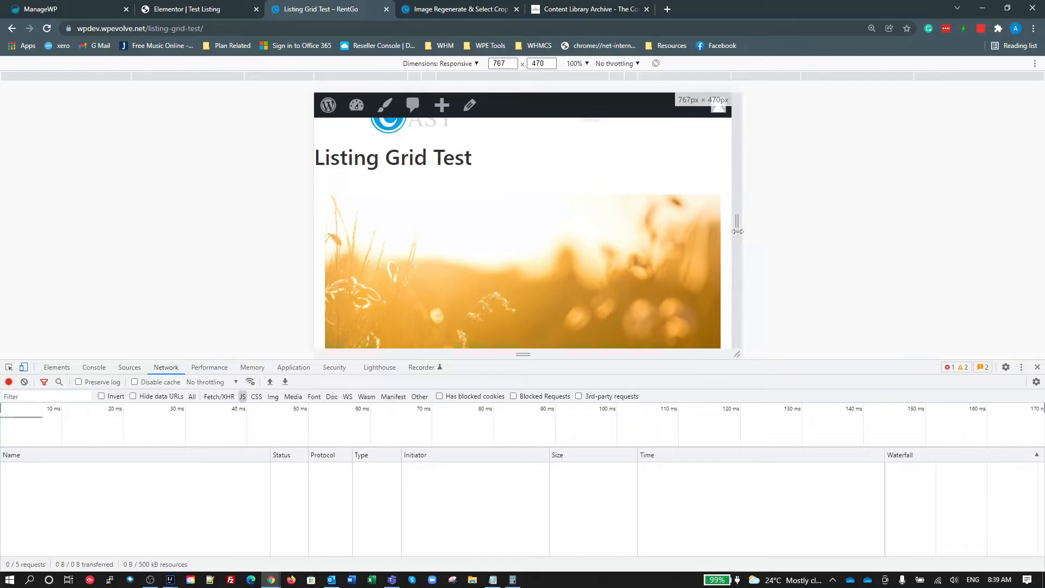
{"action": "left_click_drag", "start_coordinate": [737, 221], "coordinate": [751, 221]}
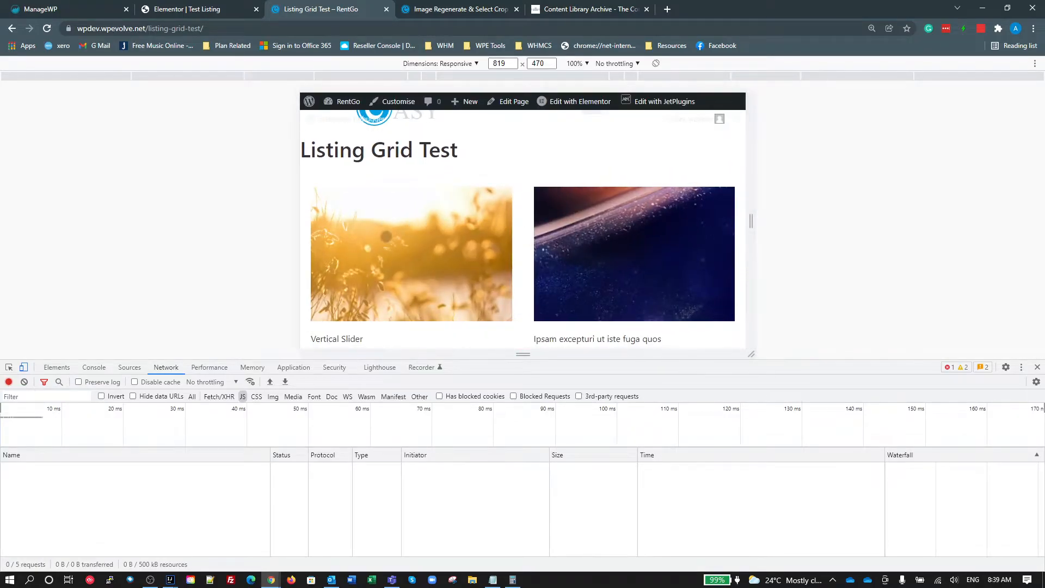
{"action": "left_click_drag", "start_coordinate": [751, 221], "coordinate": [780, 224]}
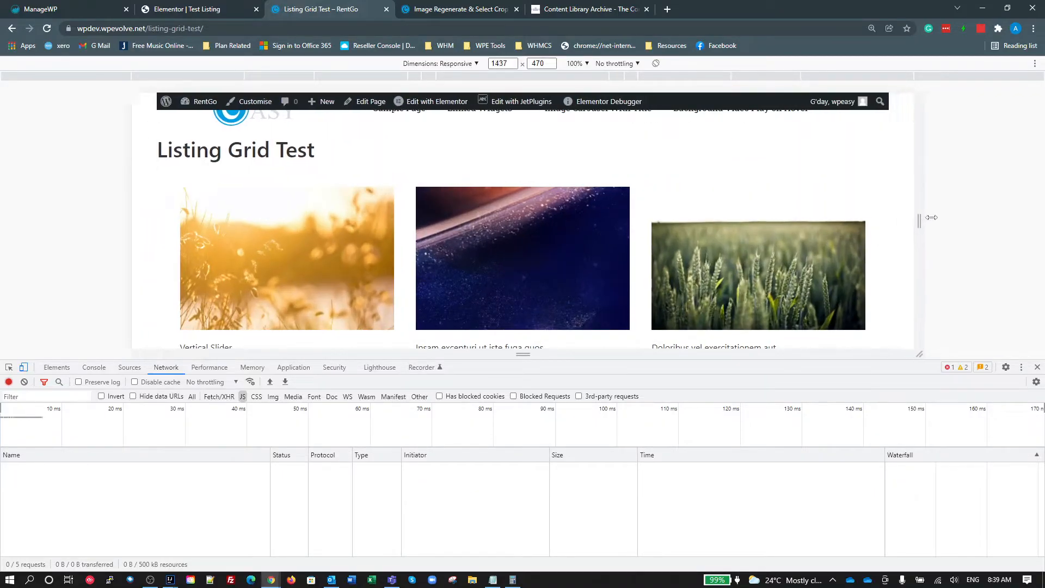
{"action": "left_click_drag", "start_coordinate": [923, 217], "coordinate": [729, 235]}
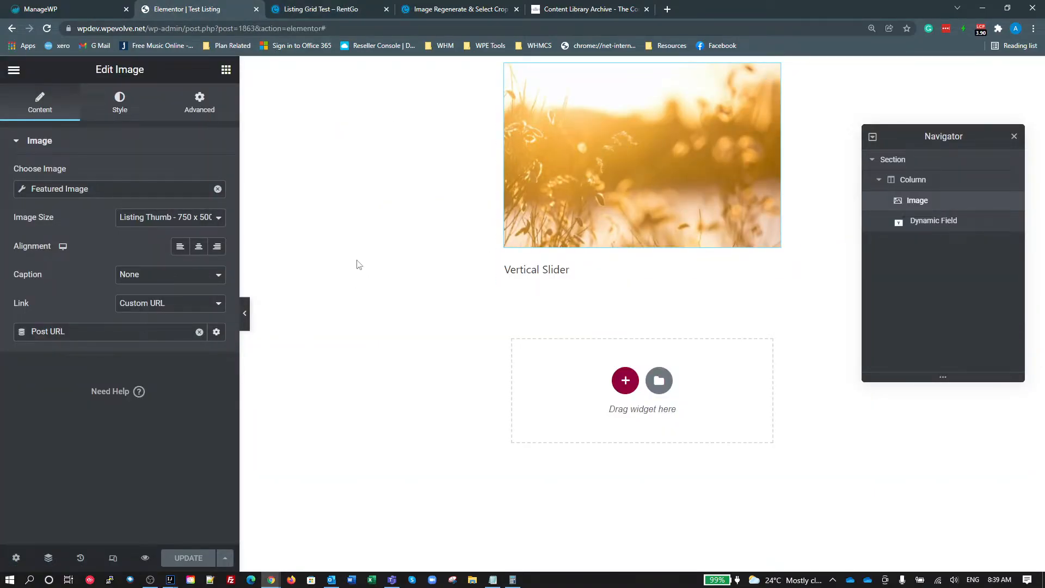
{"action": "mouse_move", "coordinate": [574, 166]}
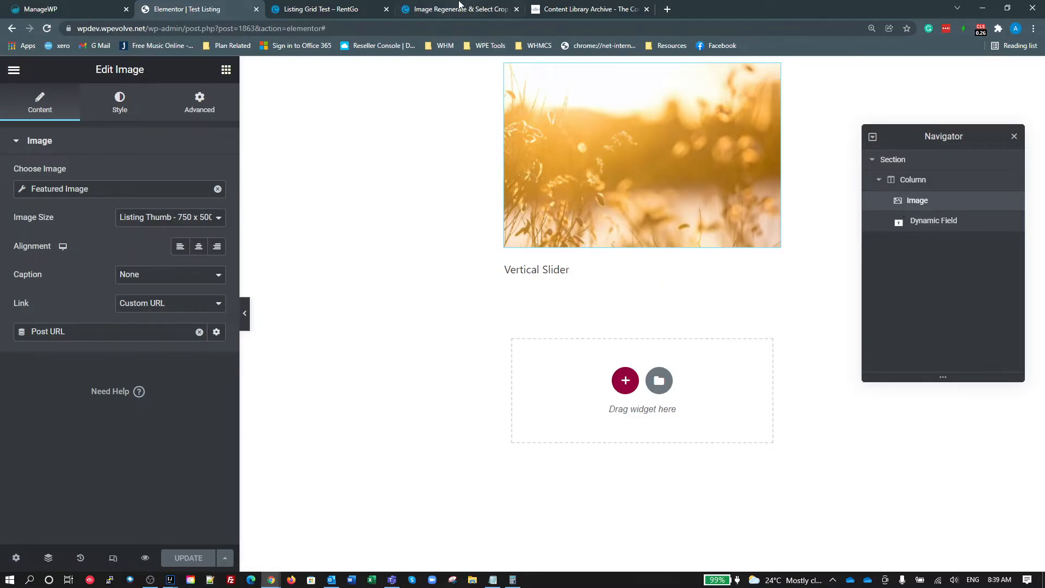
Step: Return to the Listing Grid Test page and scroll through the listing images
{"action": "left_click", "coordinate": [324, 8]}
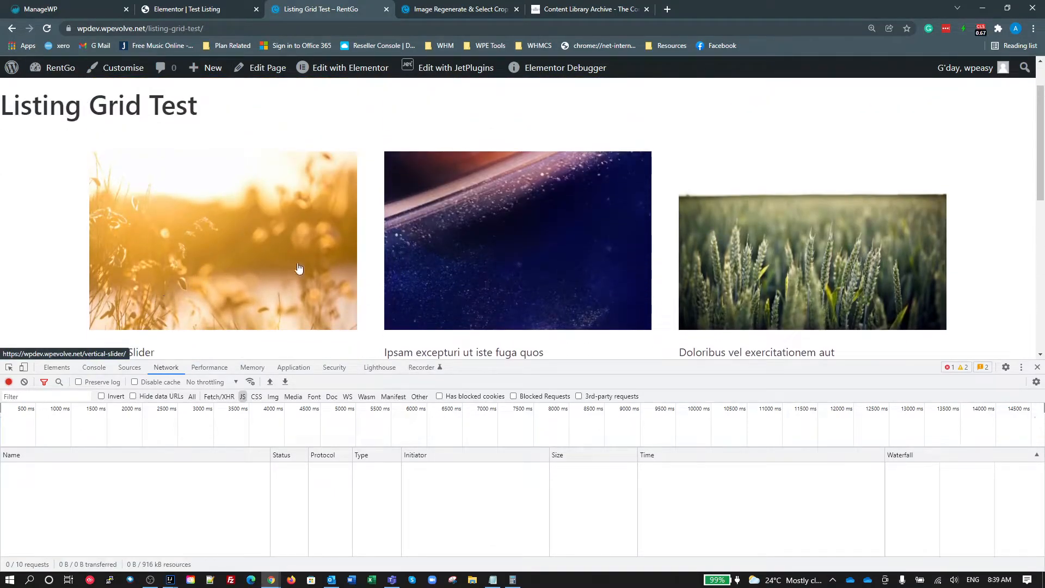
{"action": "mouse_move", "coordinate": [696, 305]}
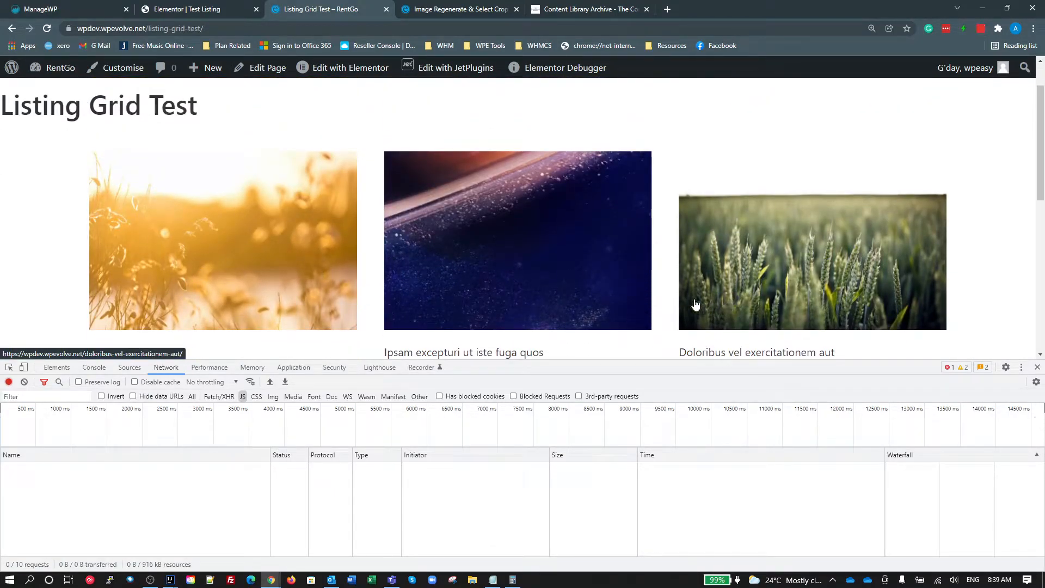
{"action": "mouse_move", "coordinate": [551, 305]}
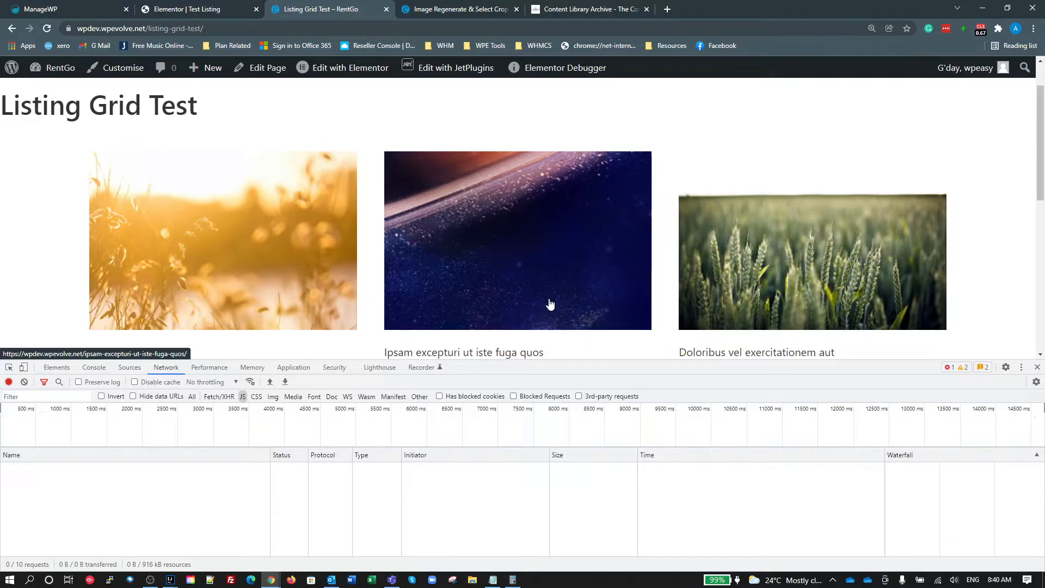
{"action": "scroll", "scroll_direction": "down", "scroll_amount": 3}
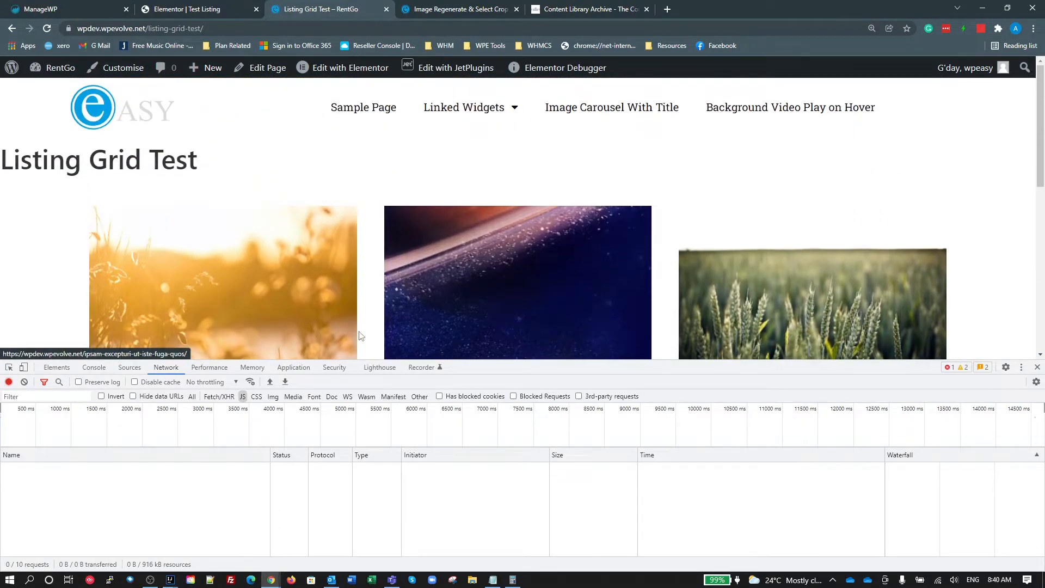
{"action": "scroll", "scroll_direction": "down", "scroll_amount": 3}
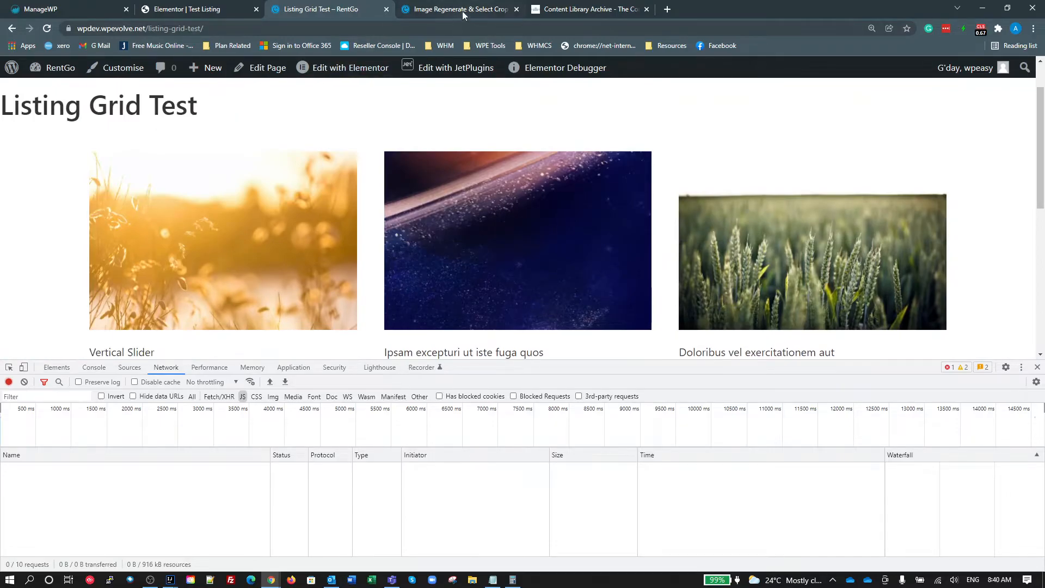
Step: Inspect the listing_thumb crop, then compute 500 ÷ 750 in Calculator and scale it to a larger width
{"action": "left_click", "coordinate": [460, 10]}
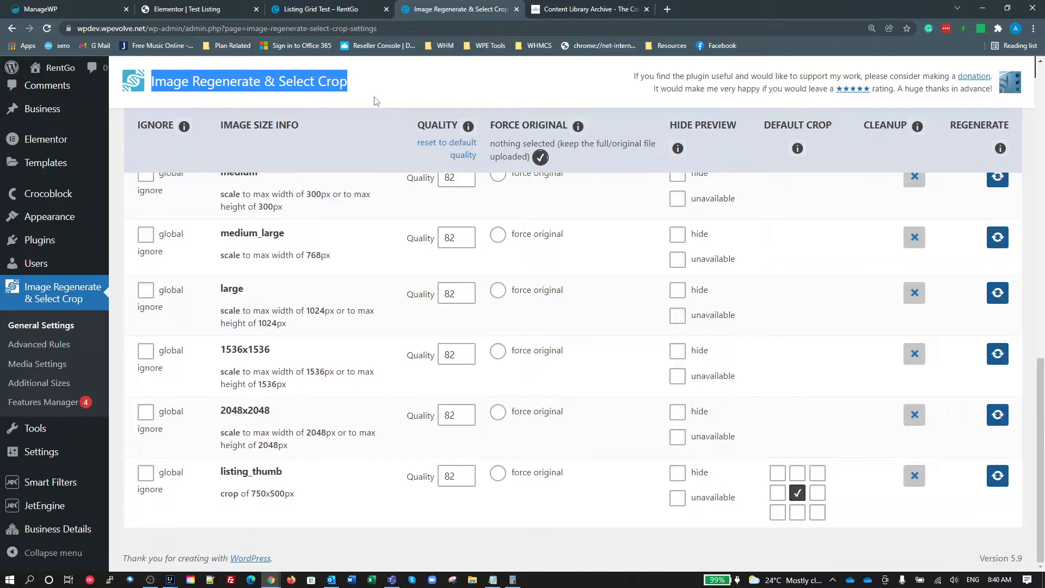
{"action": "mouse_move", "coordinate": [406, 149]}
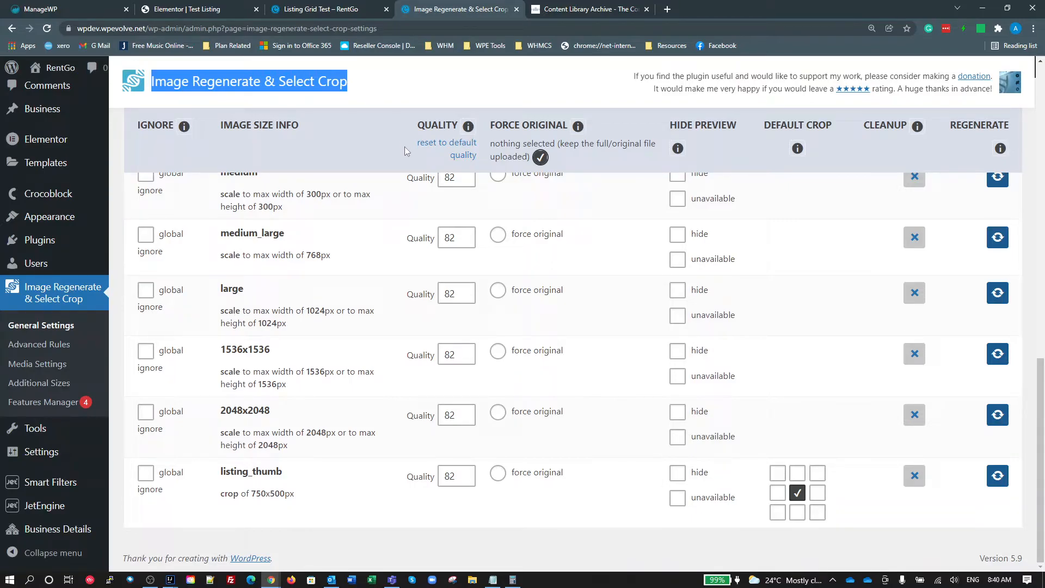
{"action": "mouse_move", "coordinate": [383, 348]}
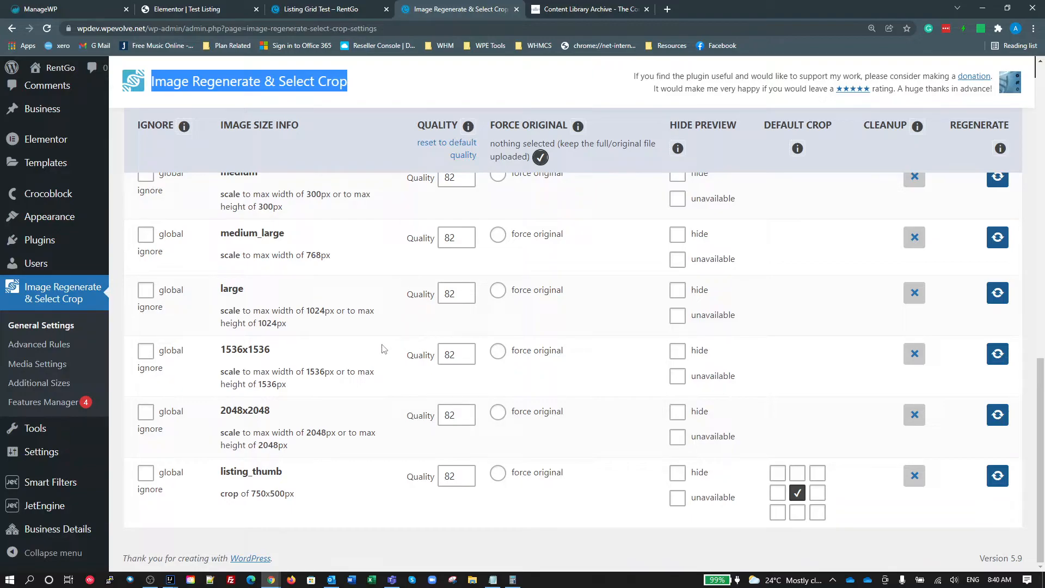
{"action": "mouse_move", "coordinate": [326, 467]}
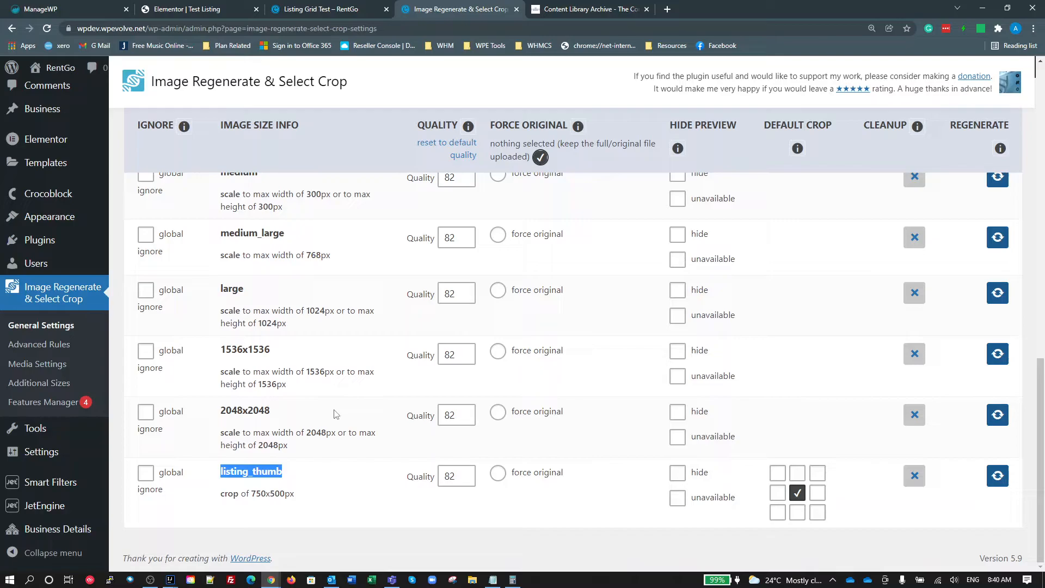
{"action": "mouse_move", "coordinate": [837, 501]}
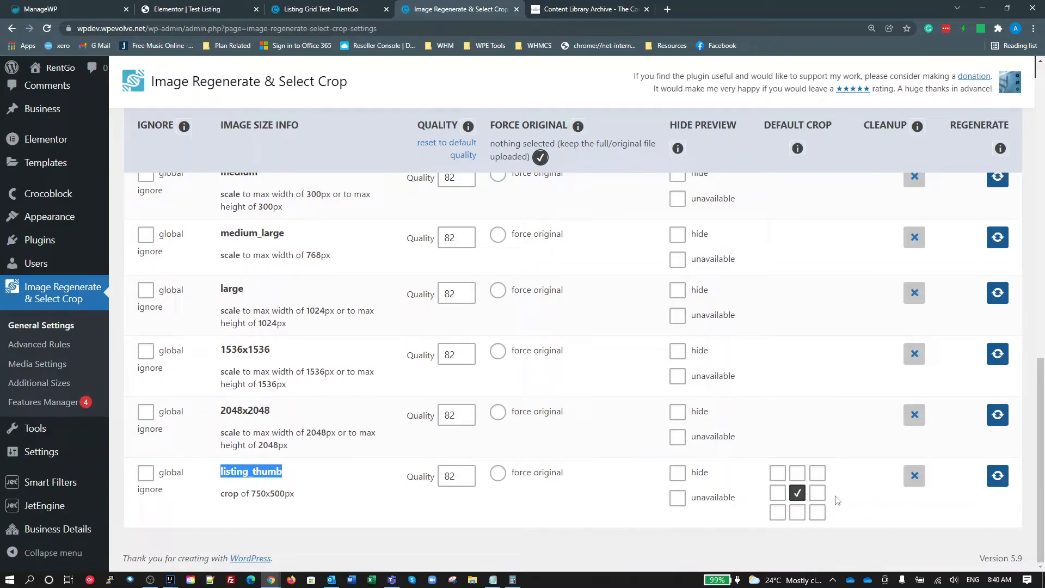
{"action": "mouse_move", "coordinate": [842, 501]}
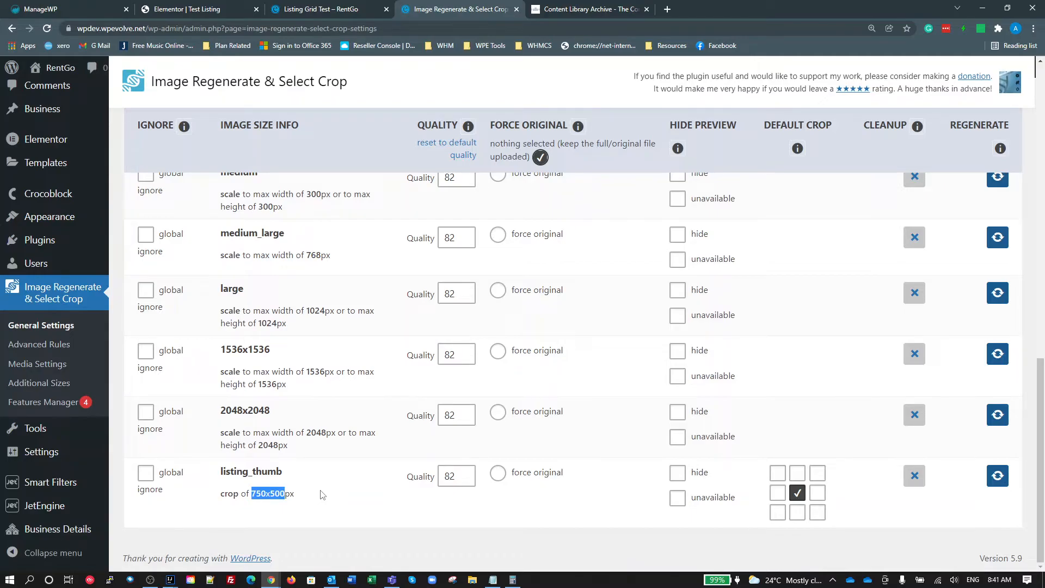
{"action": "left_click", "coordinate": [791, 408]}
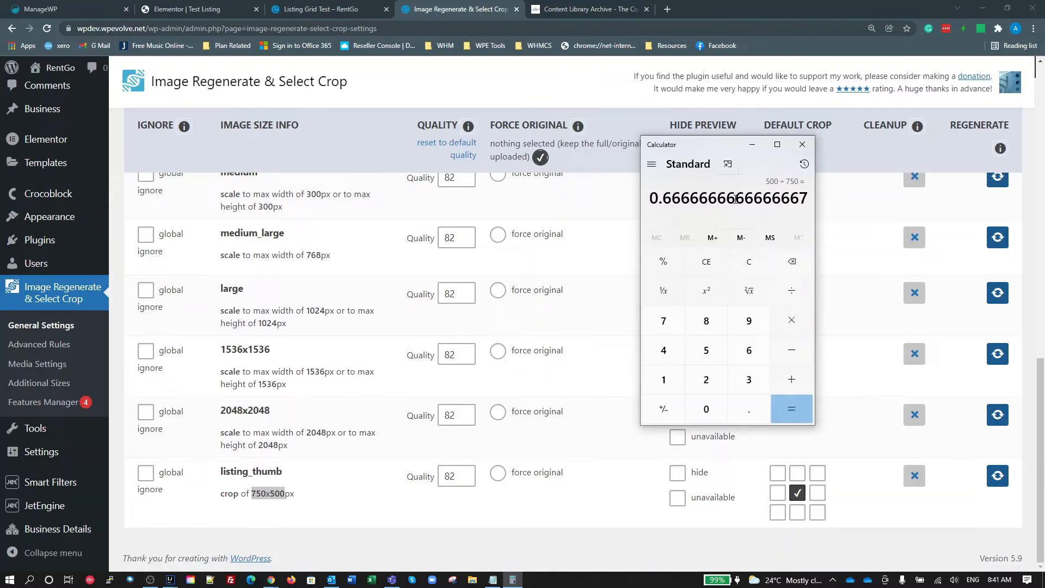
{"action": "left_click", "coordinate": [791, 408]}
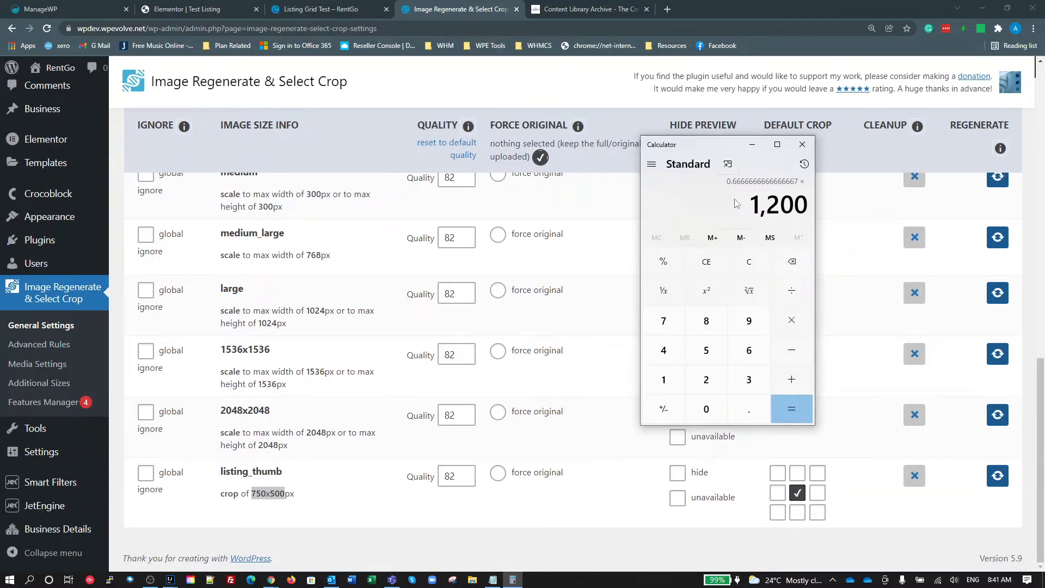
{"action": "left_click", "coordinate": [792, 409]}
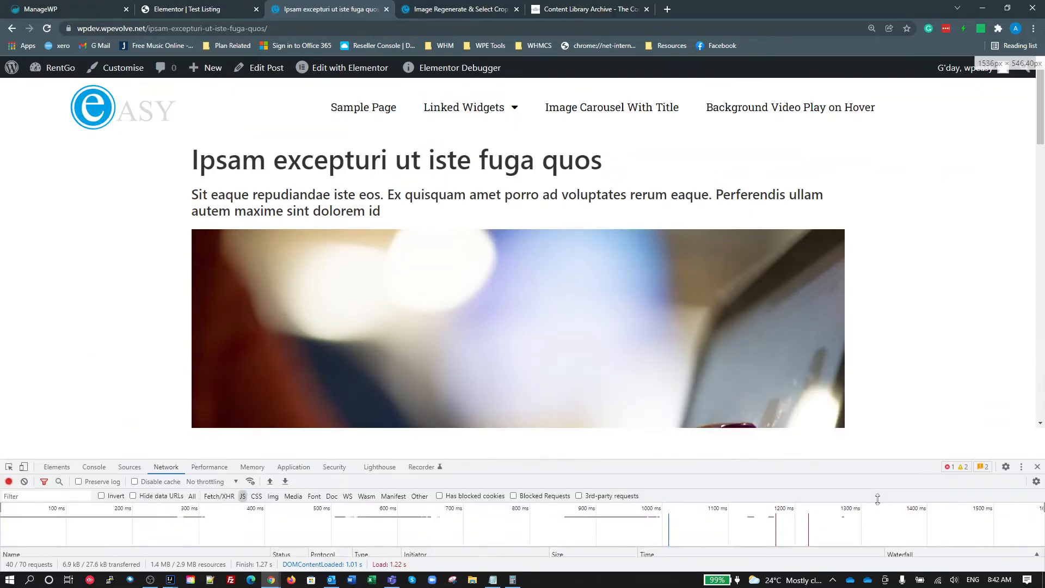
Step: Check a post image works out to about 960 × 640, then return to the crop settings
{"action": "scroll", "scroll_direction": "down", "scroll_amount": 3}
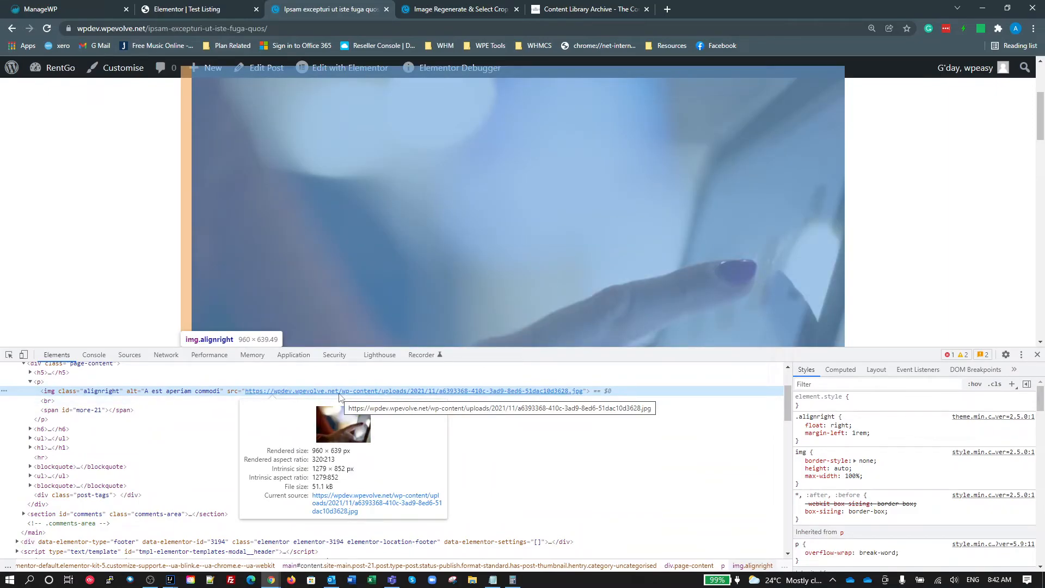
{"action": "left_click", "coordinate": [194, 9]}
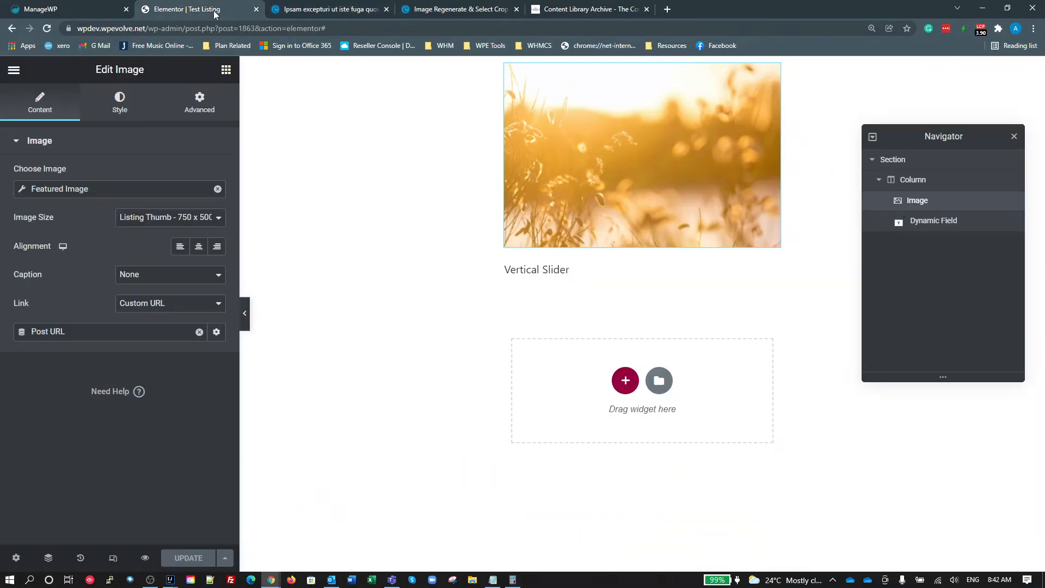
{"action": "left_click", "coordinate": [513, 579]}
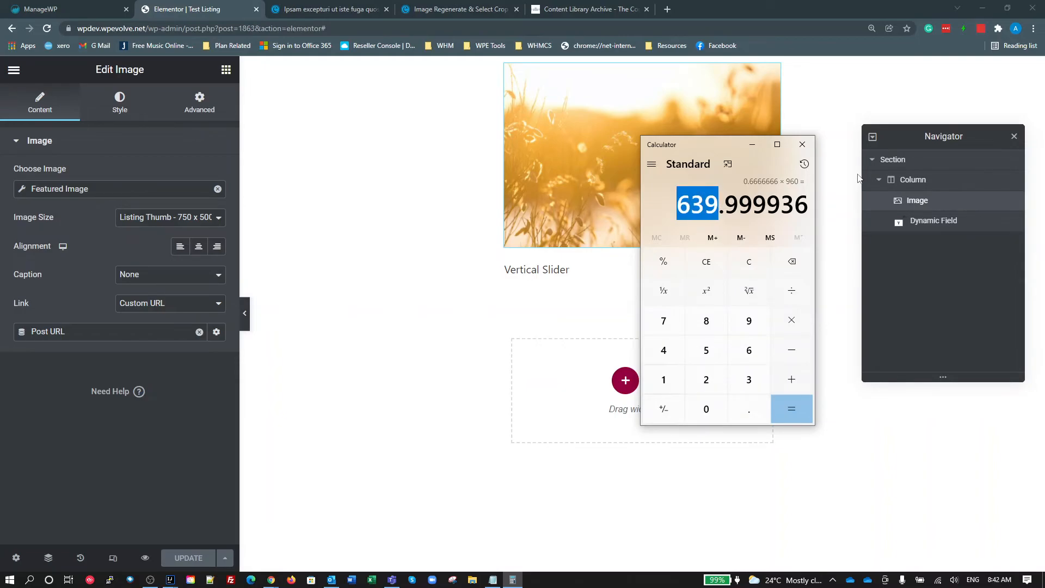
{"action": "left_click", "coordinate": [458, 9]}
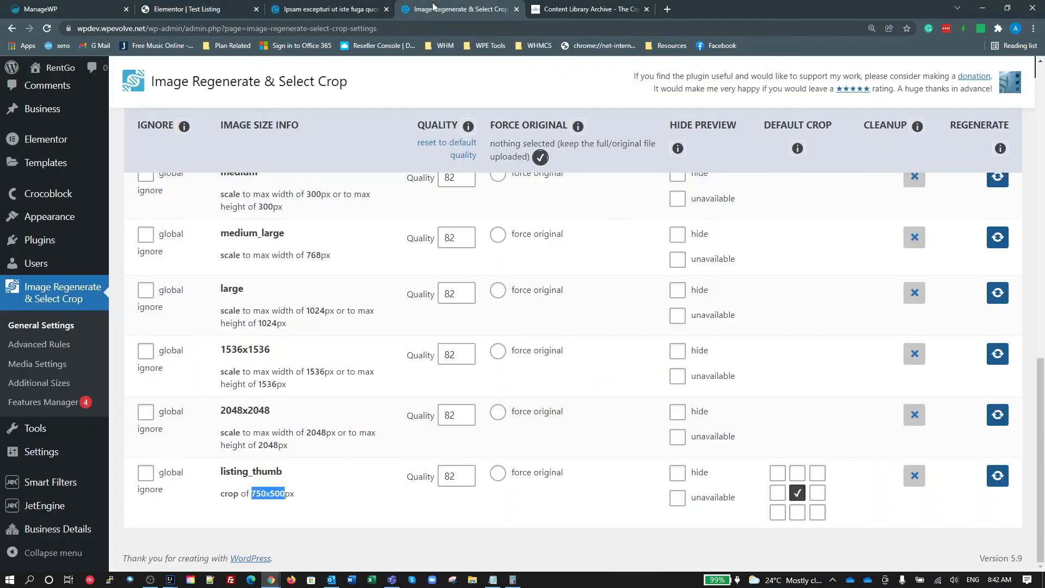
{"action": "mouse_move", "coordinate": [362, 519]}
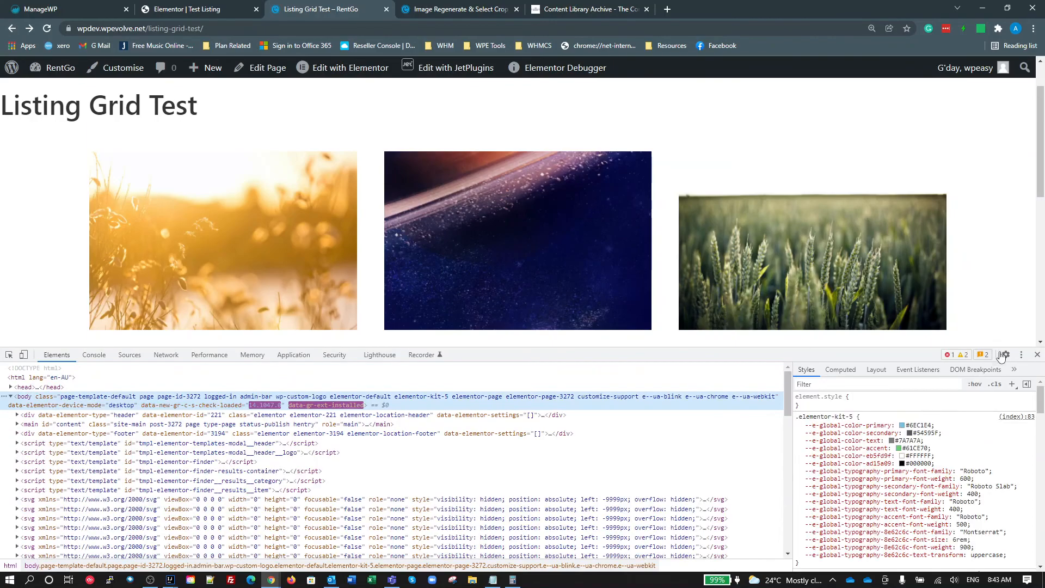
Step: Scroll through the grid showing all six post images at one uniform cropped height
{"action": "scroll", "scroll_direction": "down", "scroll_amount": 3}
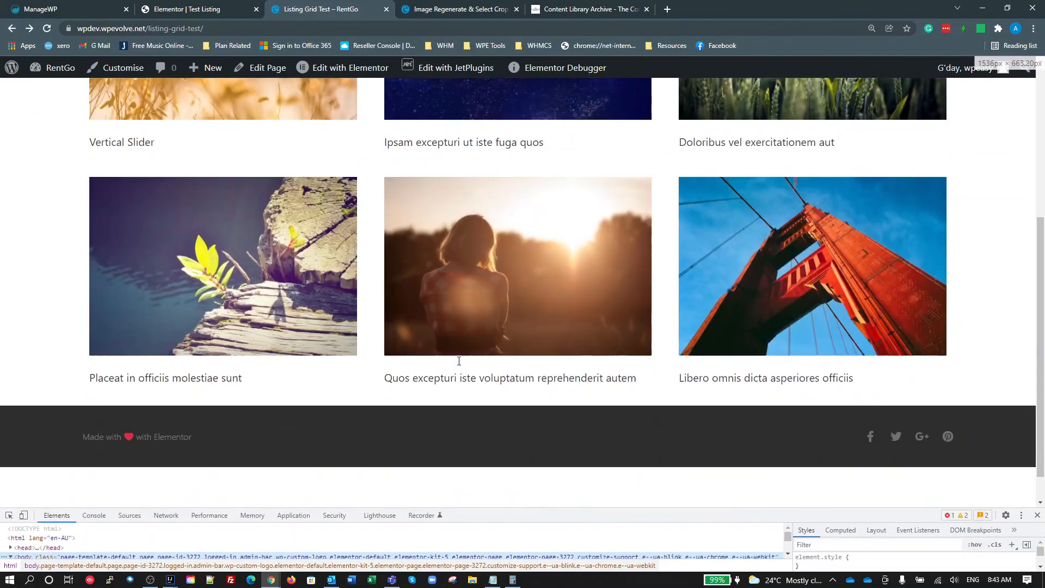
{"action": "scroll", "scroll_direction": "down", "scroll_amount": 3}
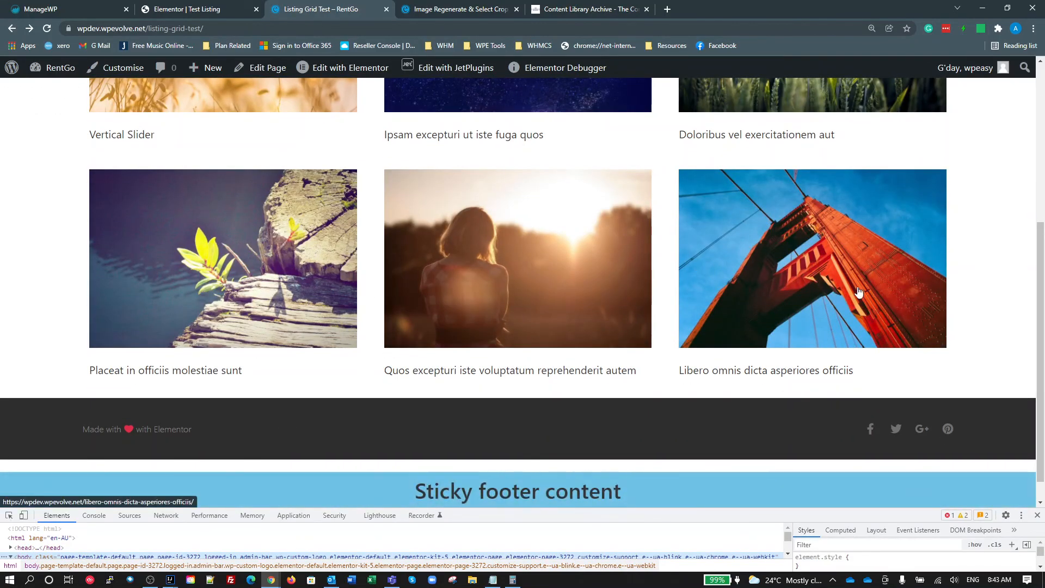